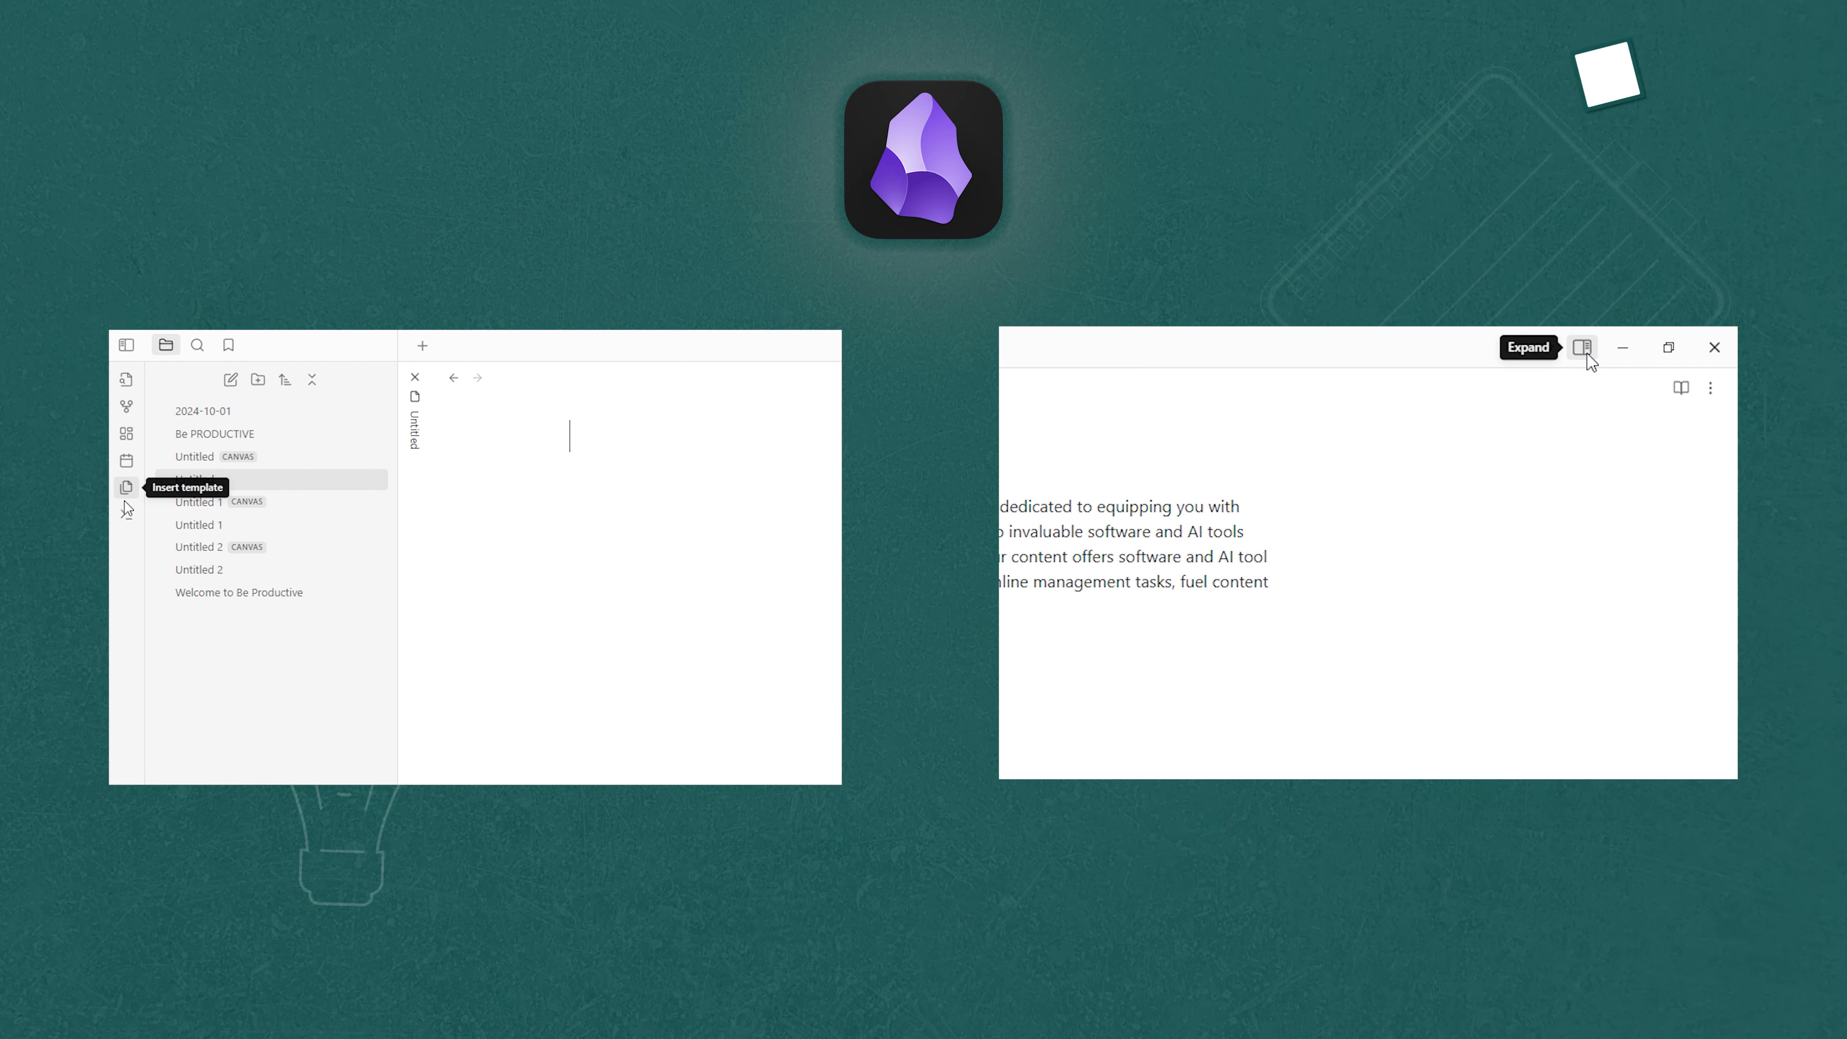
Show the Welcome to Be Productive note in a second pane via the right sidebar.
click(1584, 347)
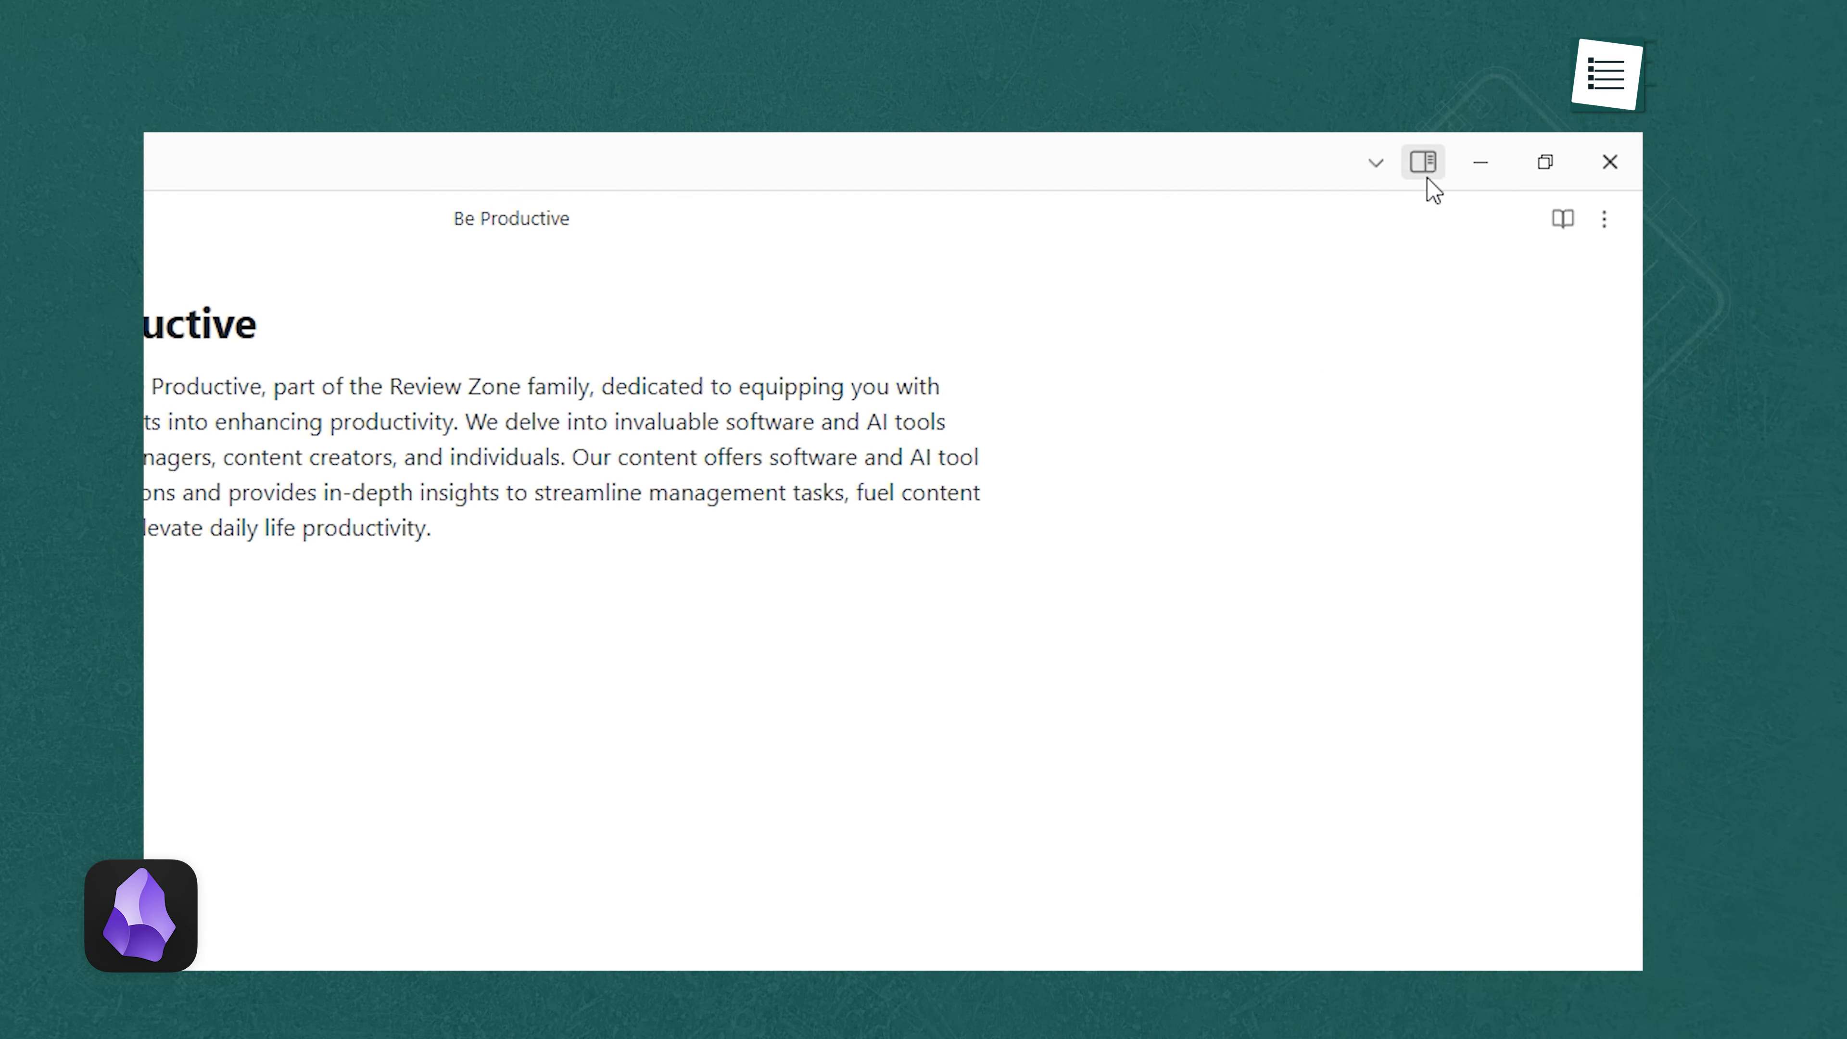
click(1422, 162)
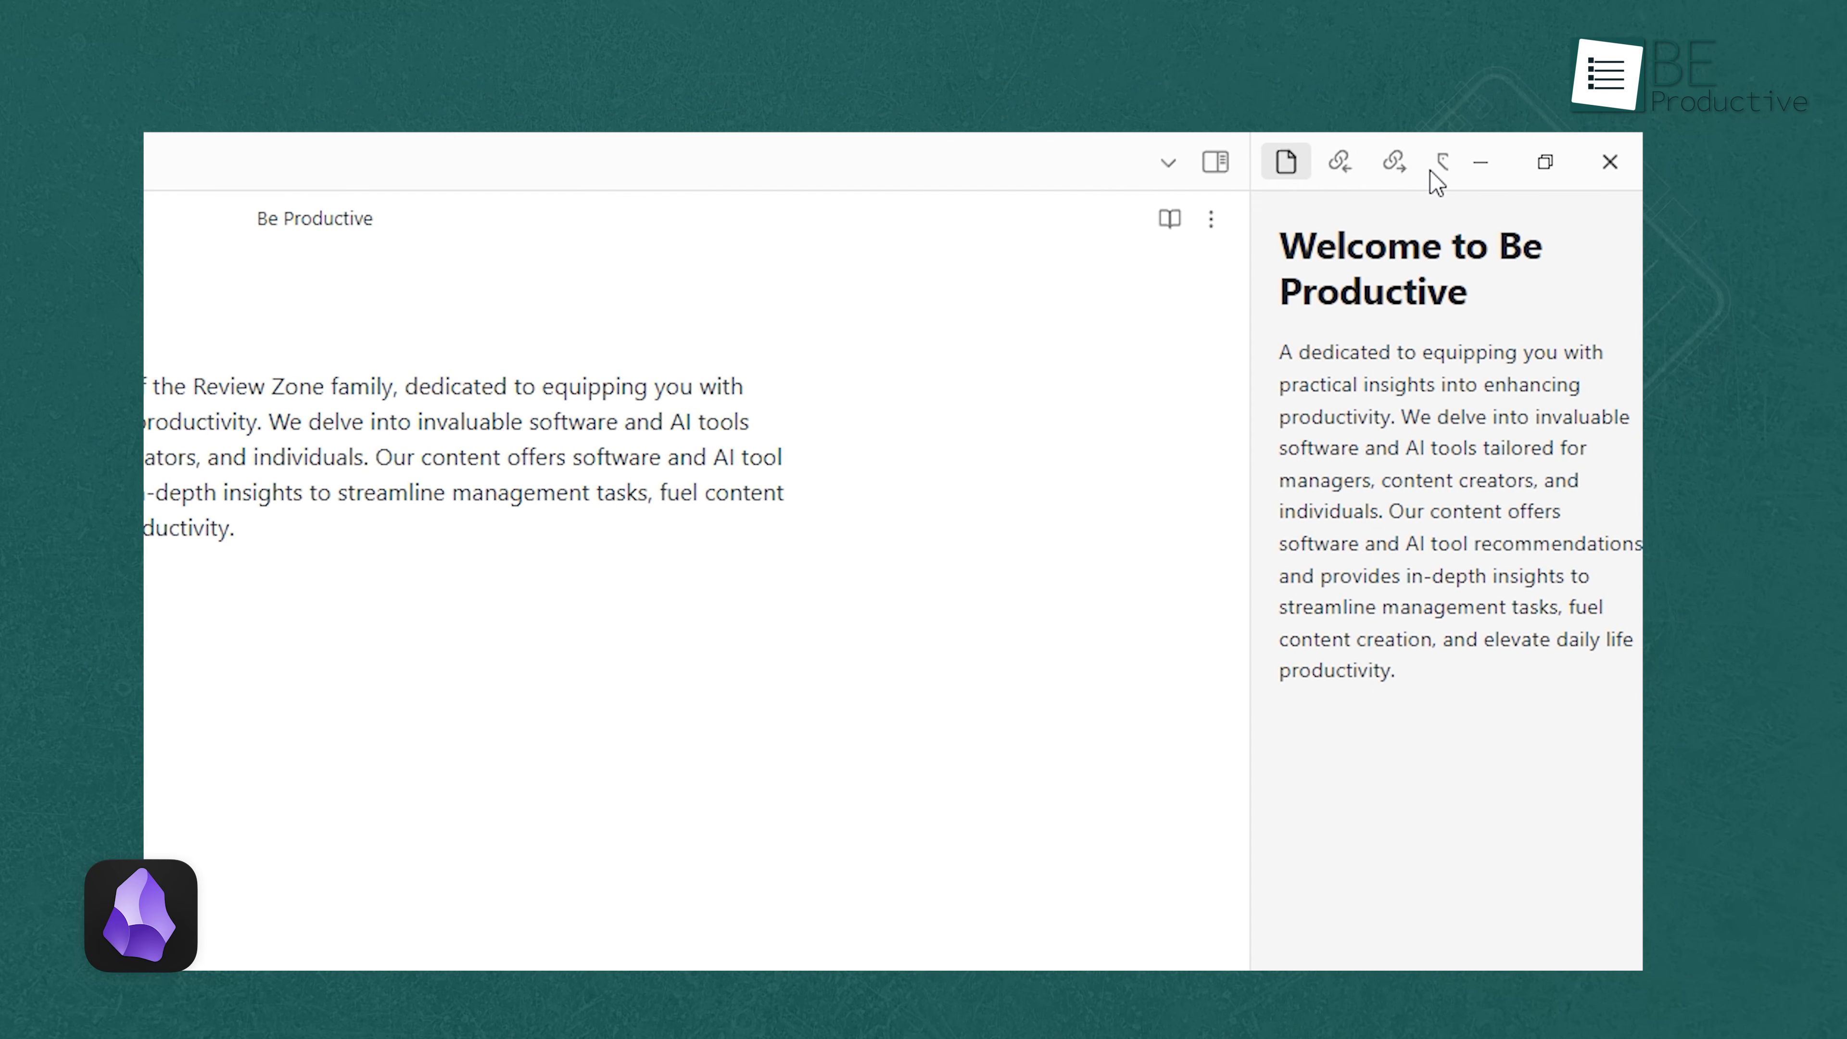
click(1543, 162)
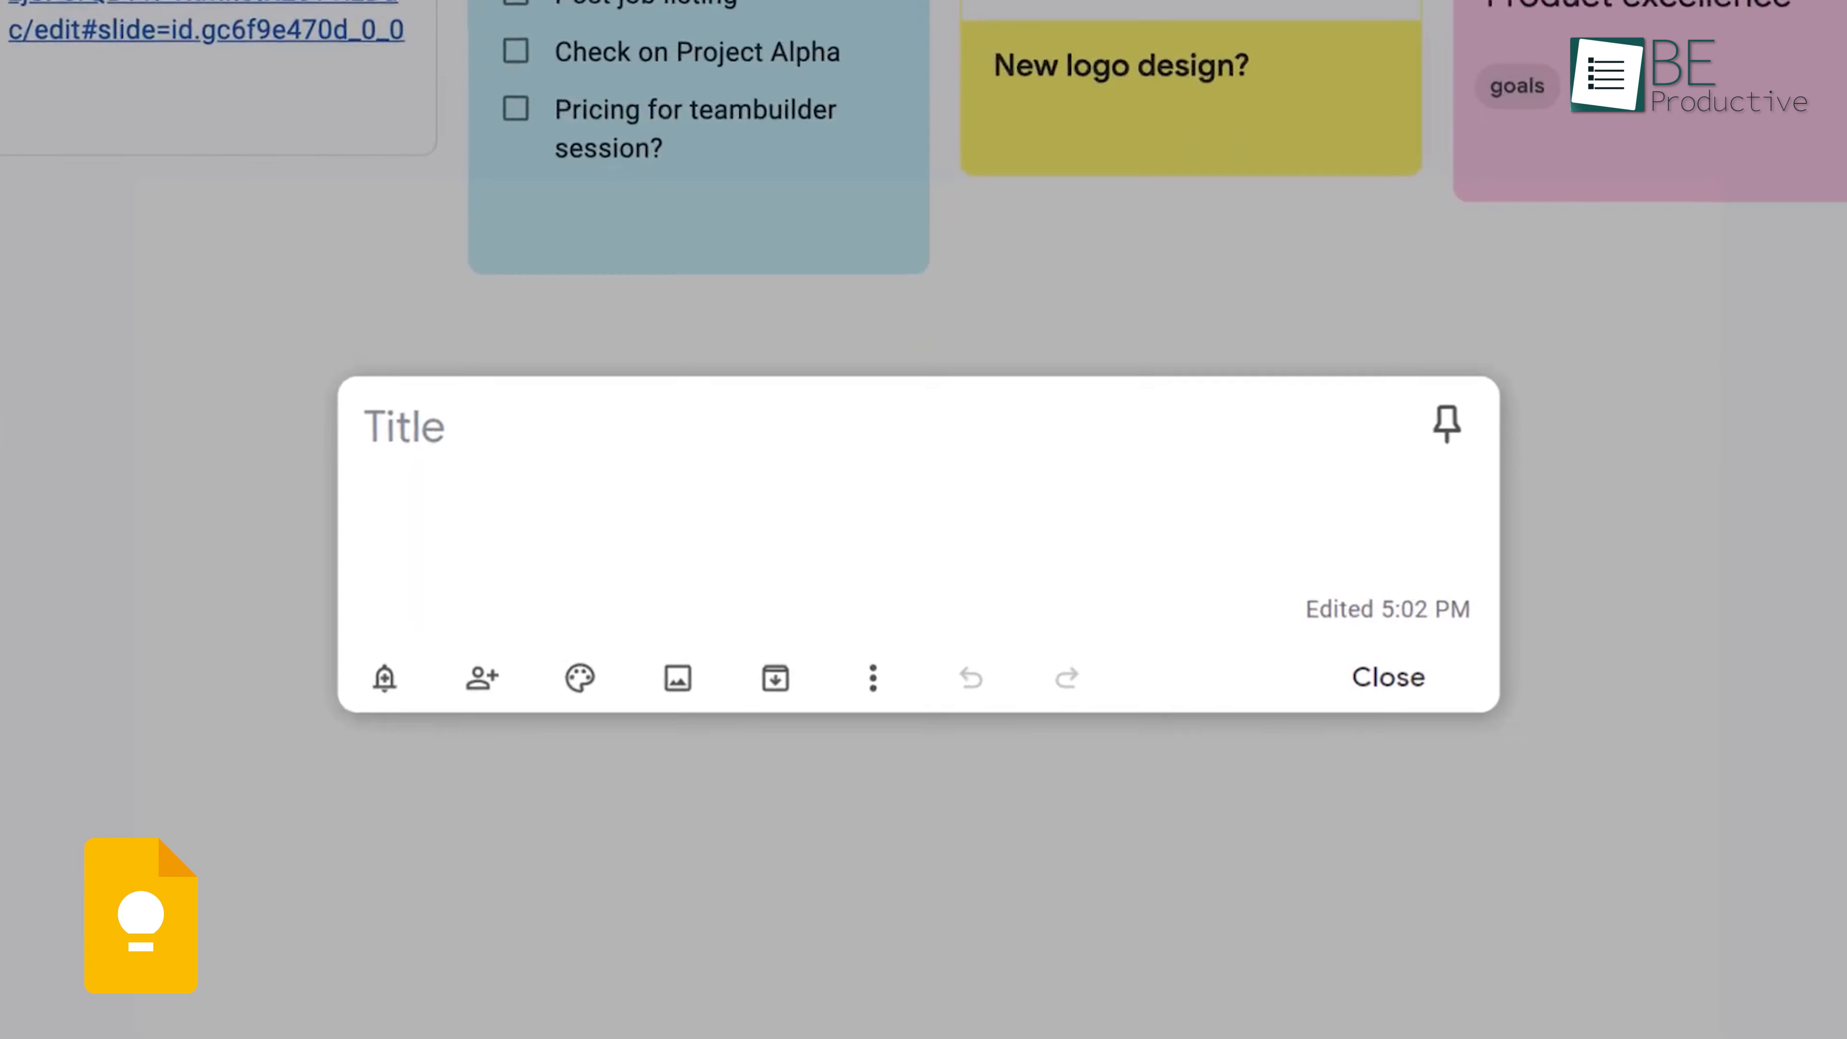
Write 'Some wonderful tips on how to' in the Keep note, give it a background picture, and view a checklist note.
text(Some wonderful tips on how to)
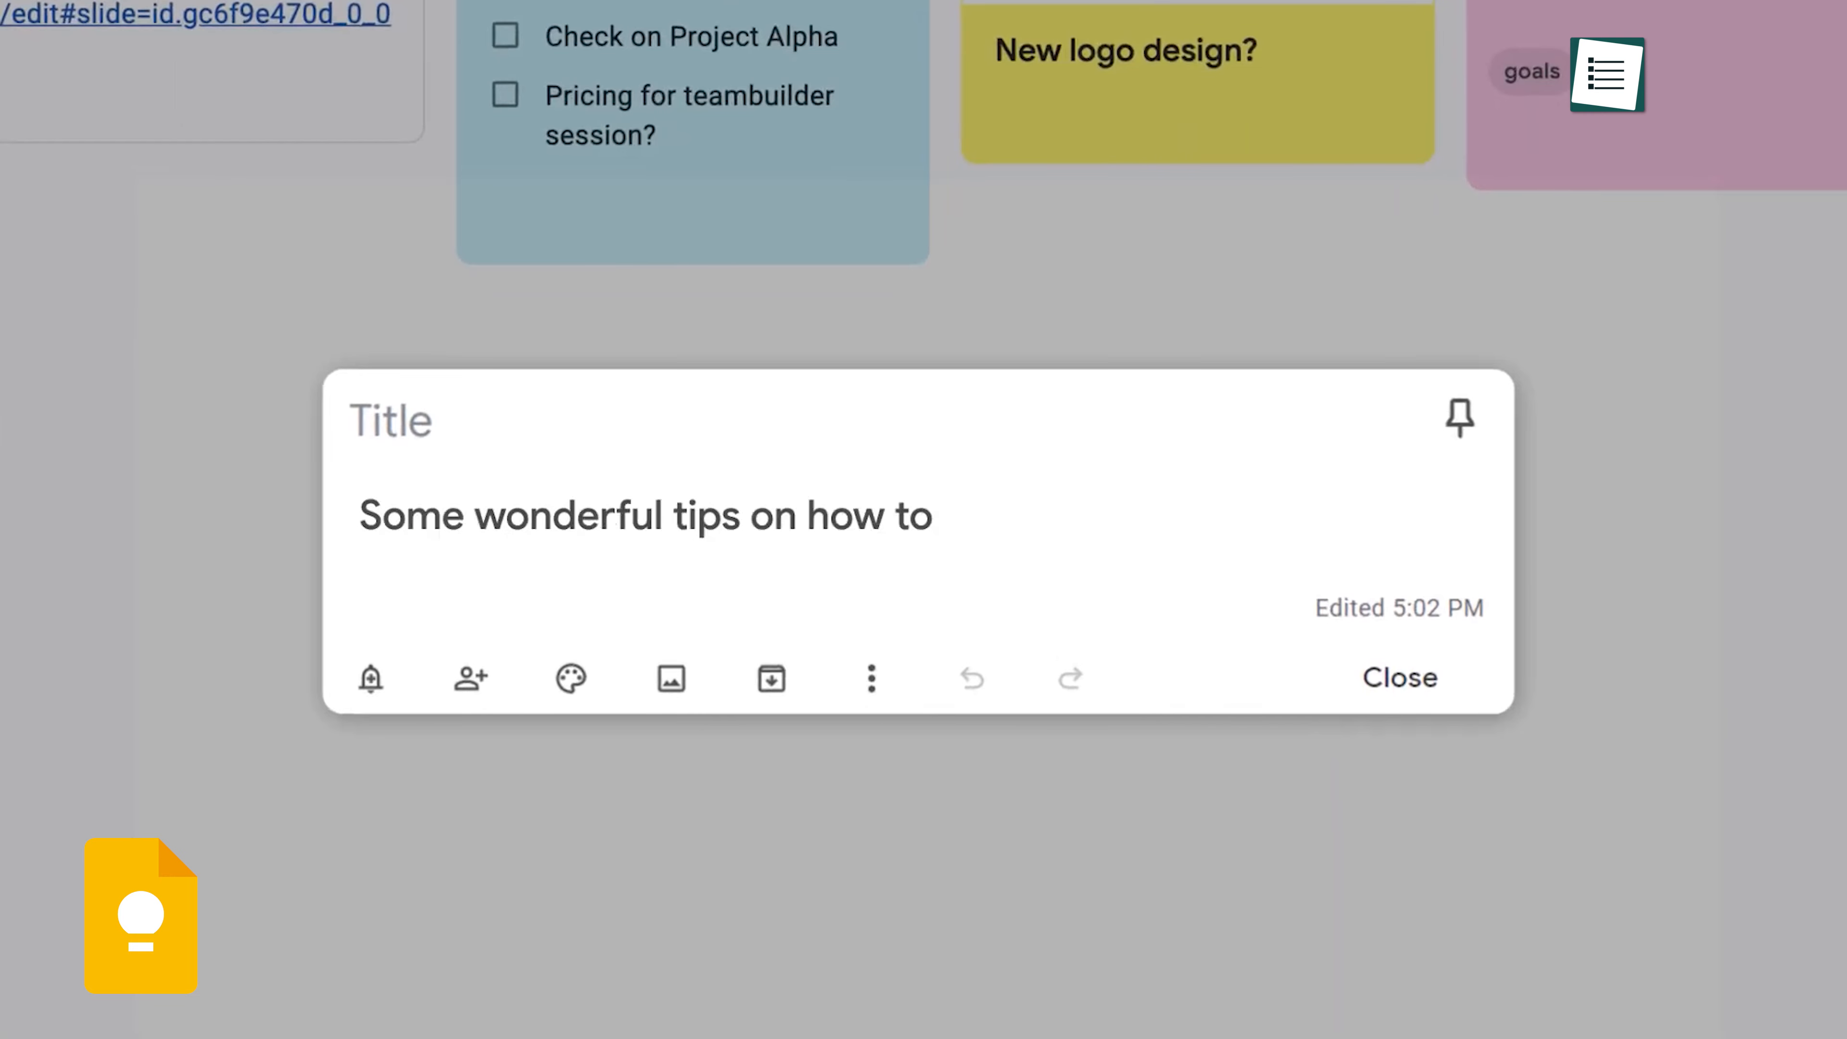
click(570, 677)
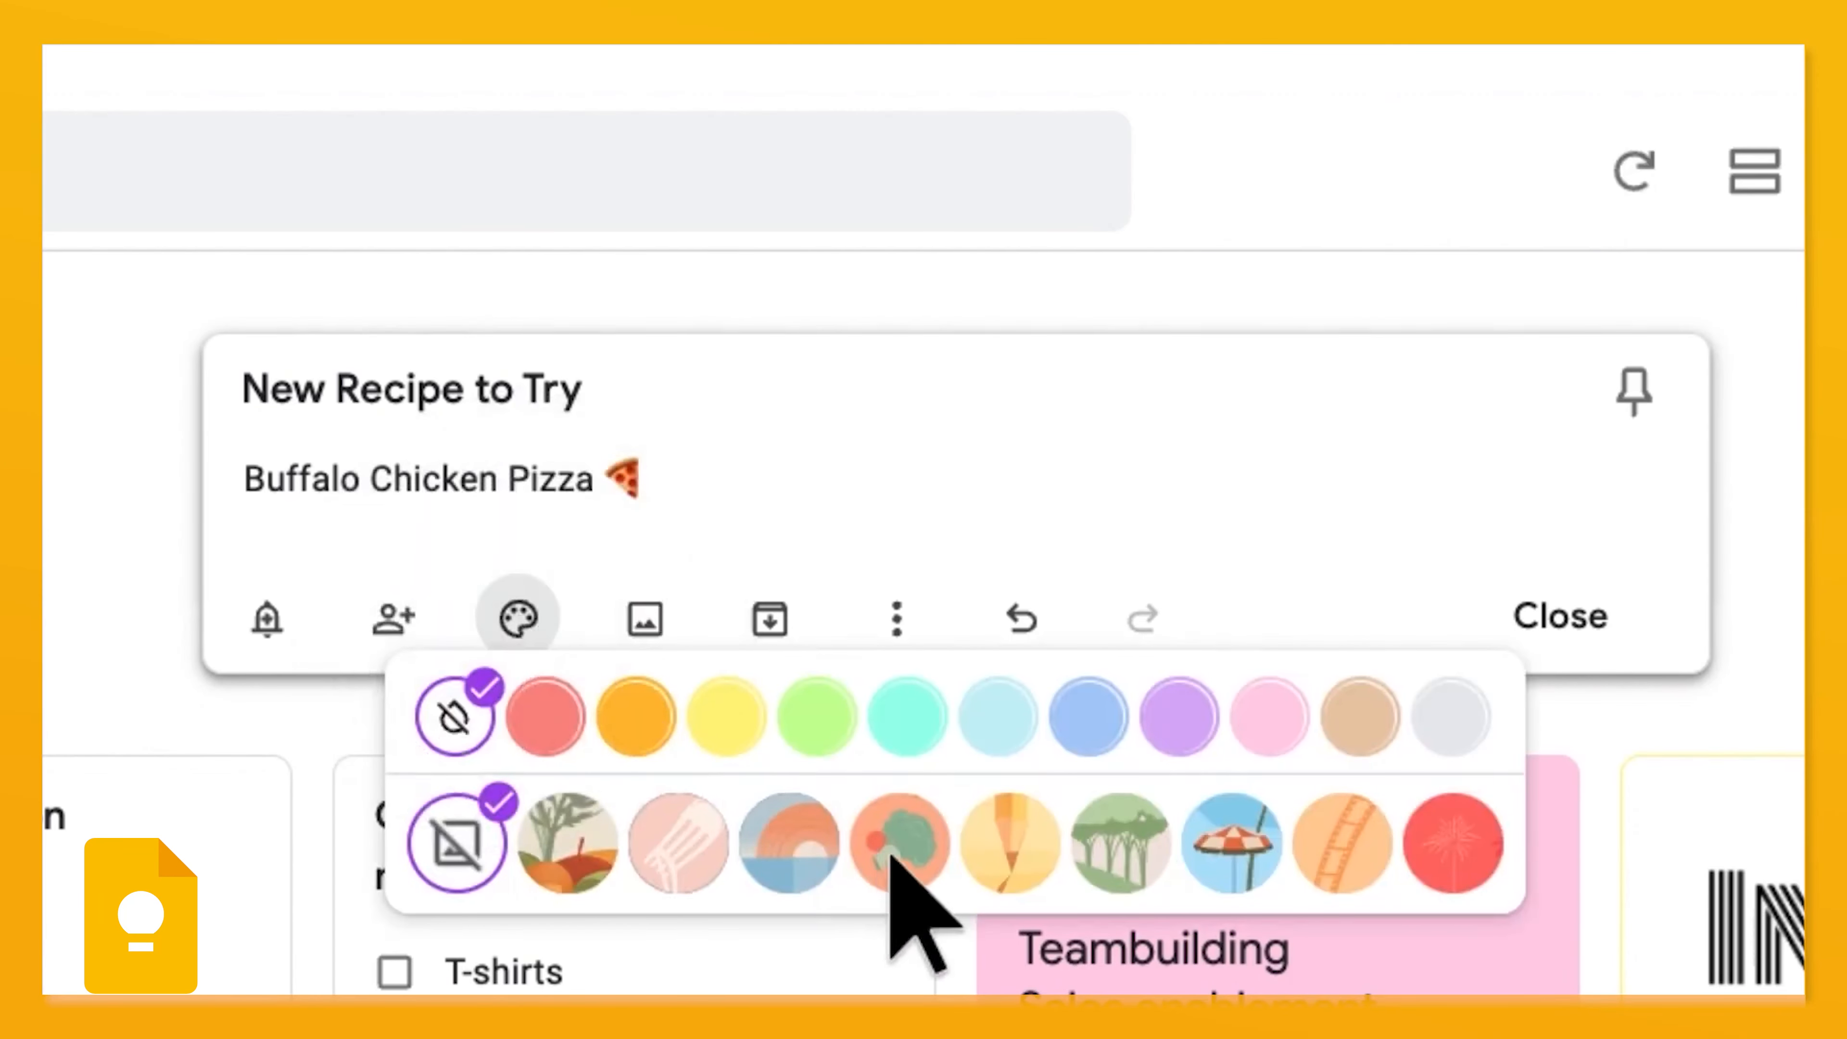
click(897, 843)
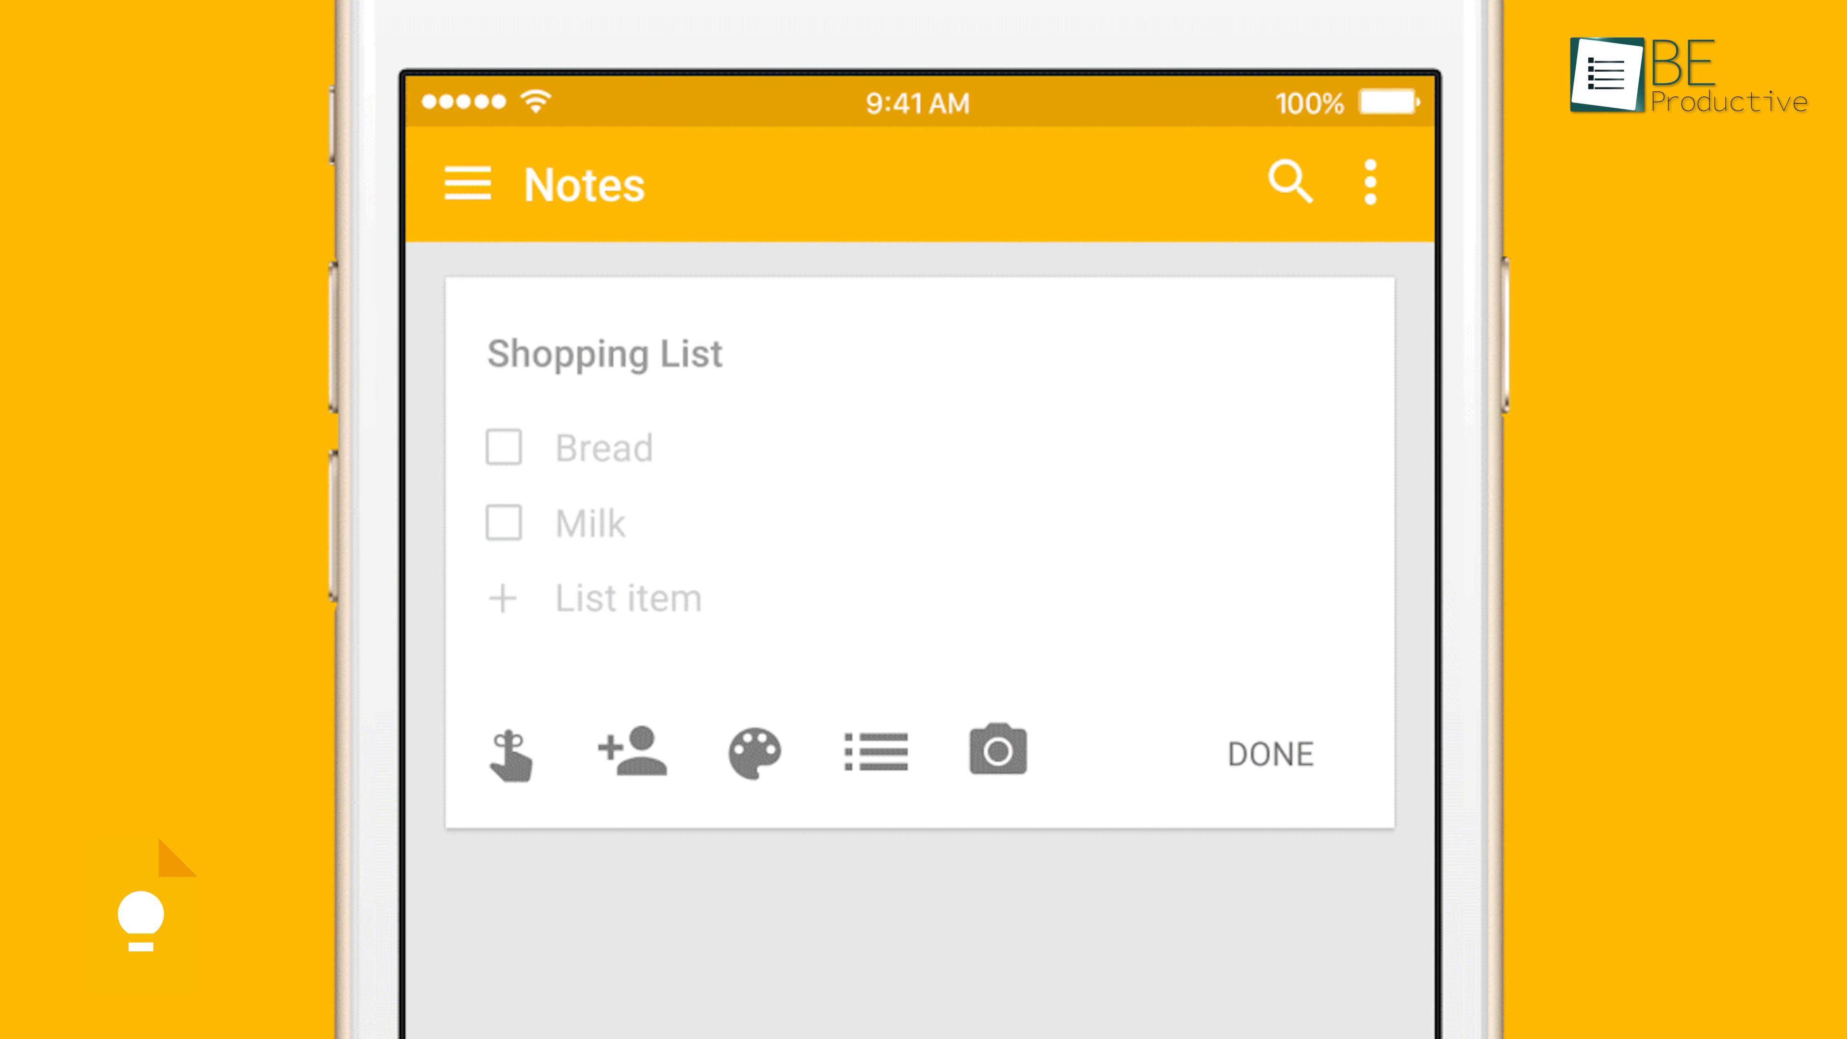
click(753, 750)
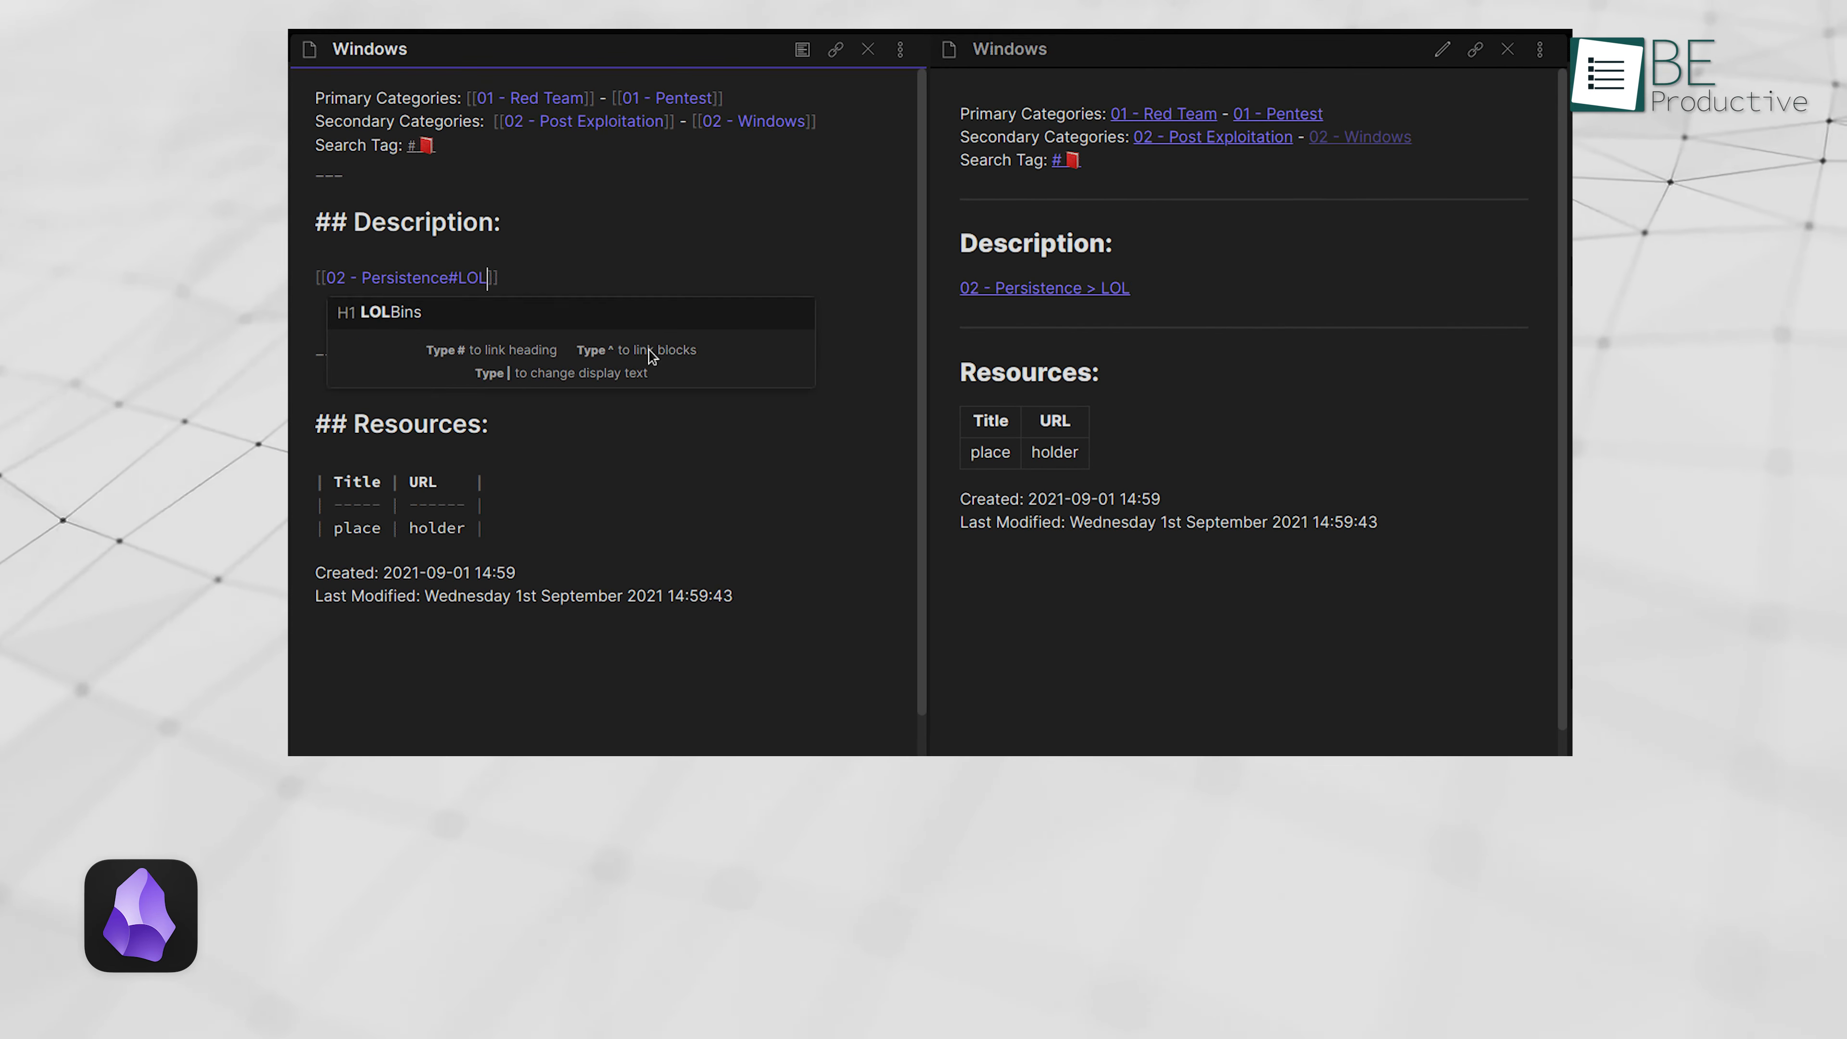
Add a 'Bins' heading link and search the vault by the #files tag from the 2024-10-01 note.
text(Bins)
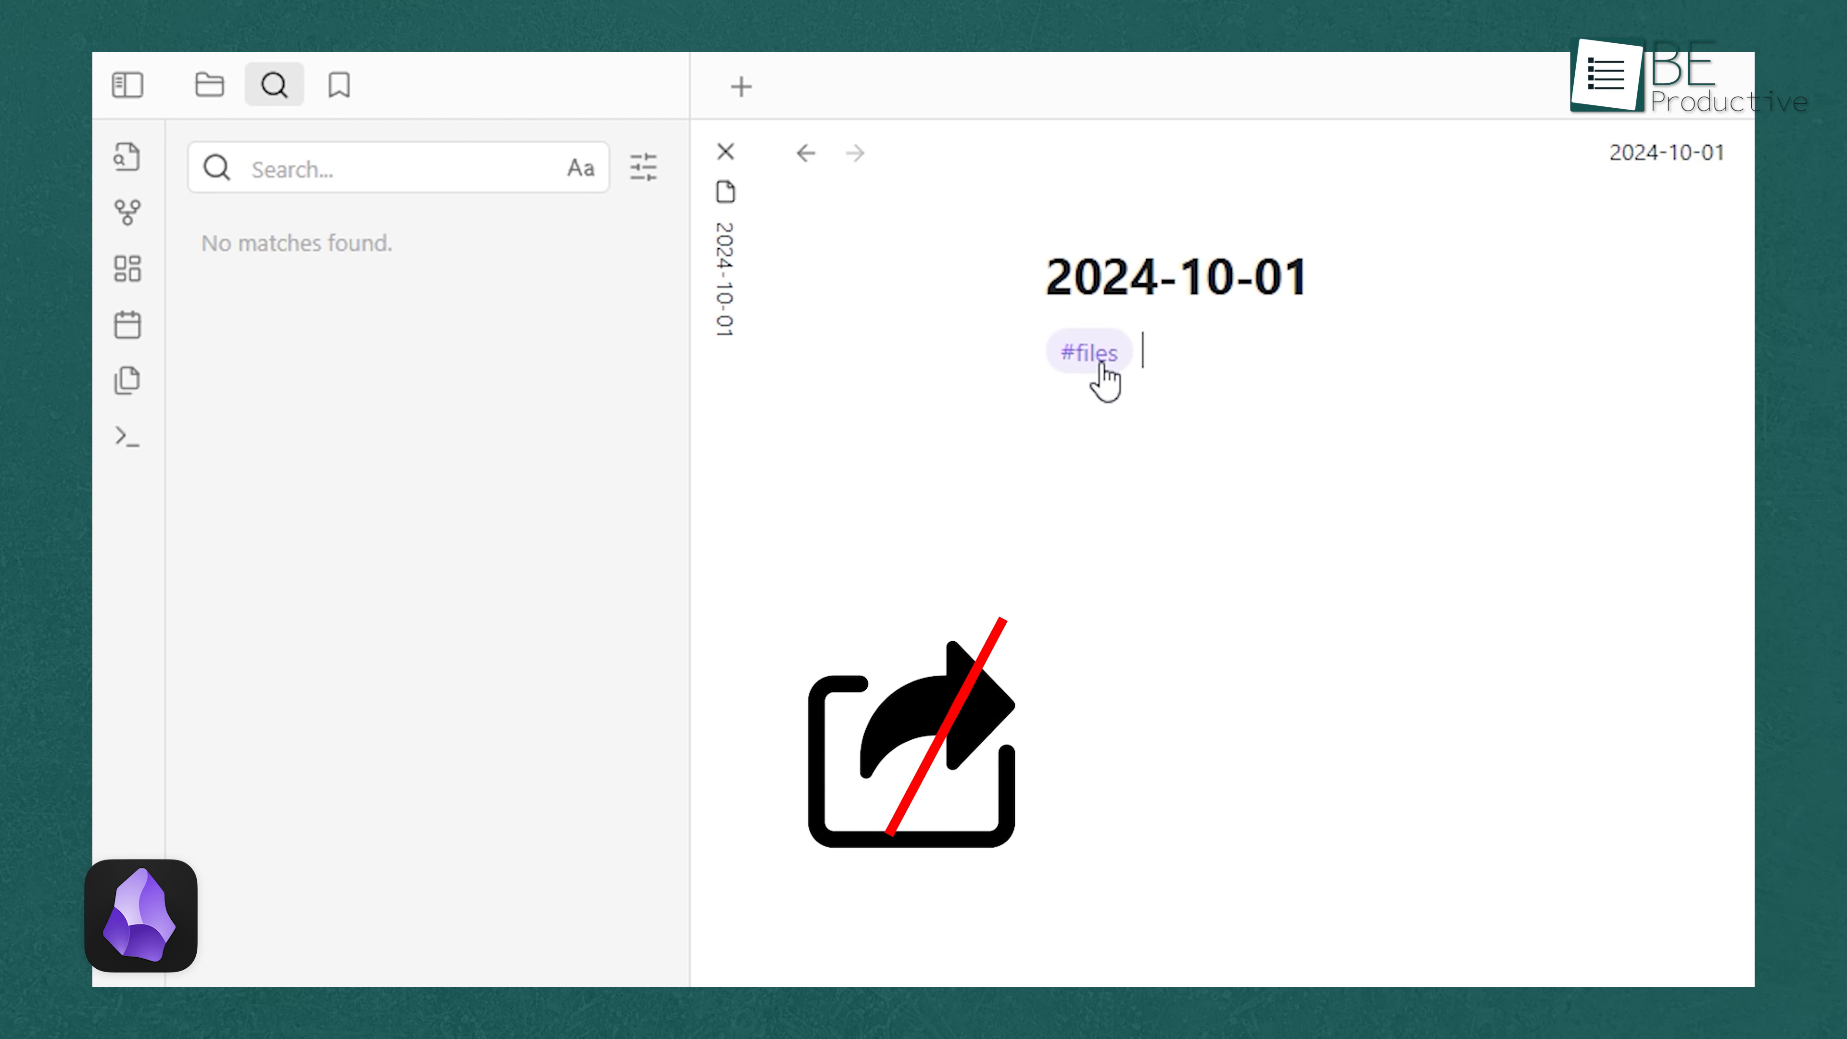
click(1087, 352)
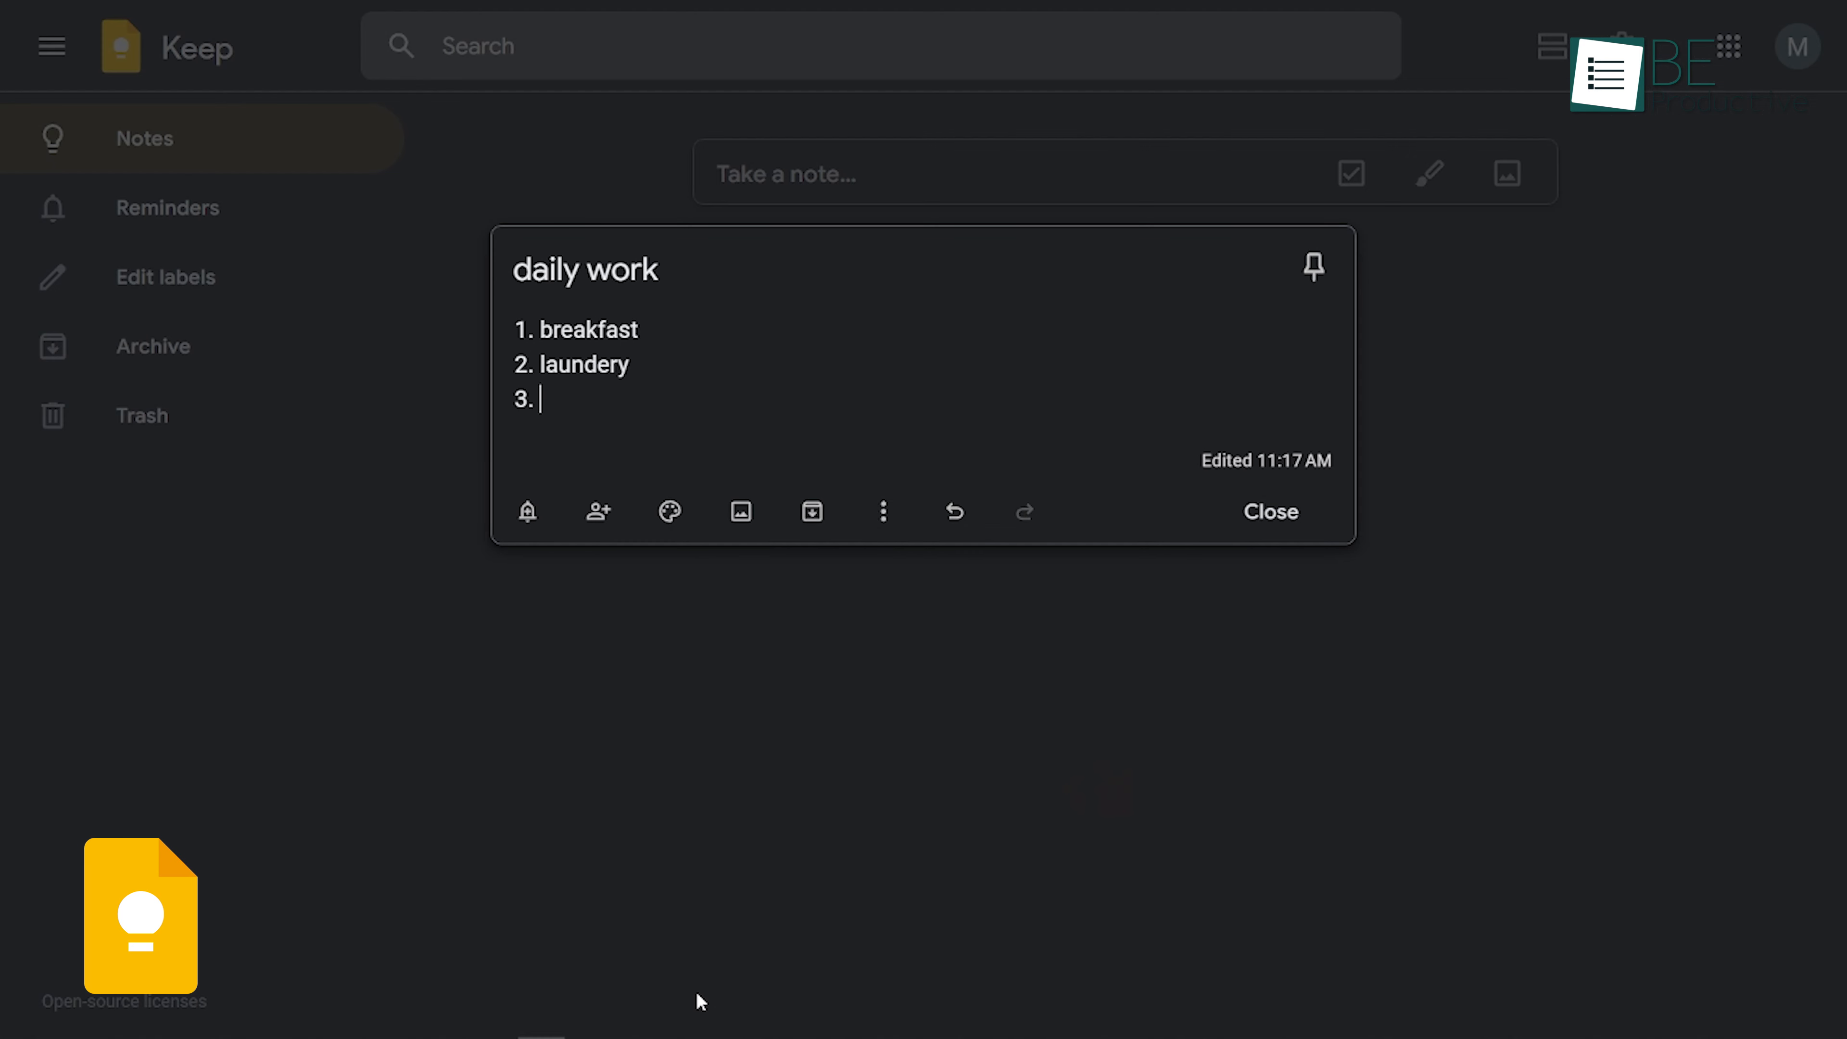
Start a third numbered item 'garde' after laundery in the daily work note.
text(garde)
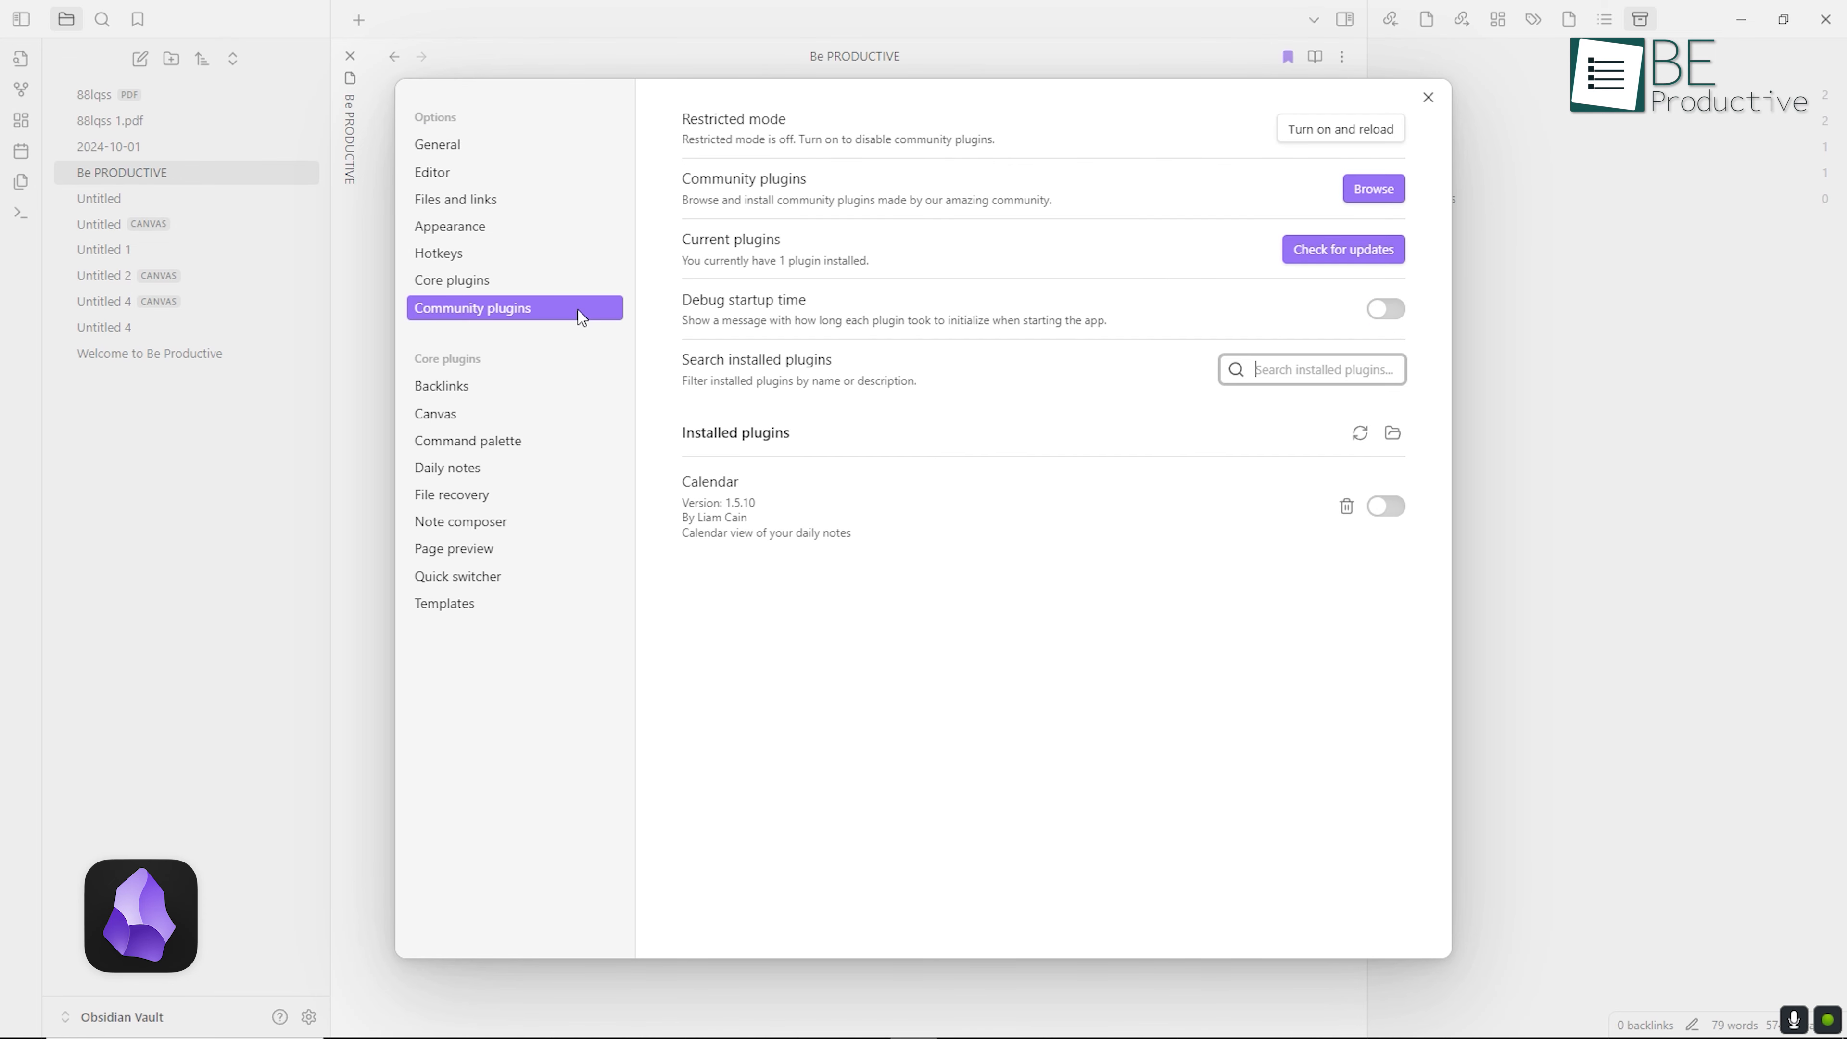
mouse_move(778, 189)
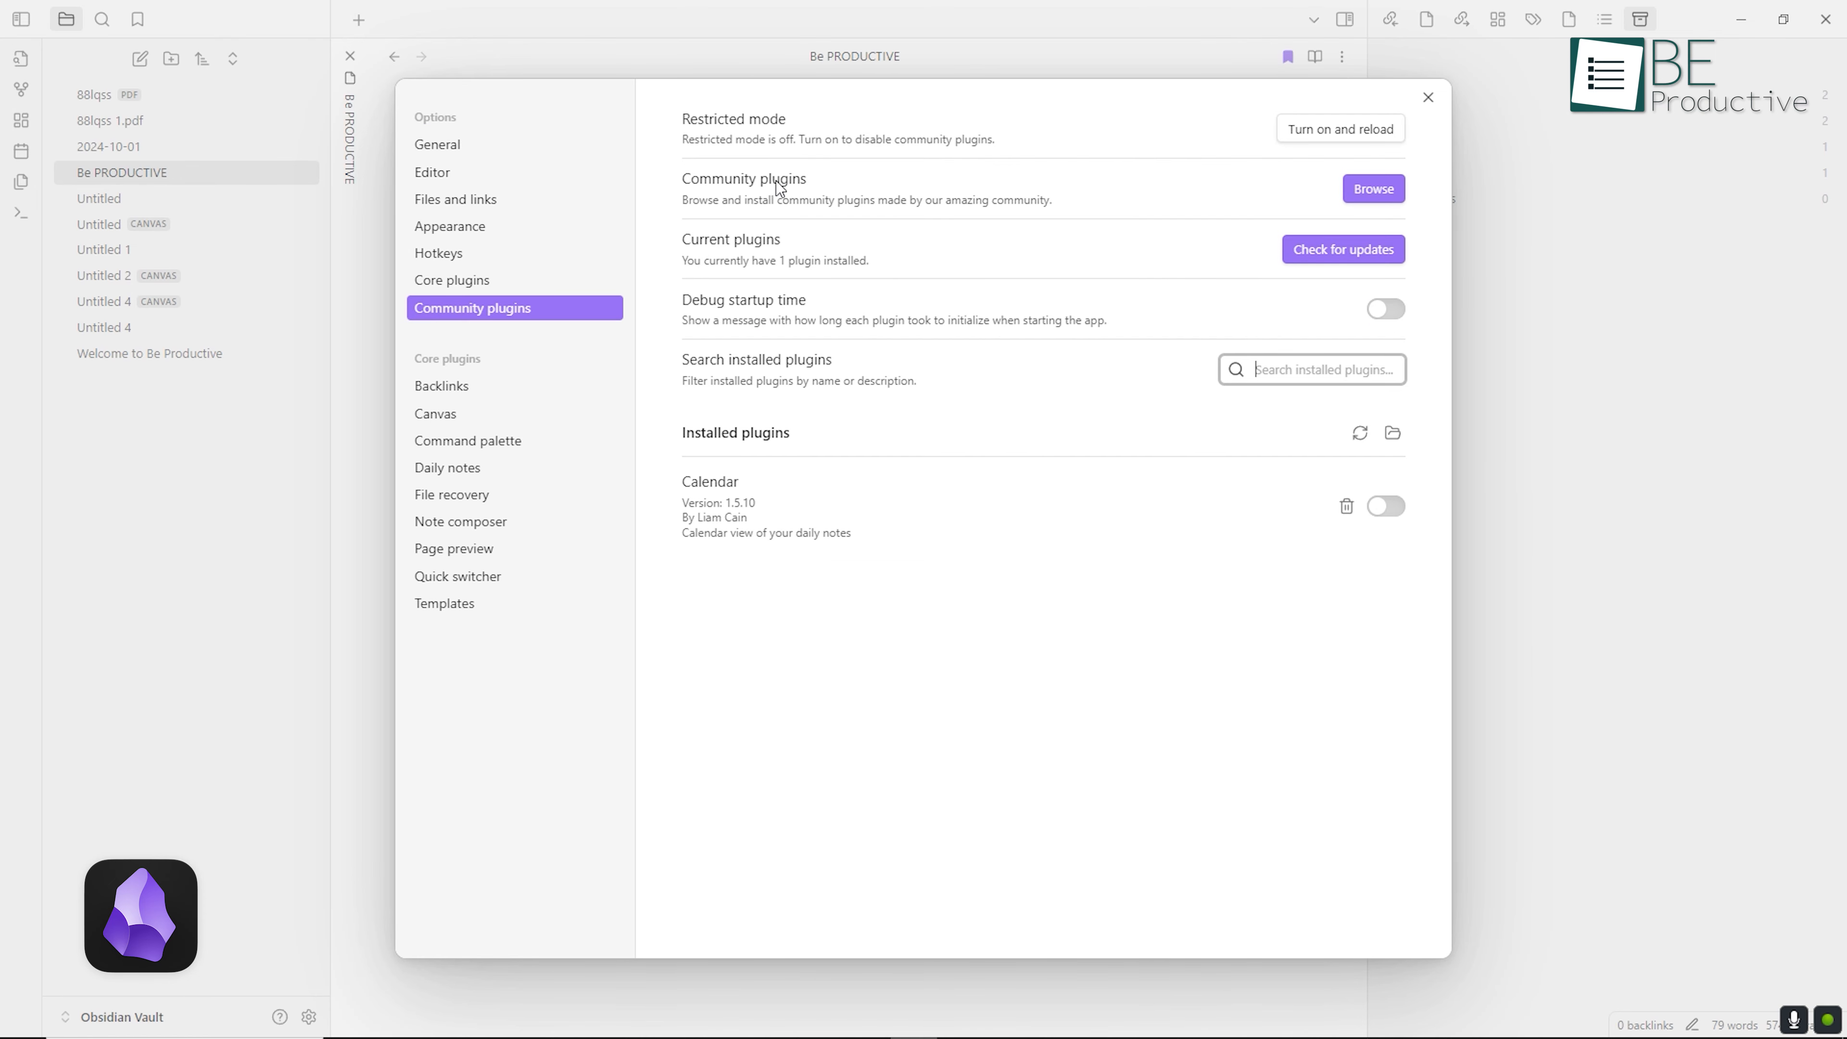
Browse community plugins, view the Calendar plugin and search for 'task ma'.
click(1371, 188)
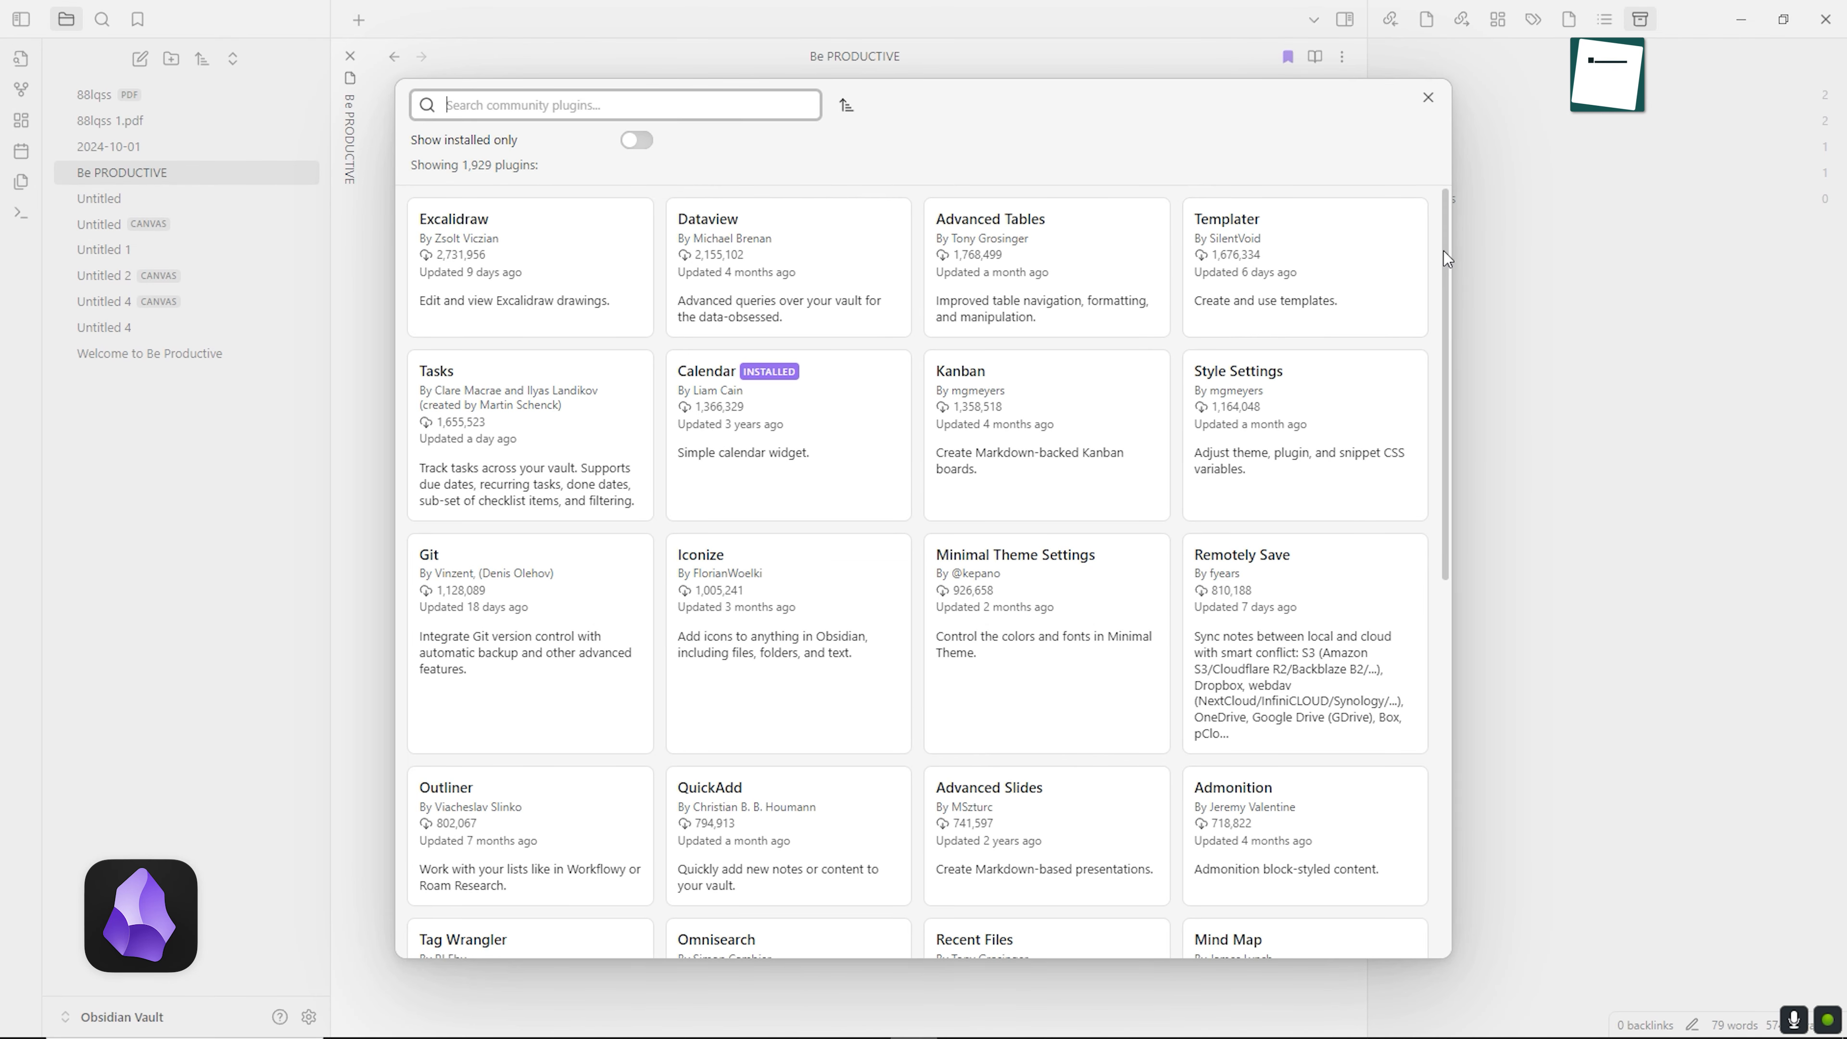
click(740, 369)
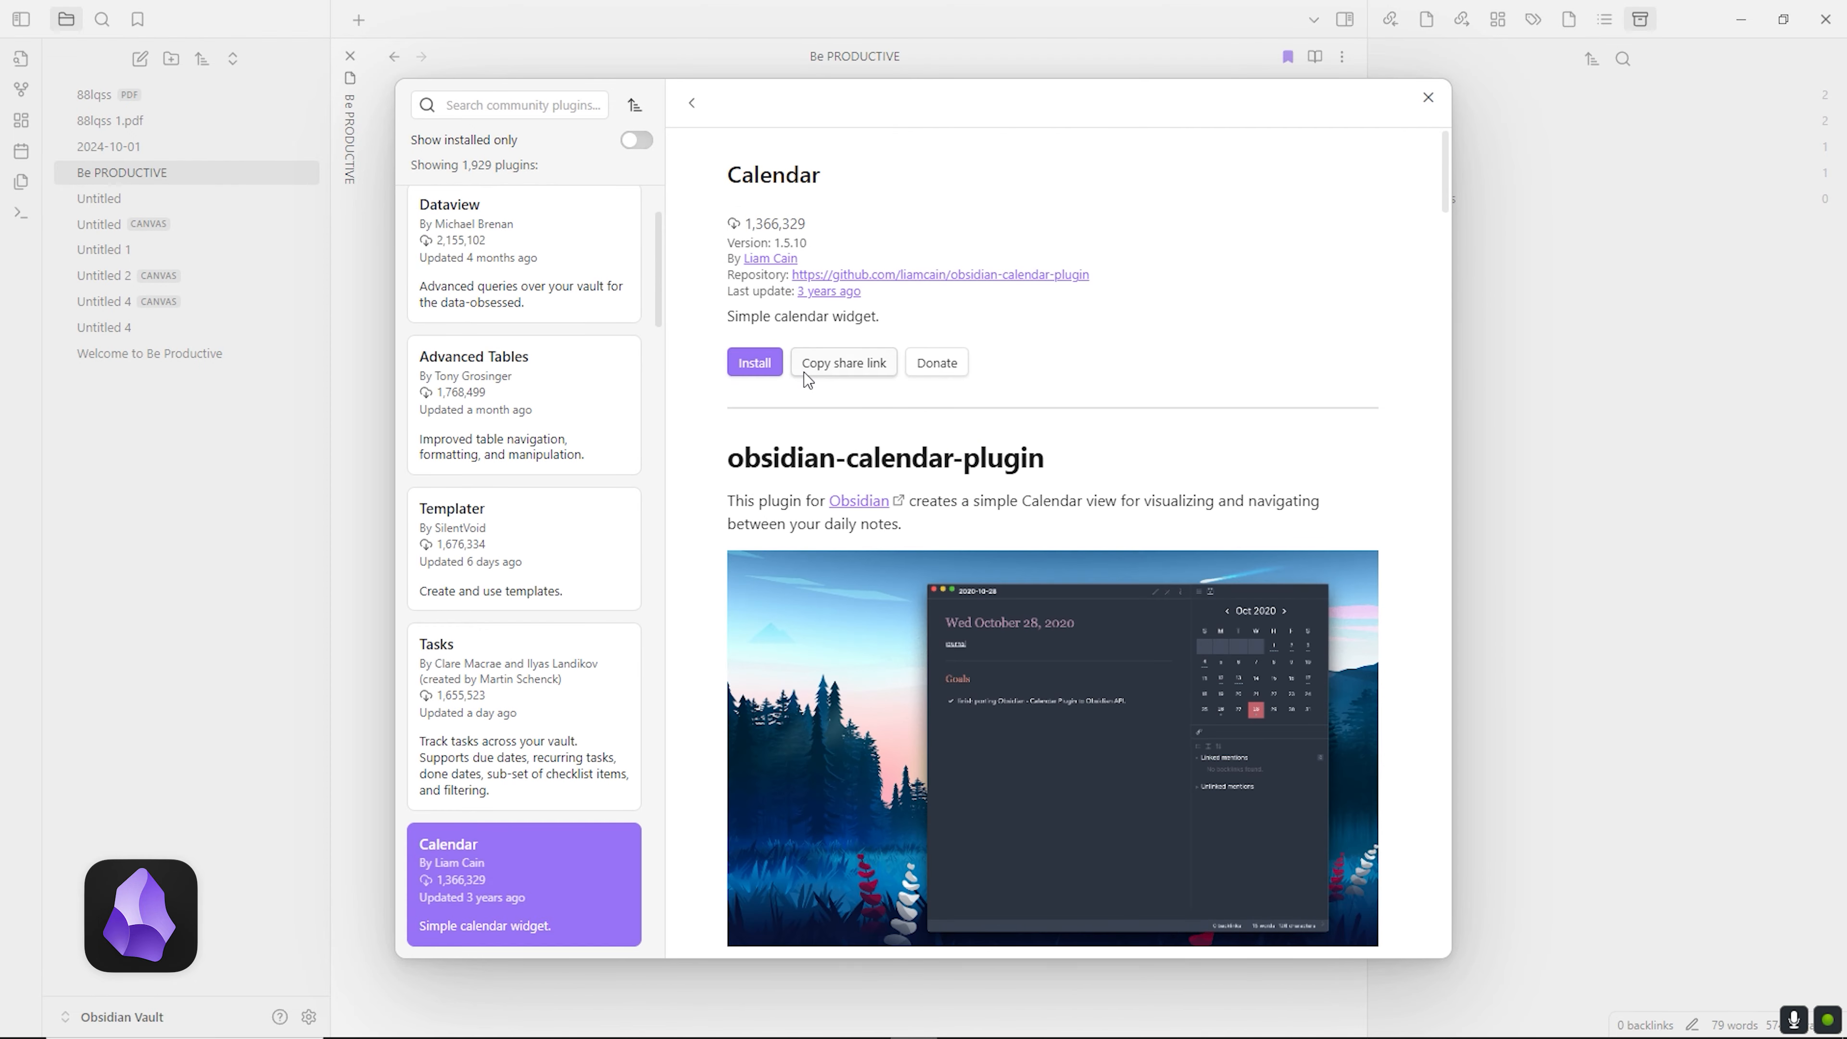
text(task ma)
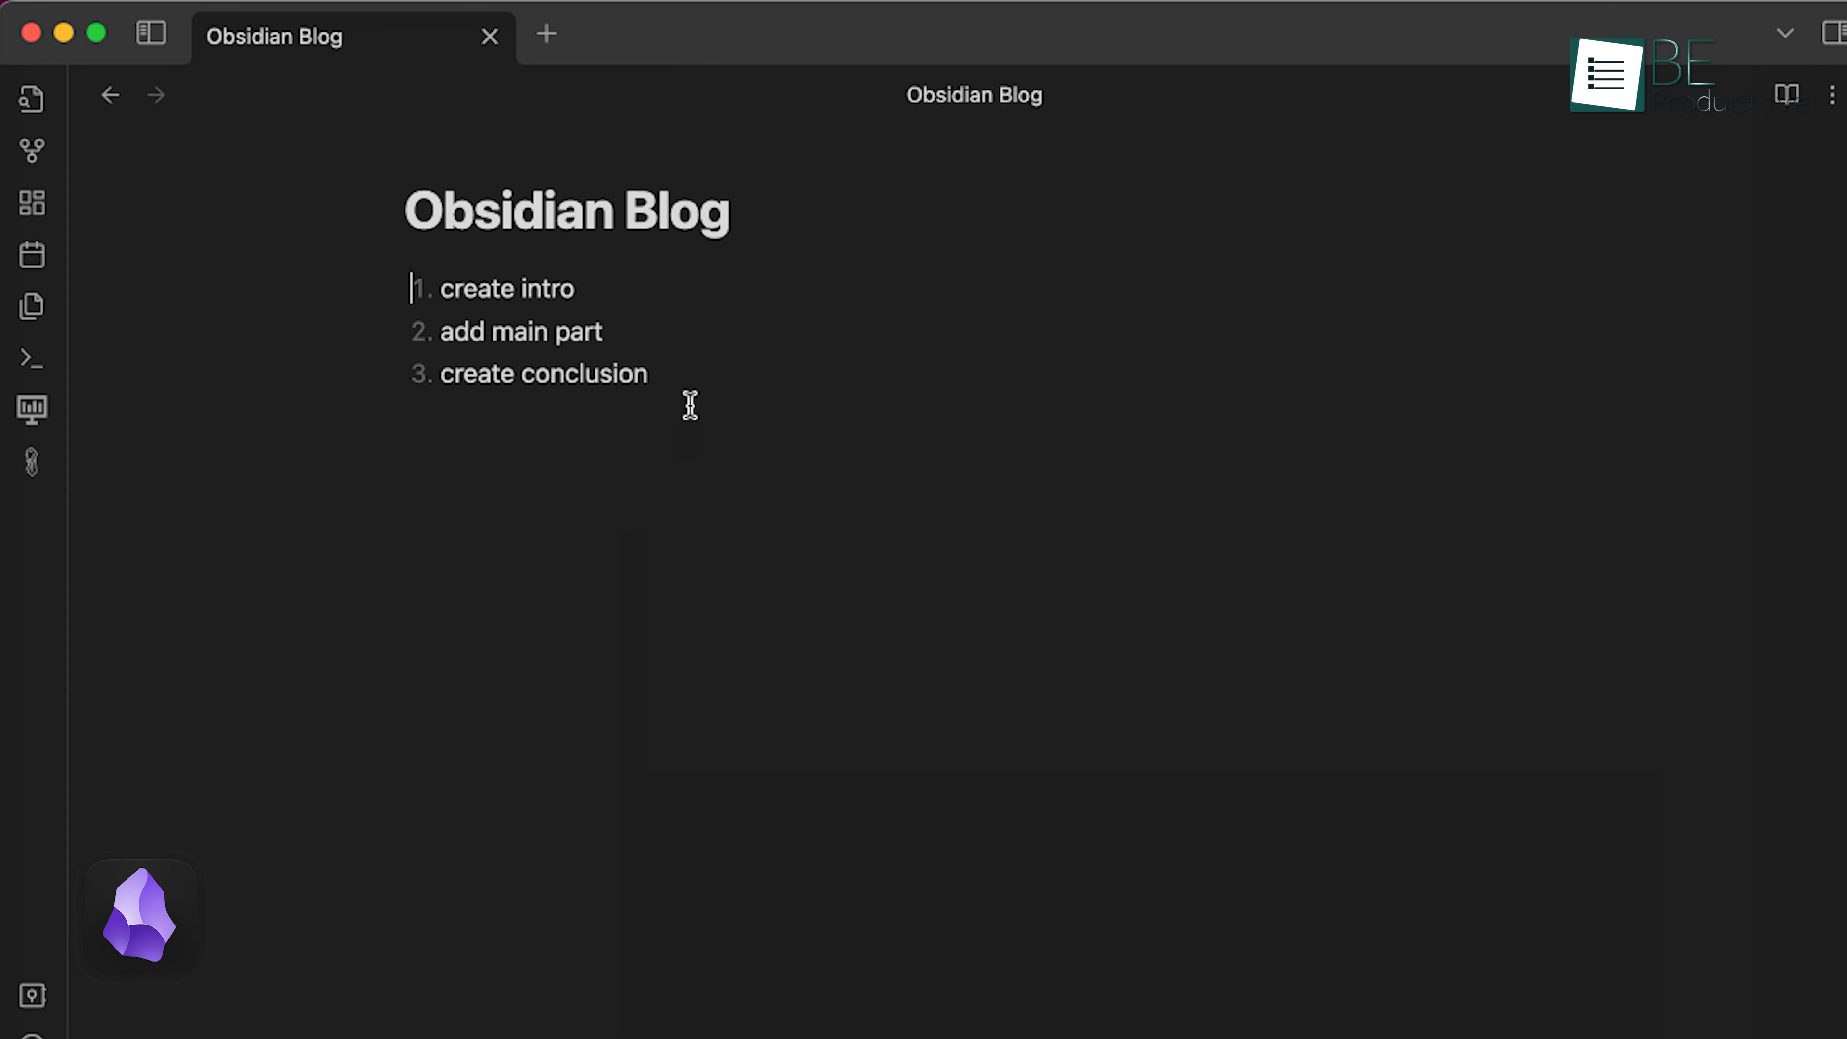
Write a sentence under the list linking [[Obsidian Presentation]] and the How obsidian works section.
text(This should include th)
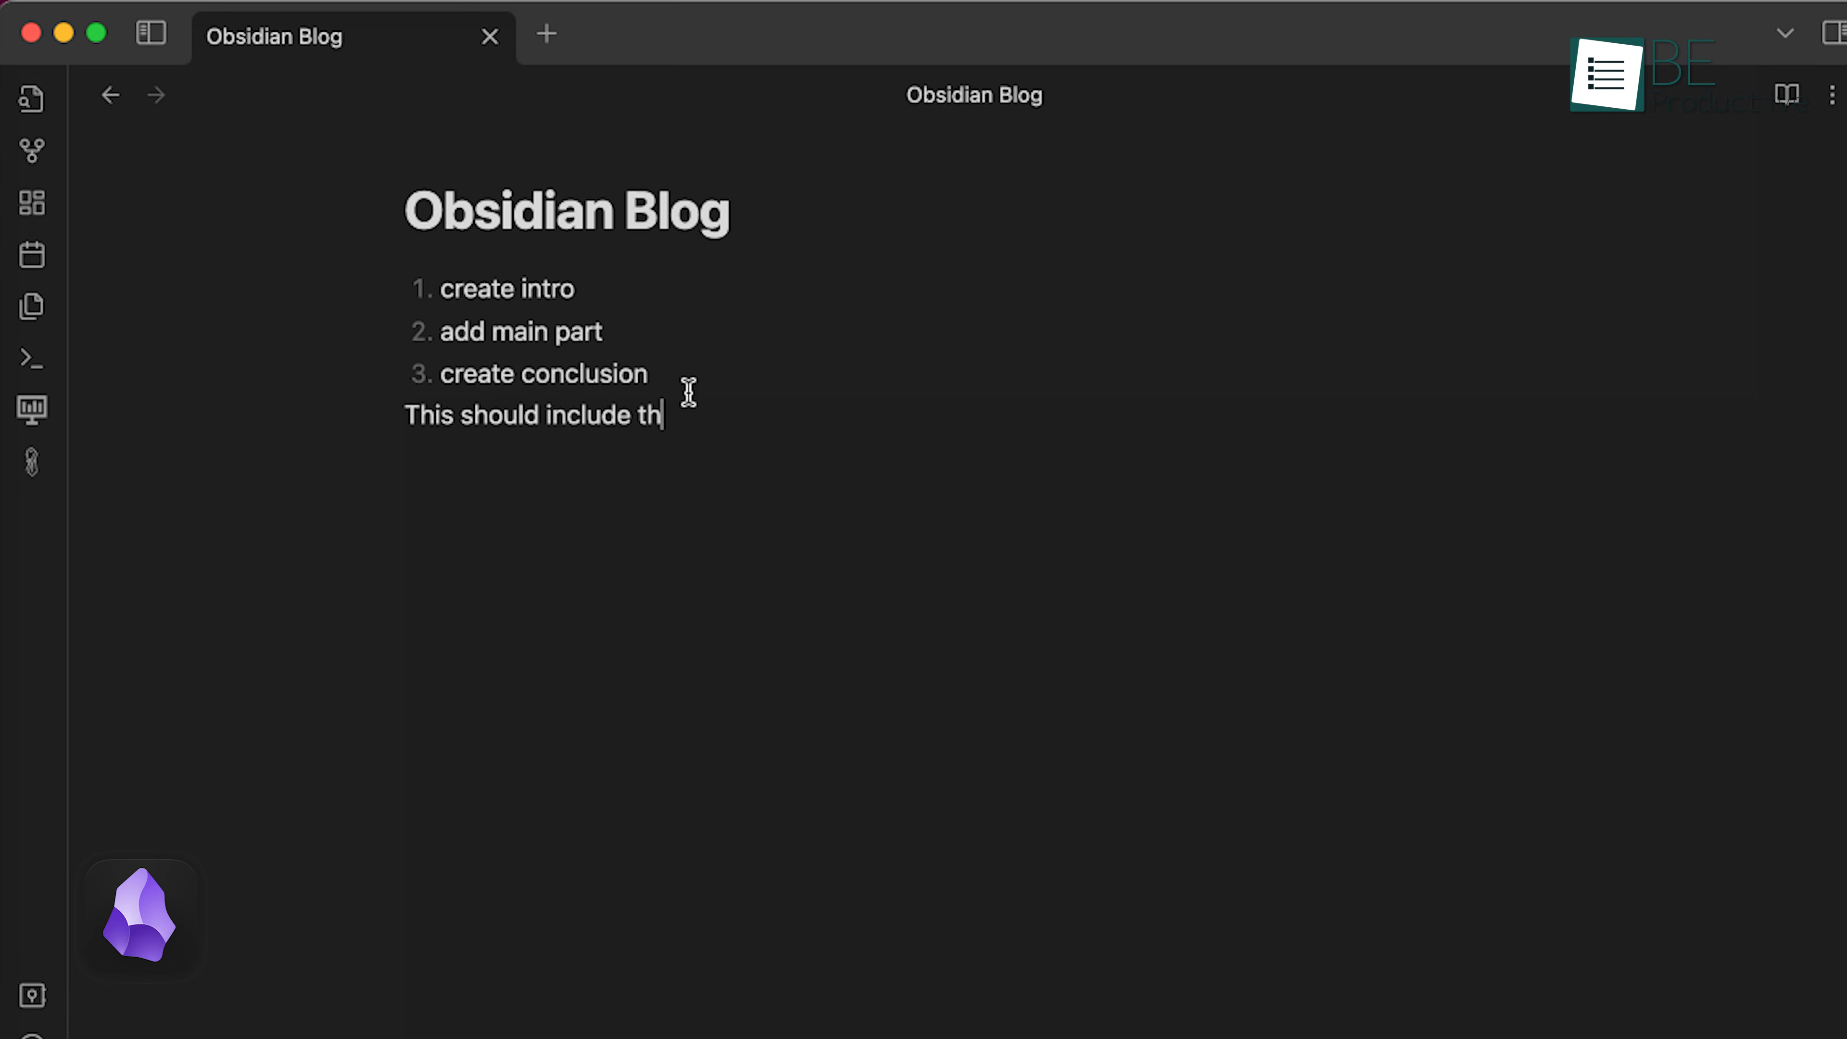
text(e [[Obsidian Presentation]] and th)
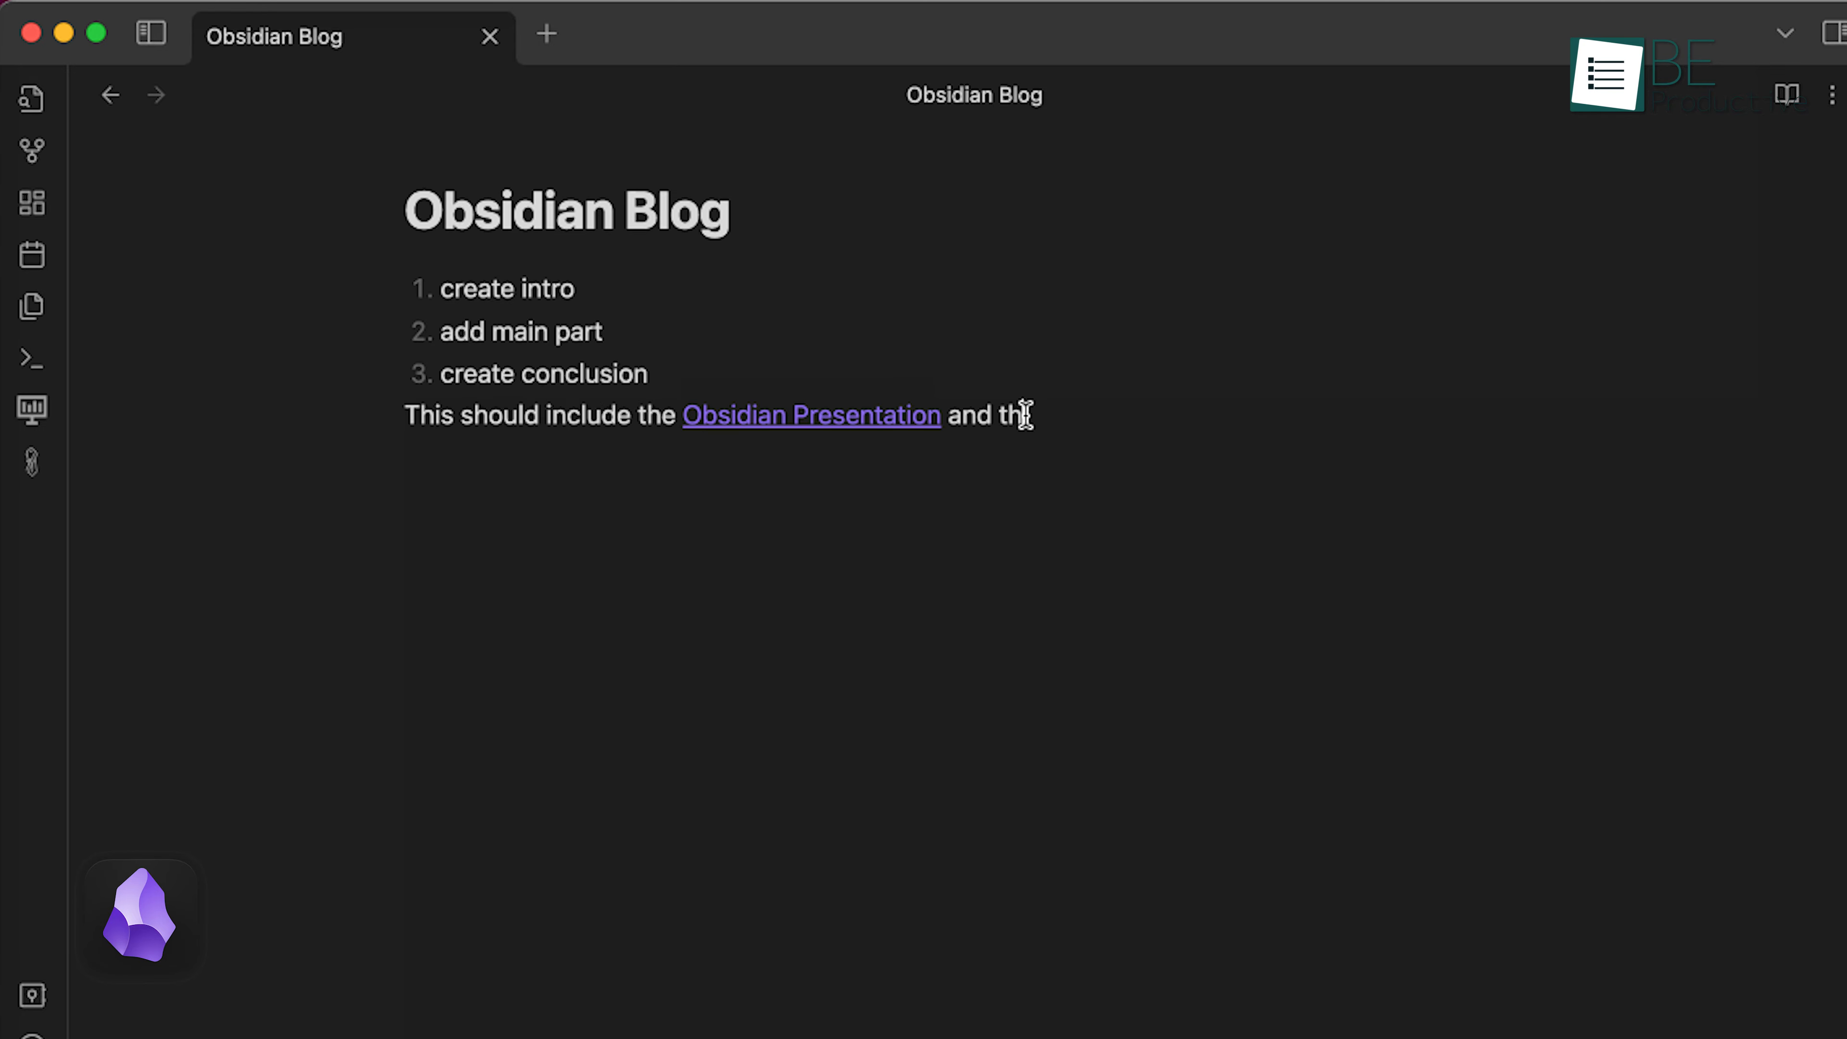
text(How obsidian works sec)
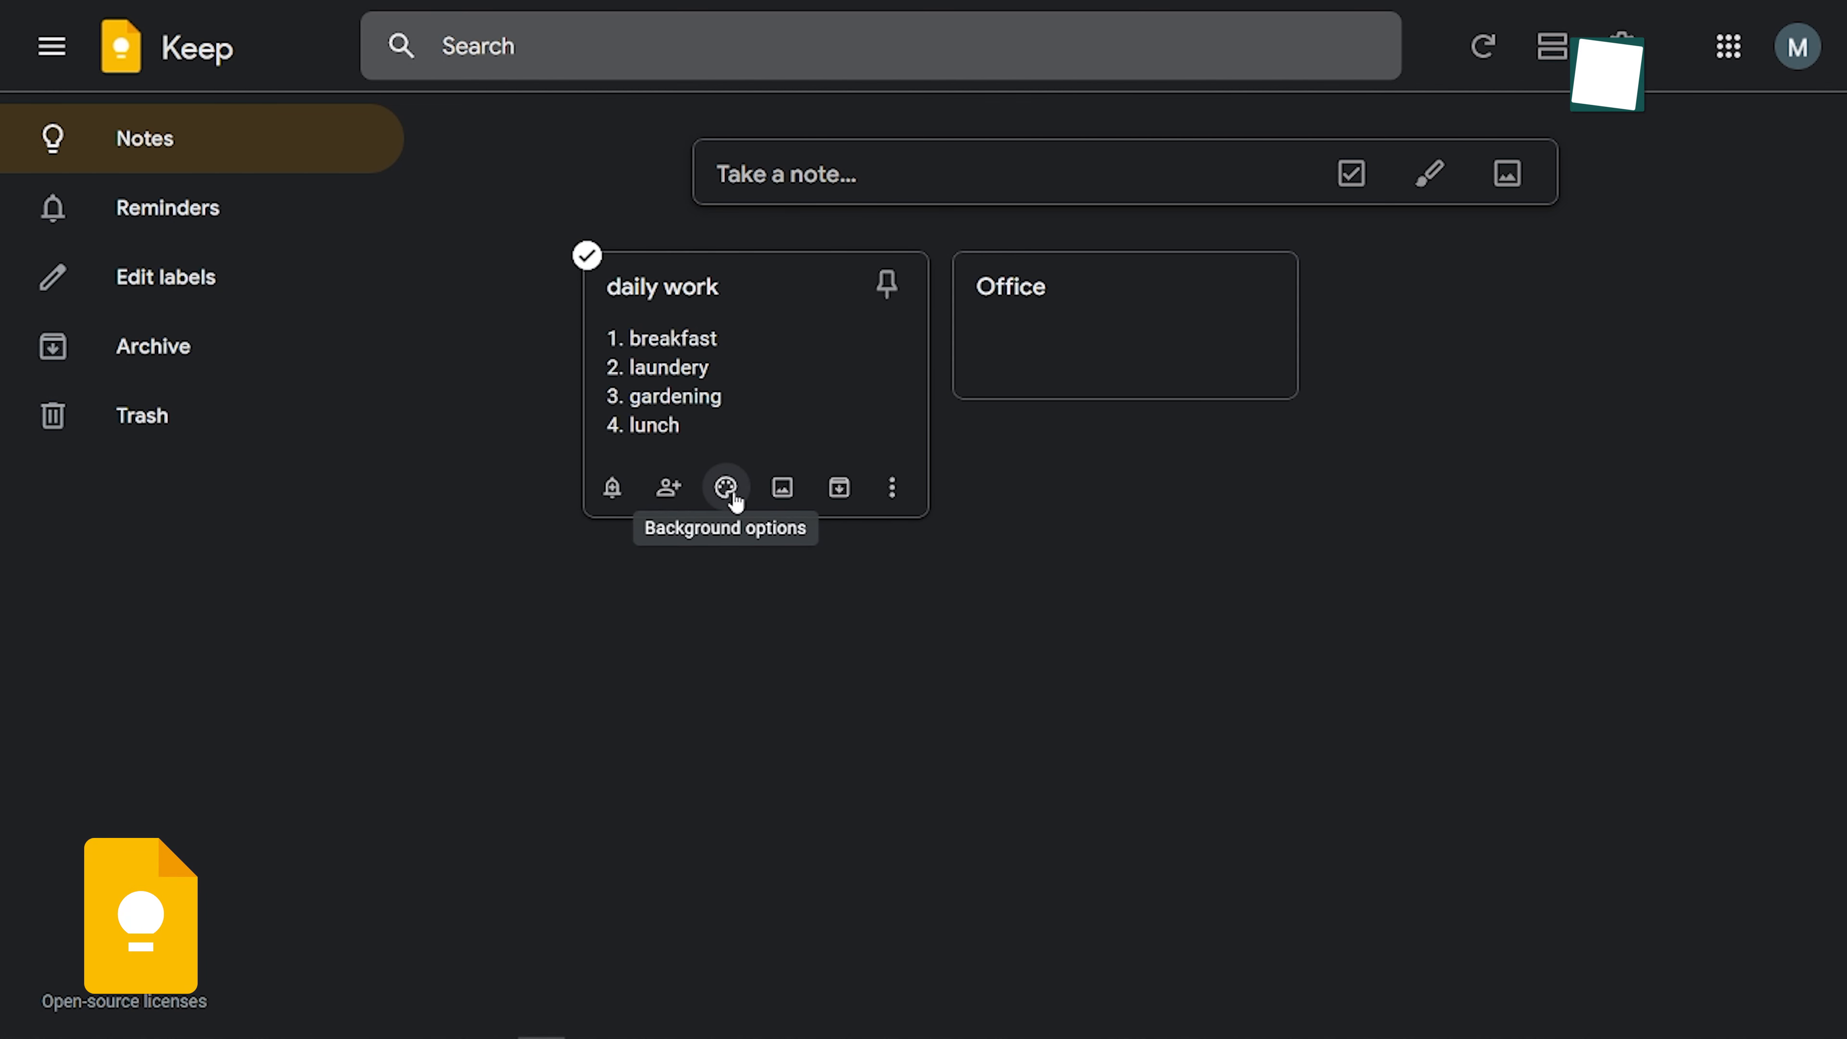
Try green, blue and another background colour on the daily work note.
click(726, 487)
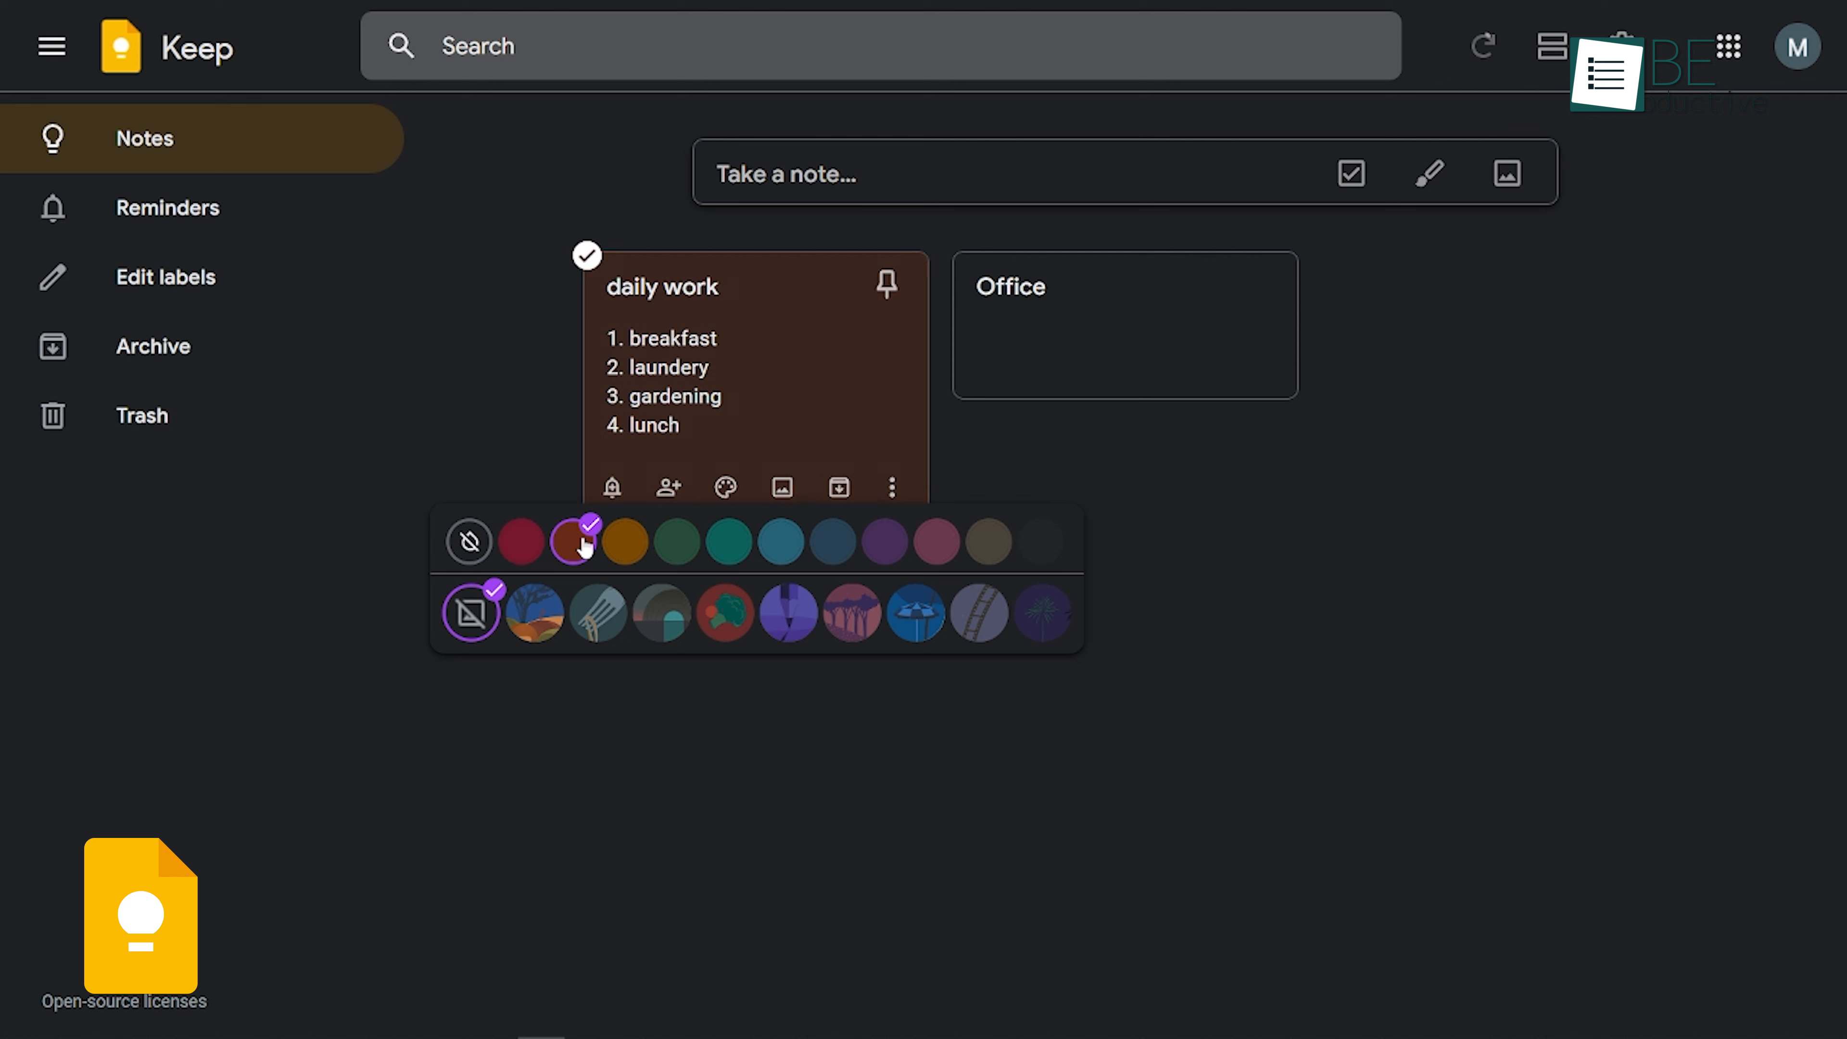
click(676, 541)
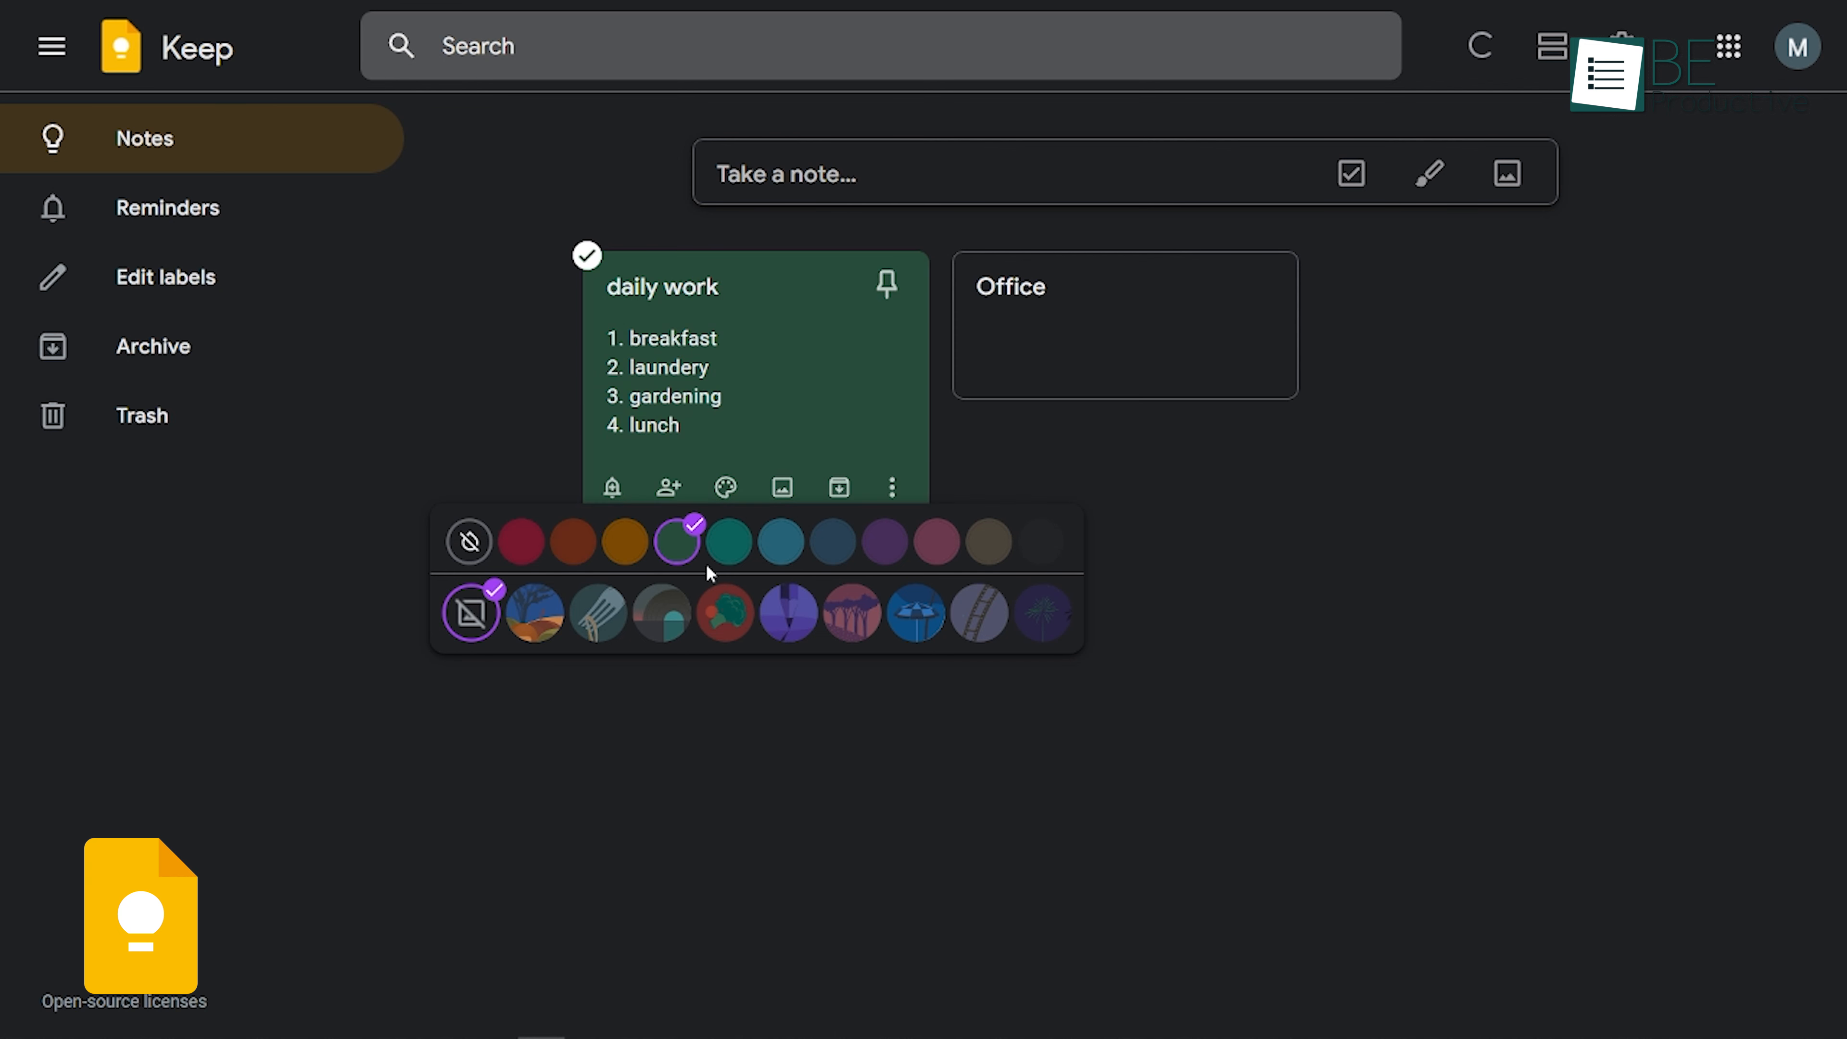
click(727, 541)
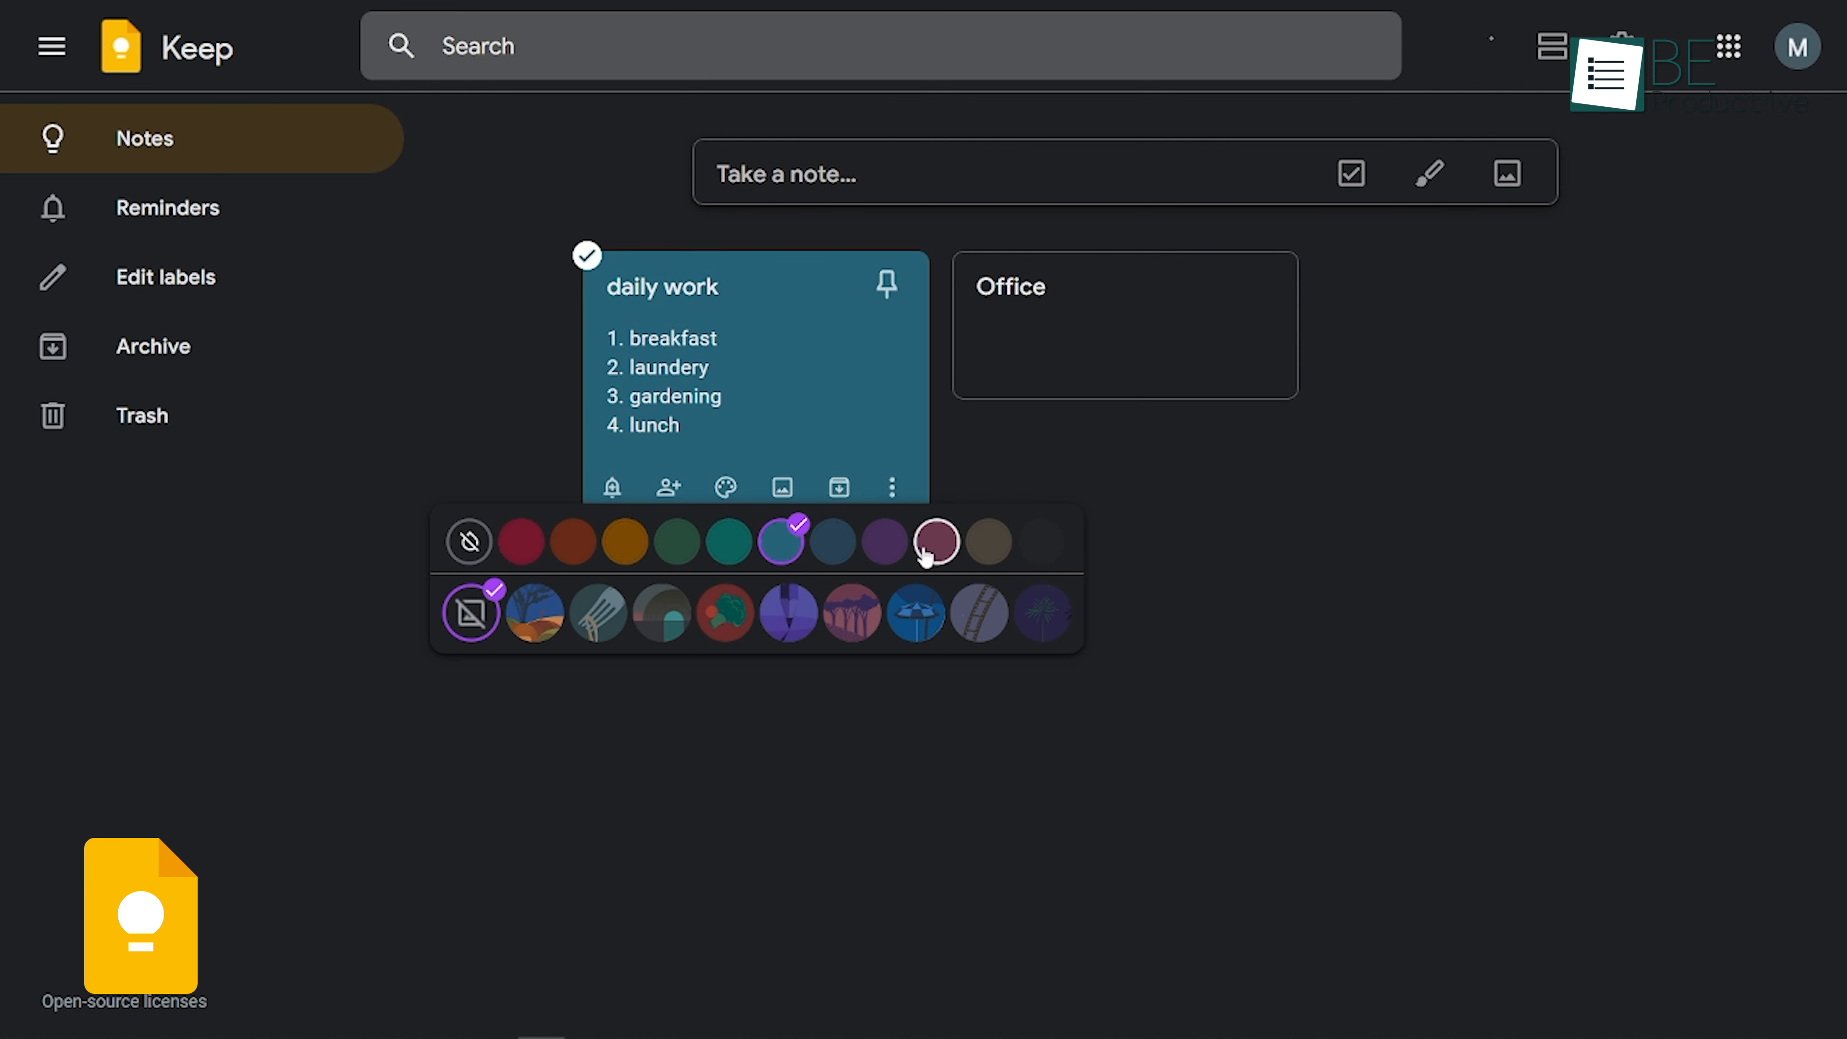
click(936, 541)
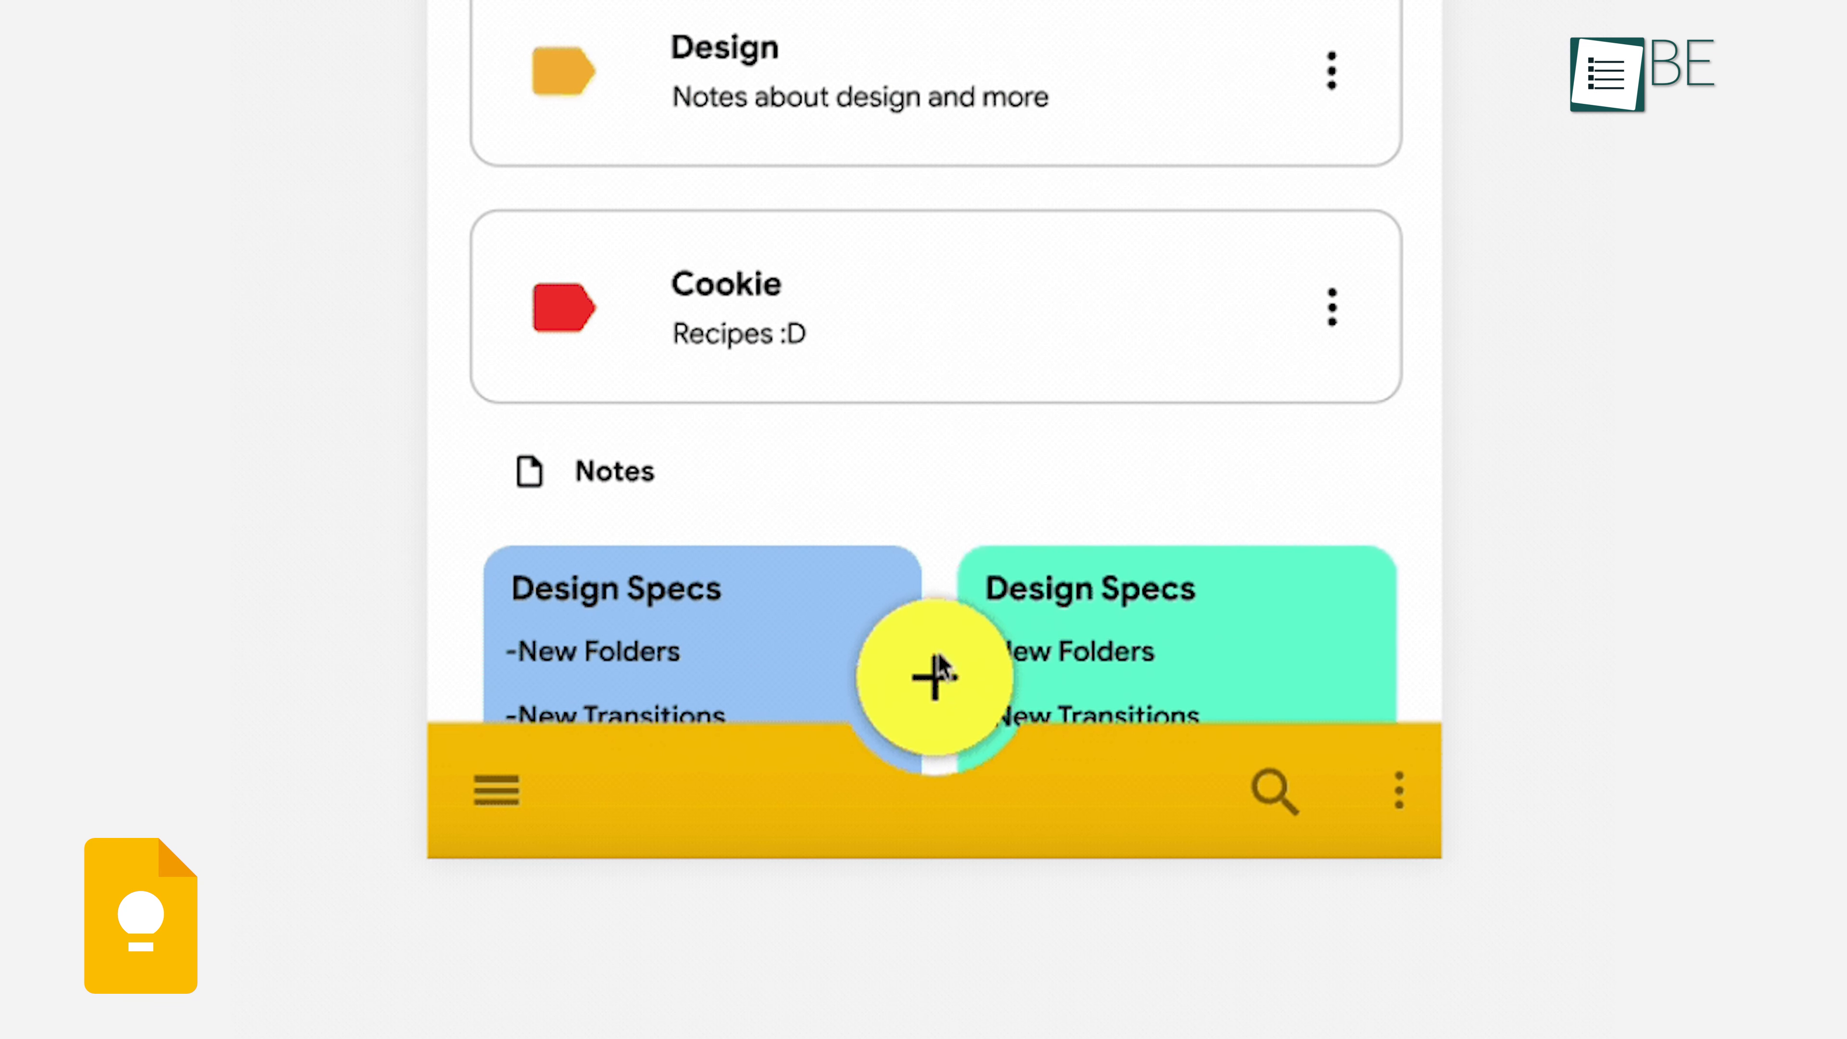
View the teal Design Specs note in the Keep mobile app.
click(1175, 636)
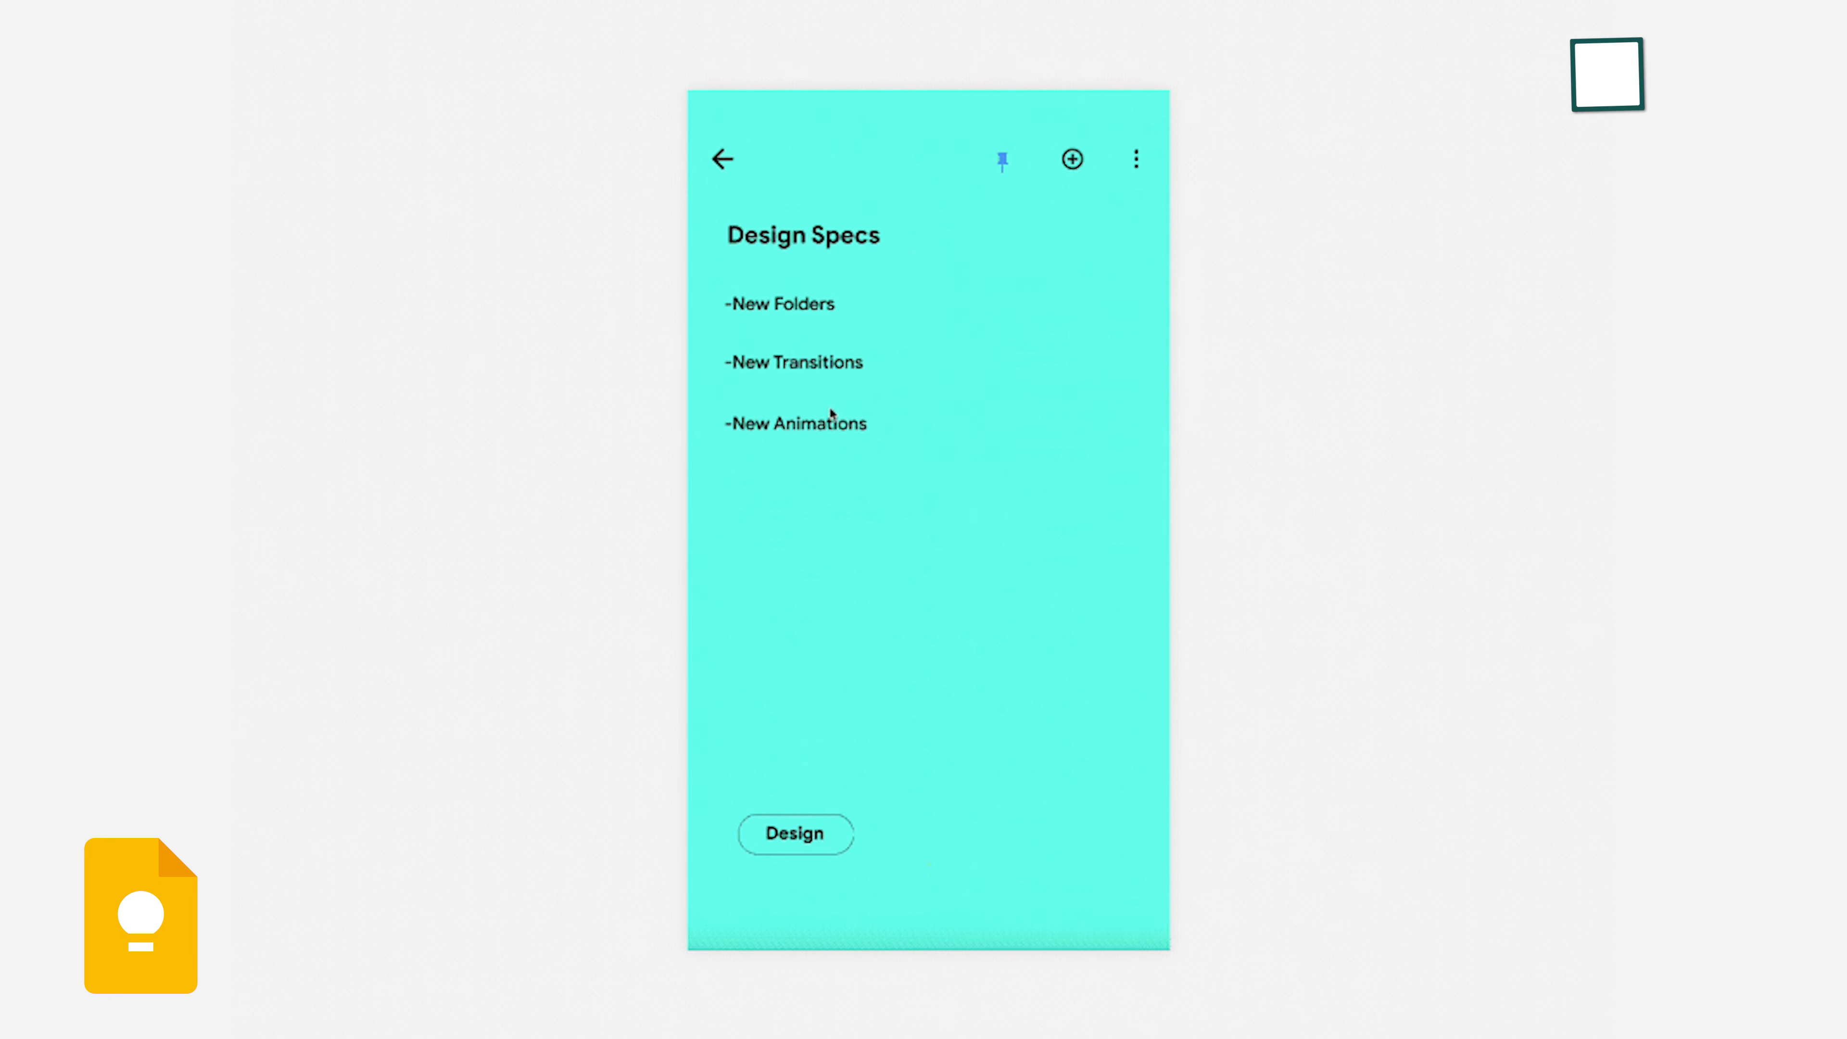
click(723, 159)
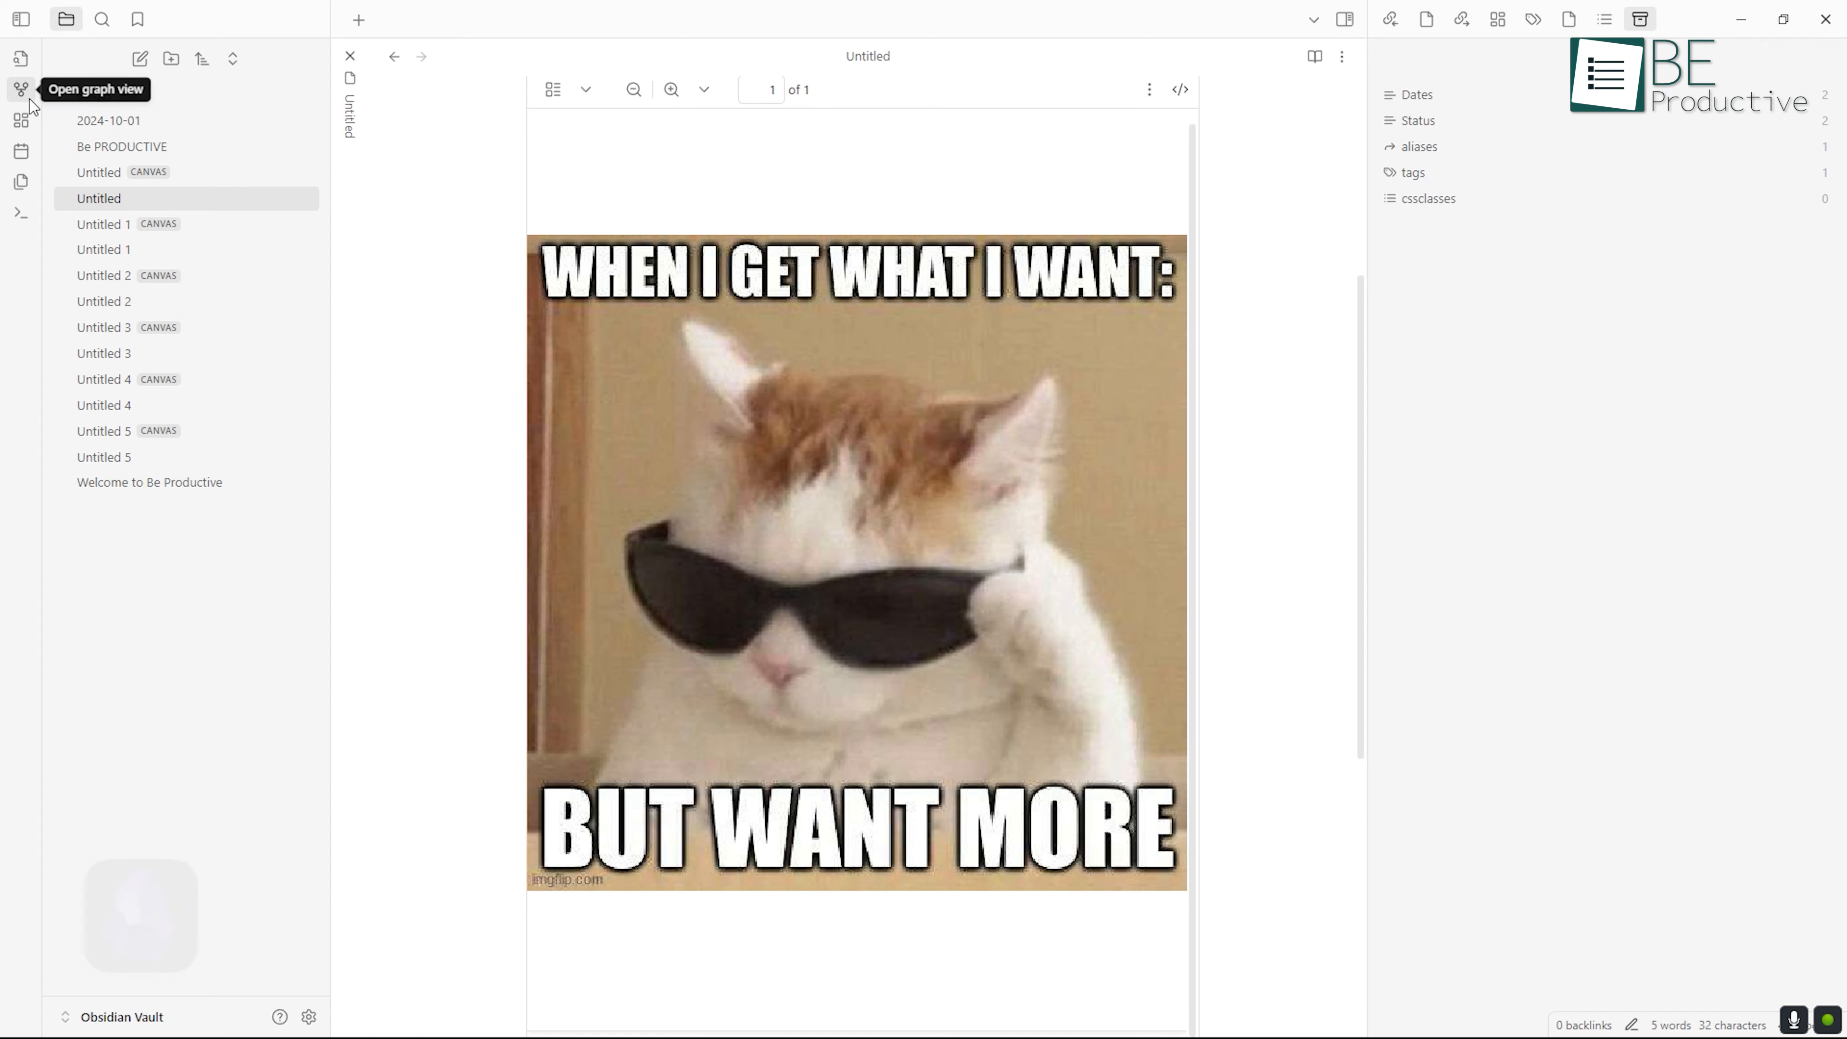
Show the vault's graph view with a node for each linked note and file.
click(22, 88)
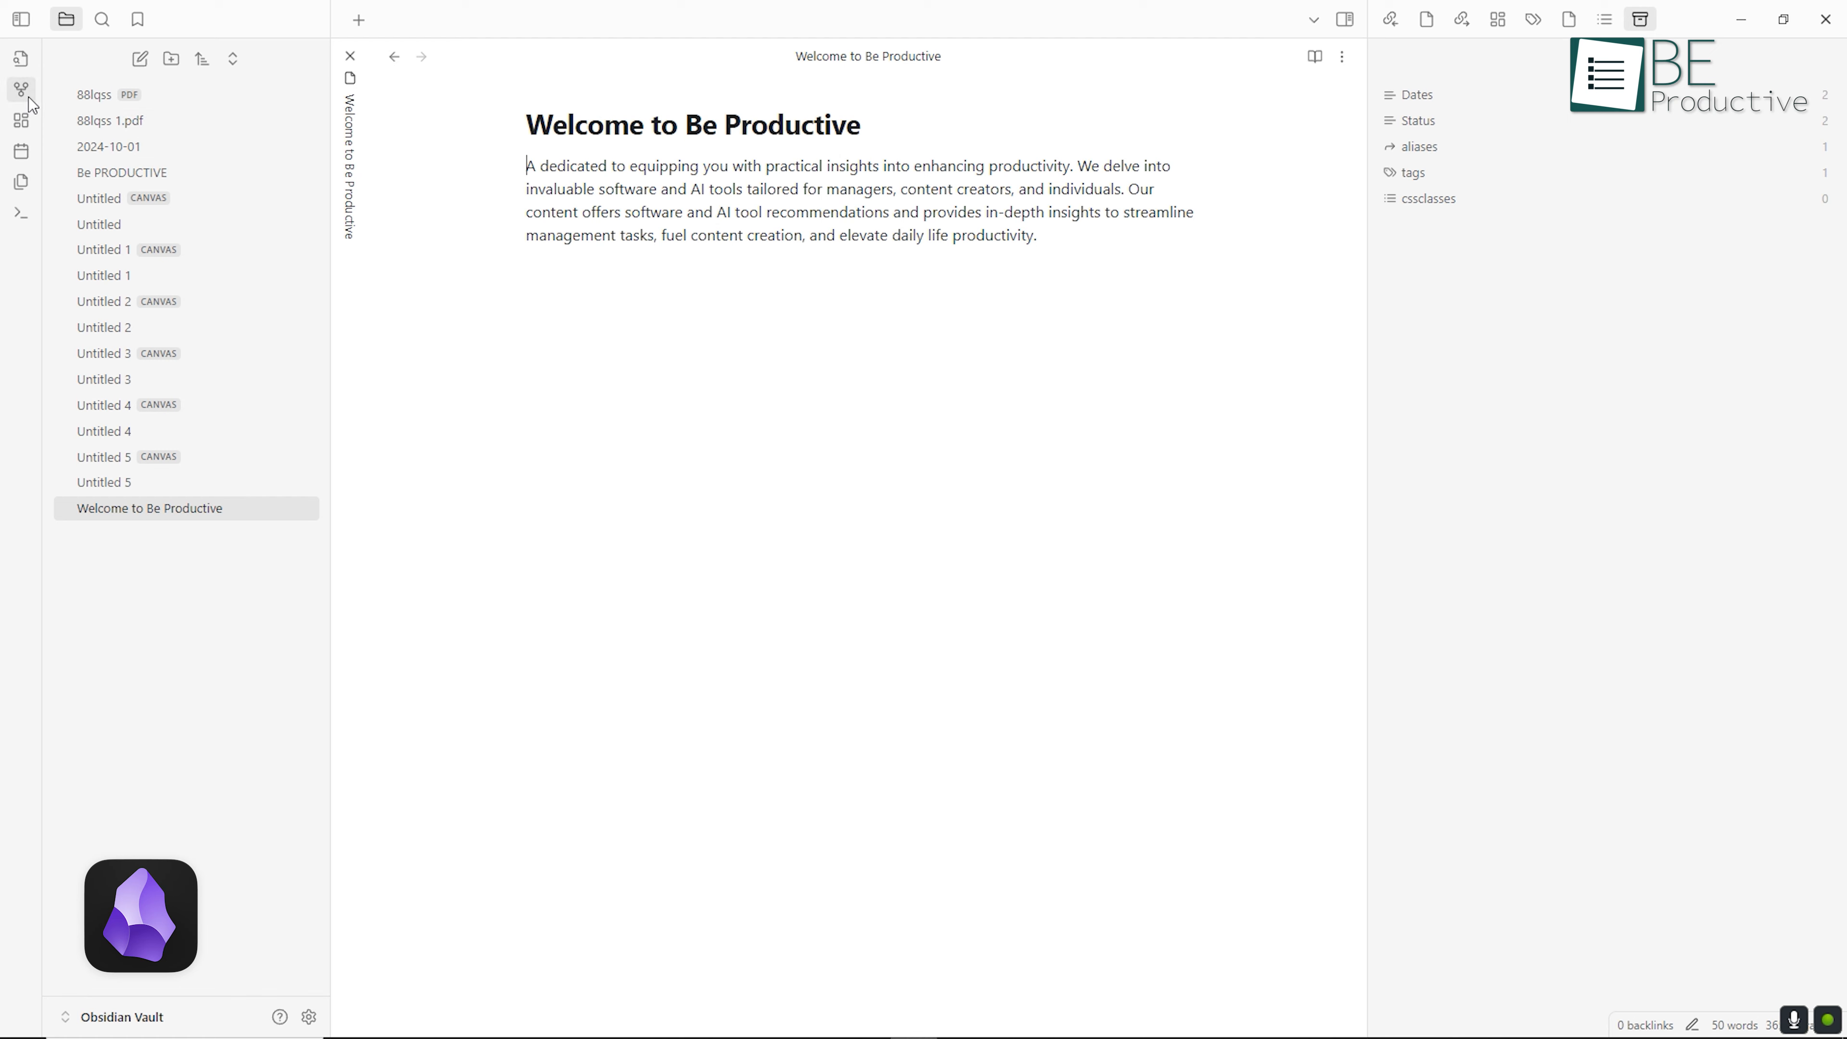
click(20, 86)
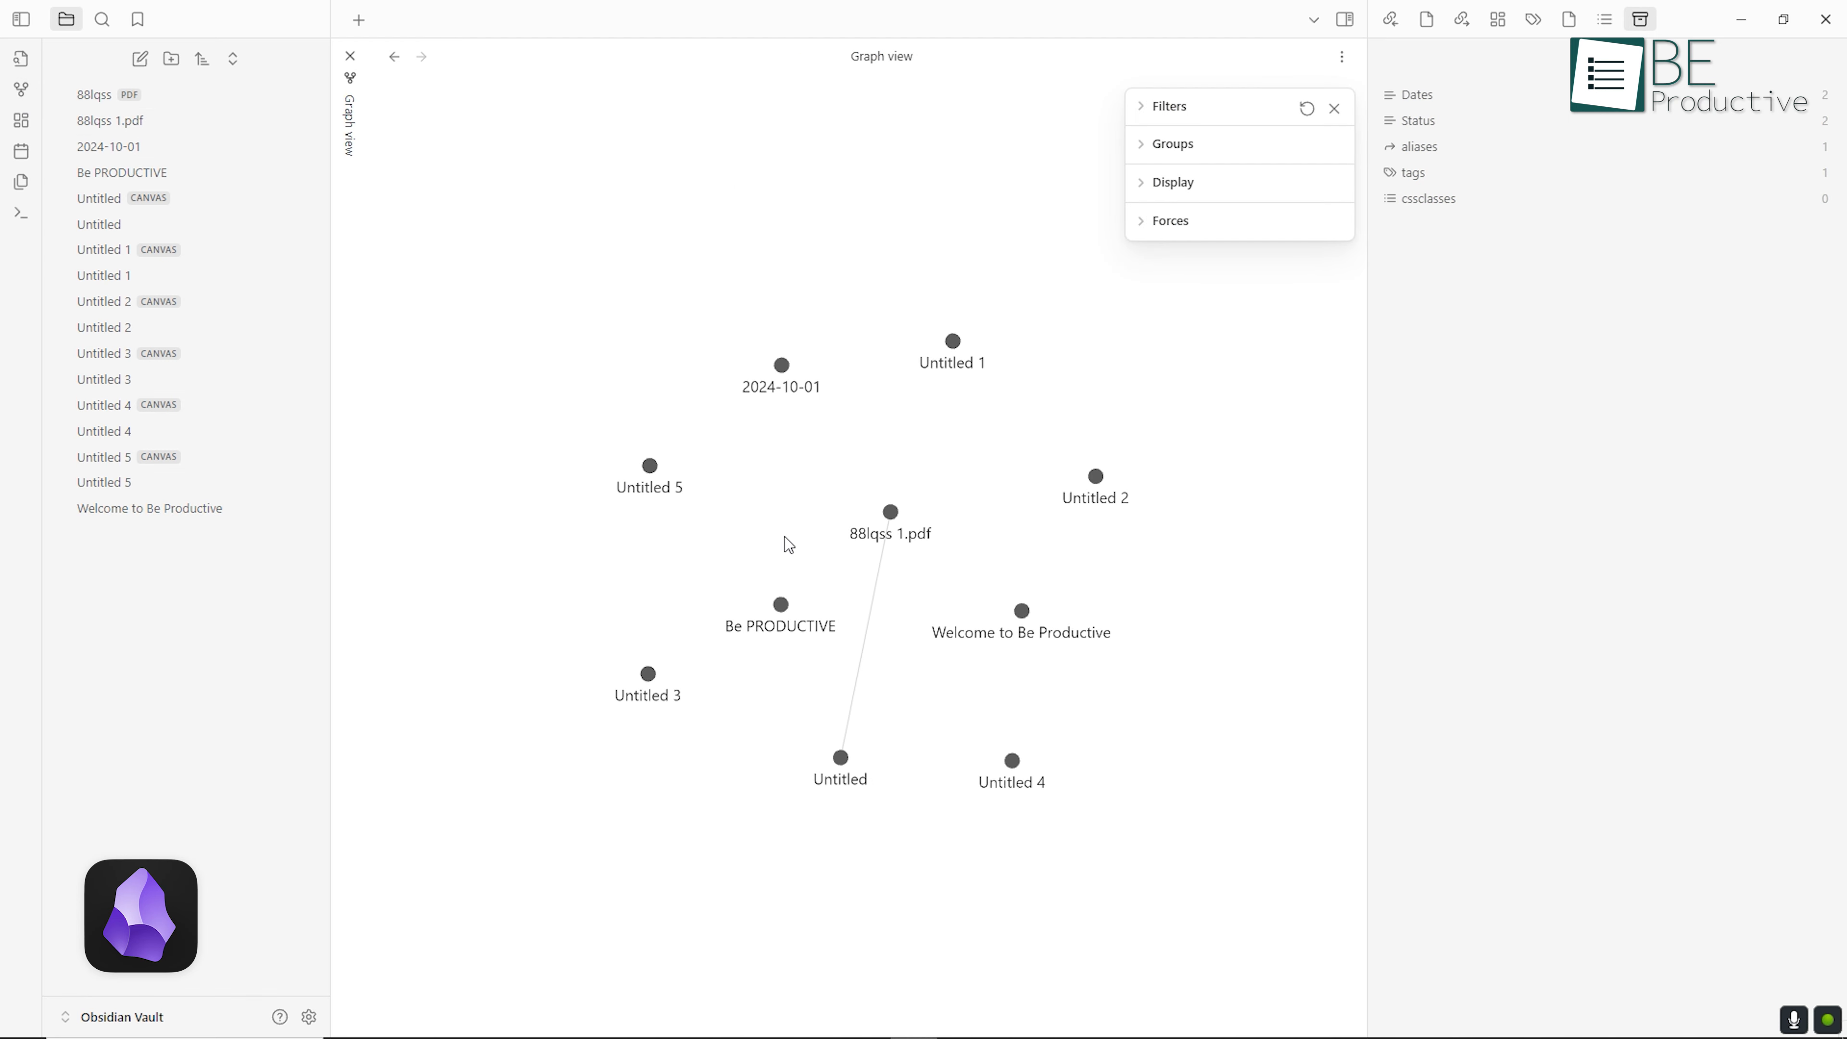
click(840, 759)
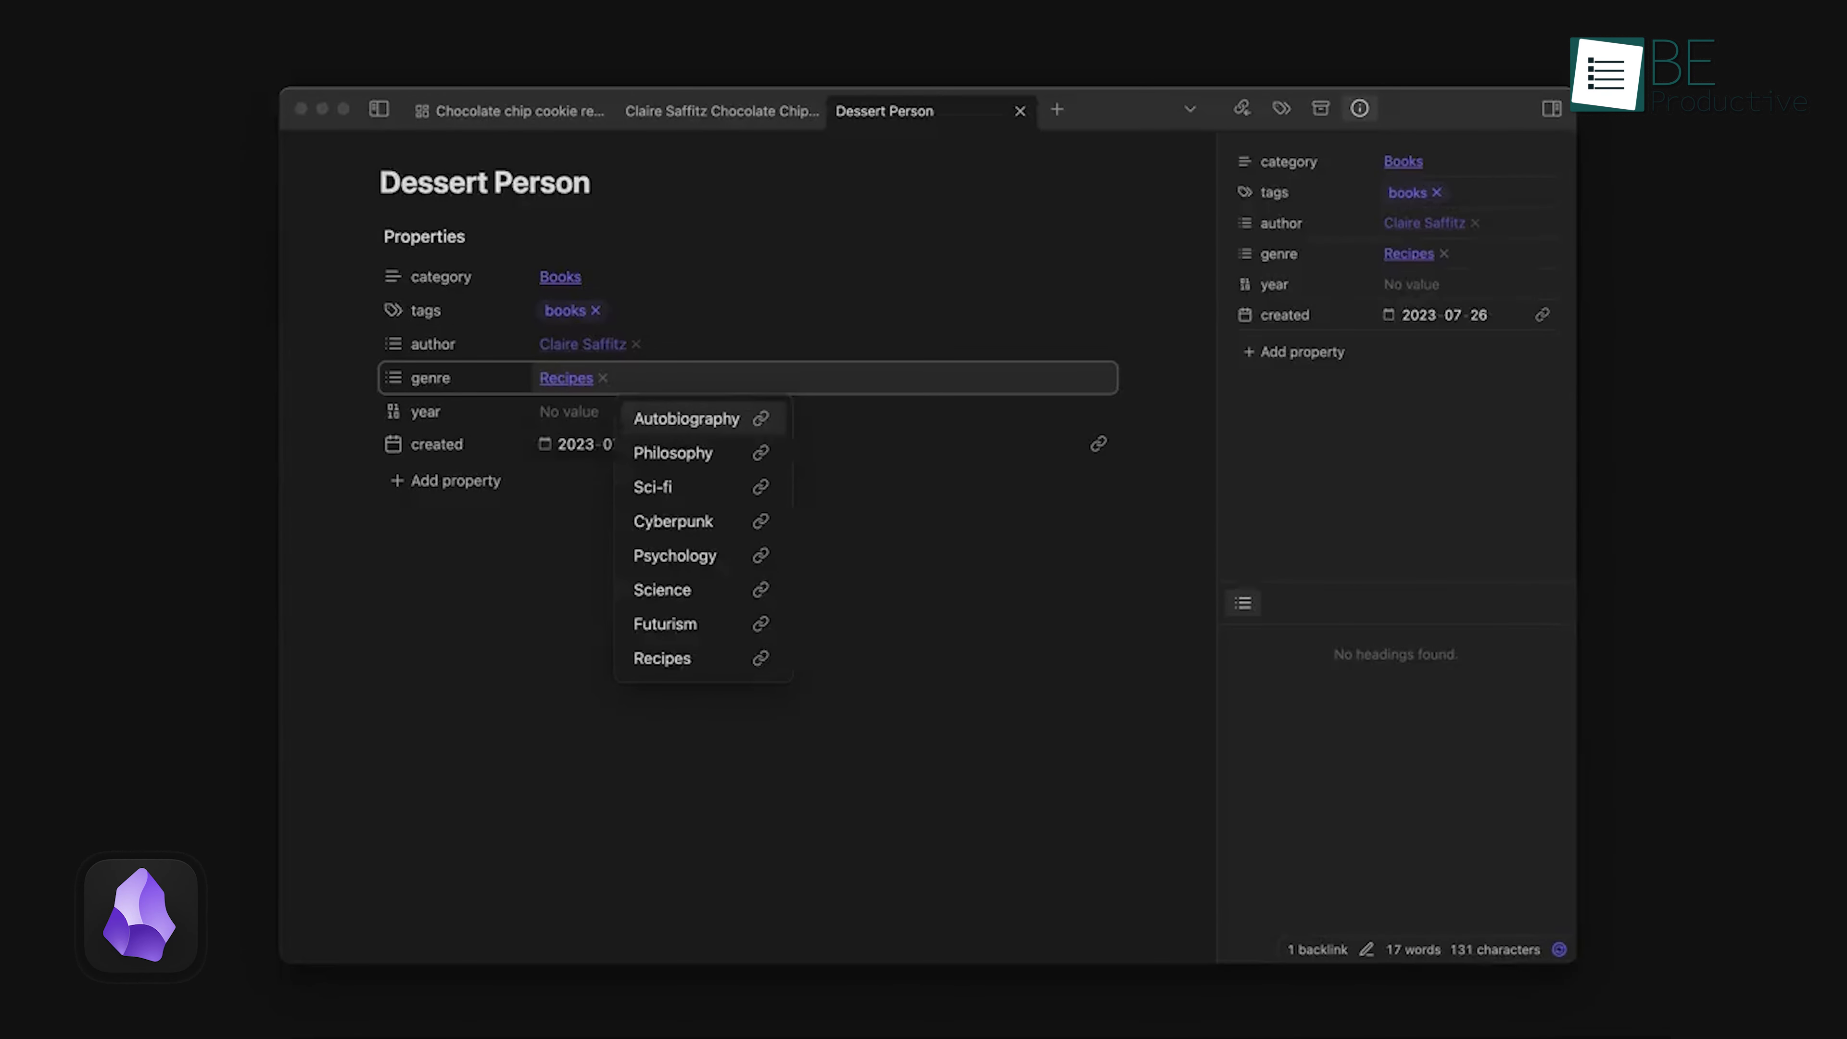
Enter 2000, link the Claire Saffitz author note to Dessert Person, and return to the cookies note.
text(2000)
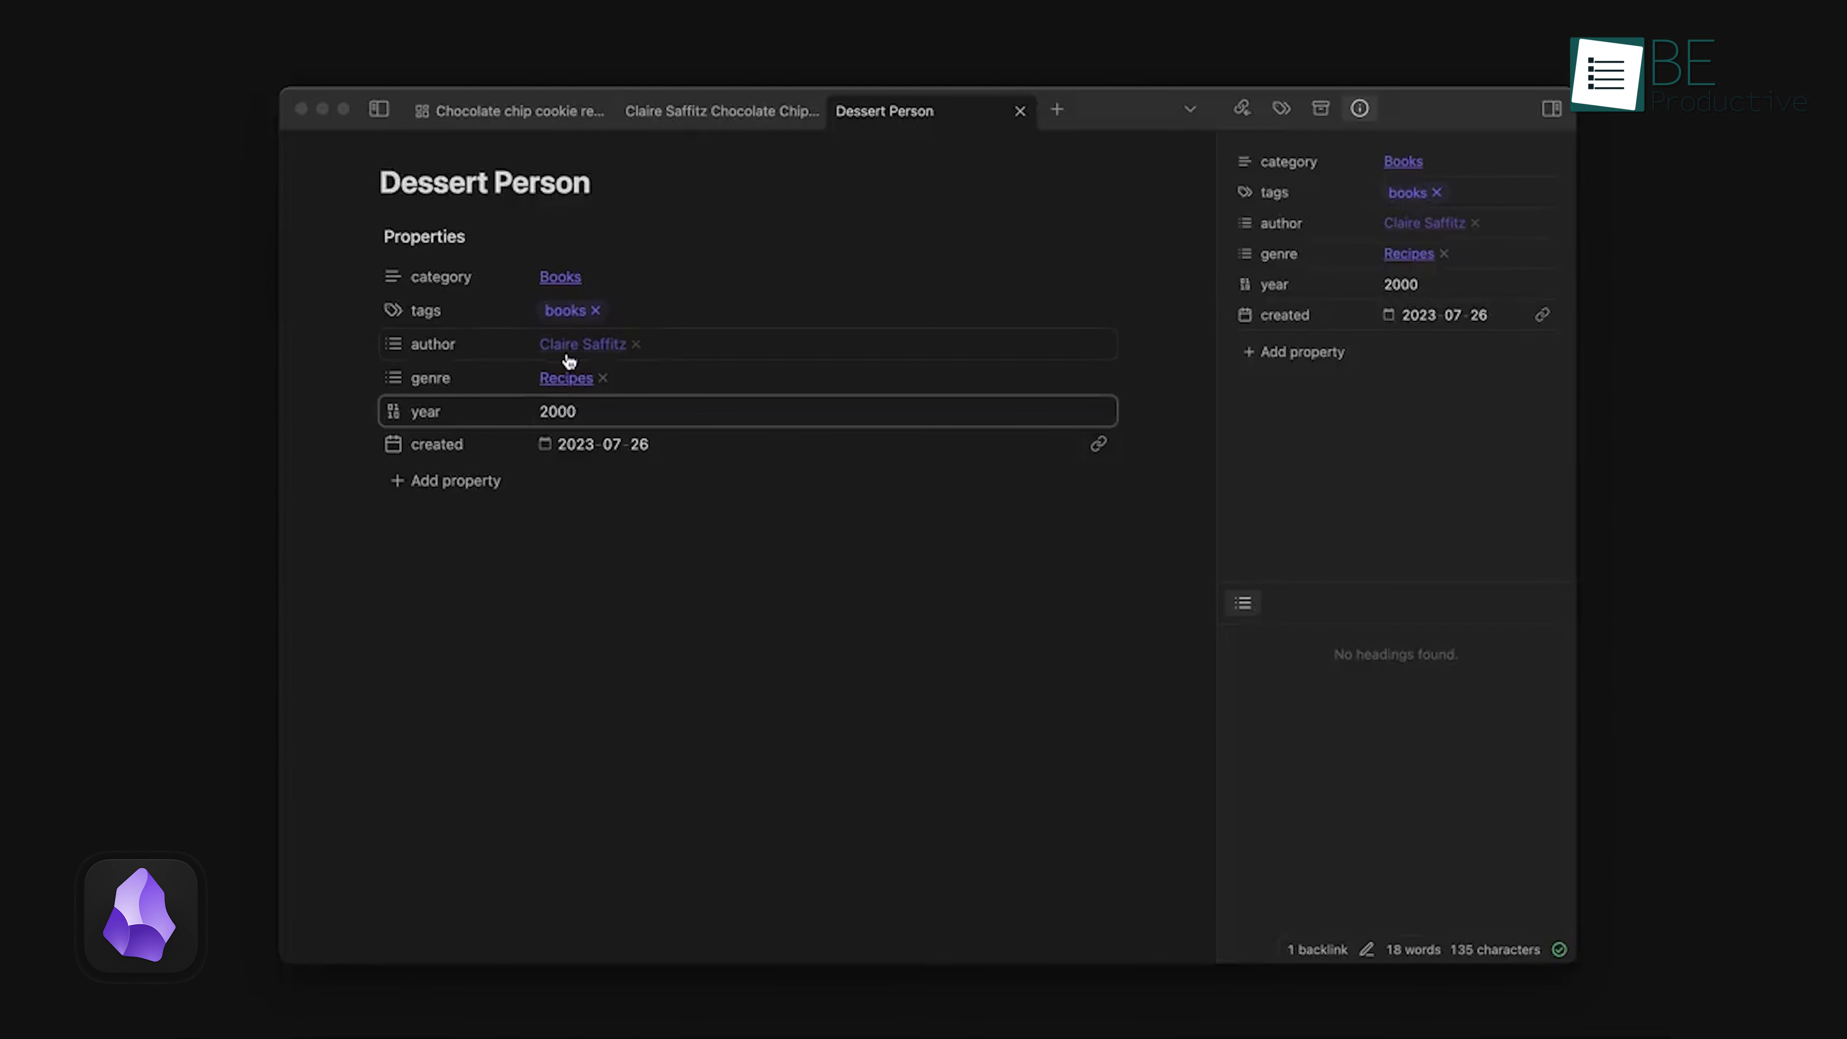
click(582, 344)
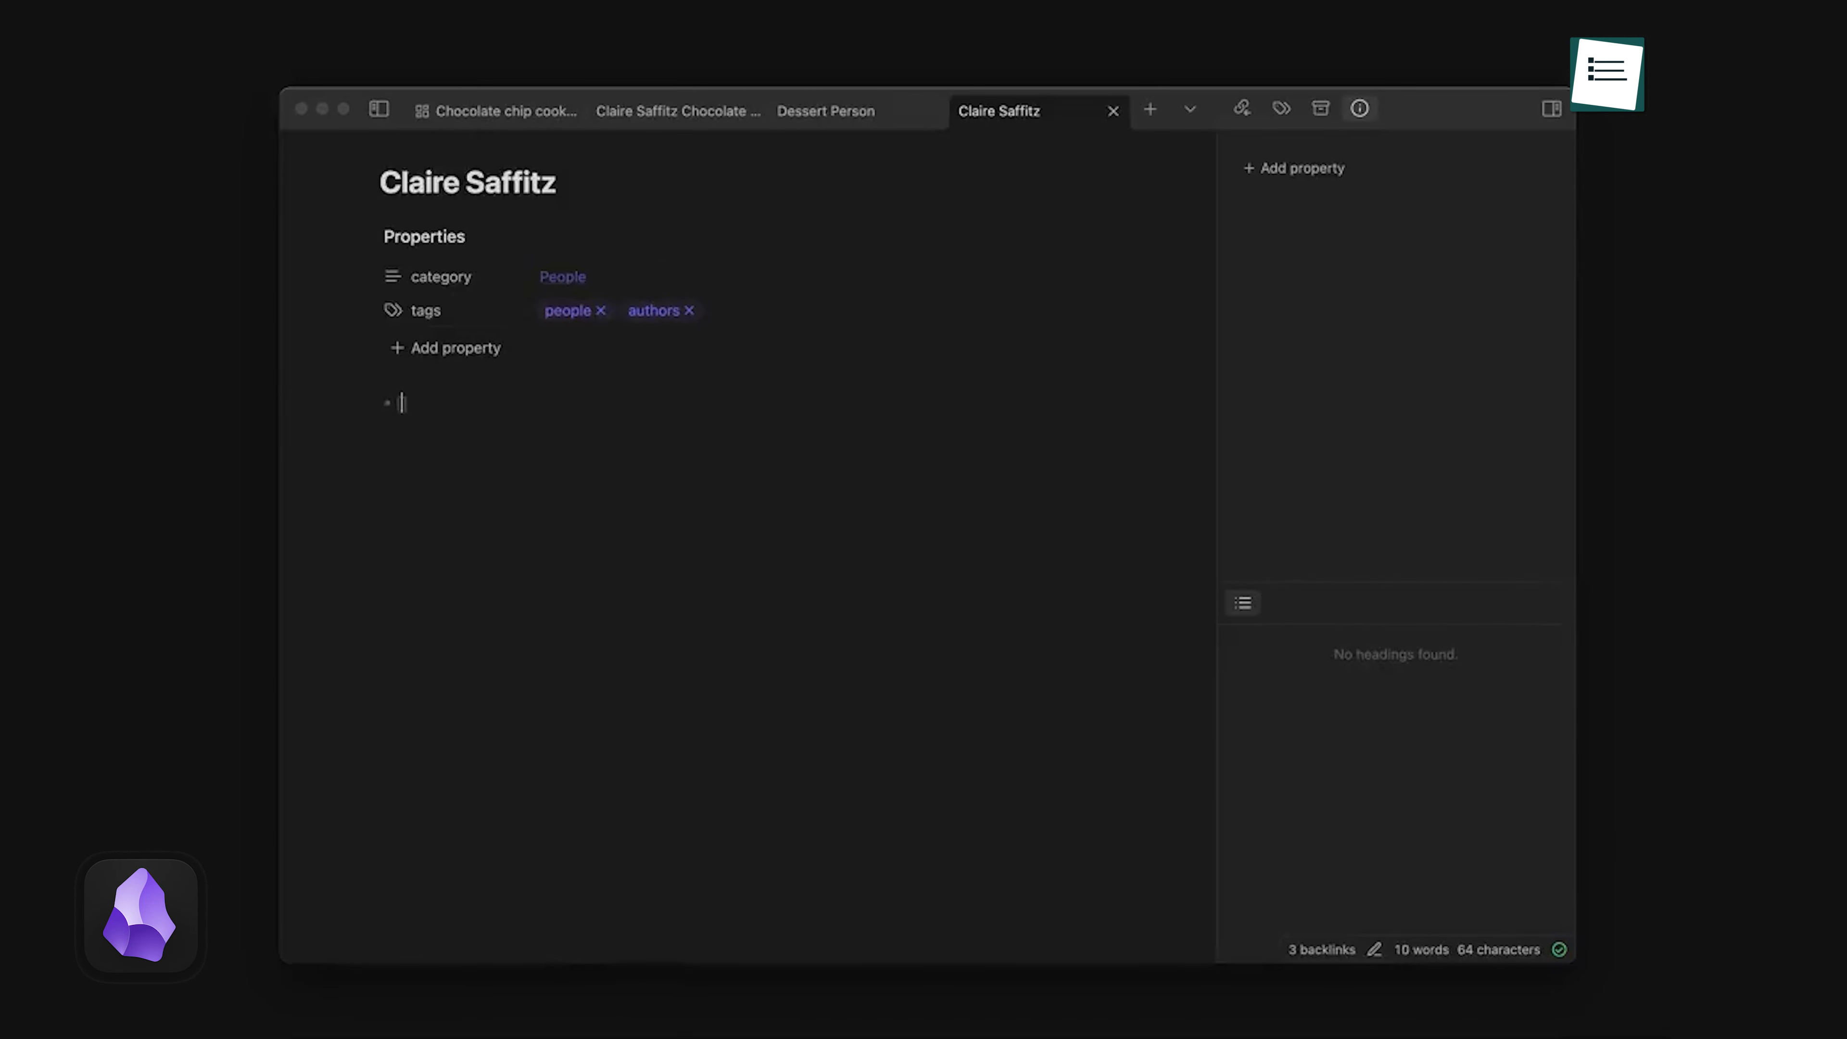
text(Dessert Person)
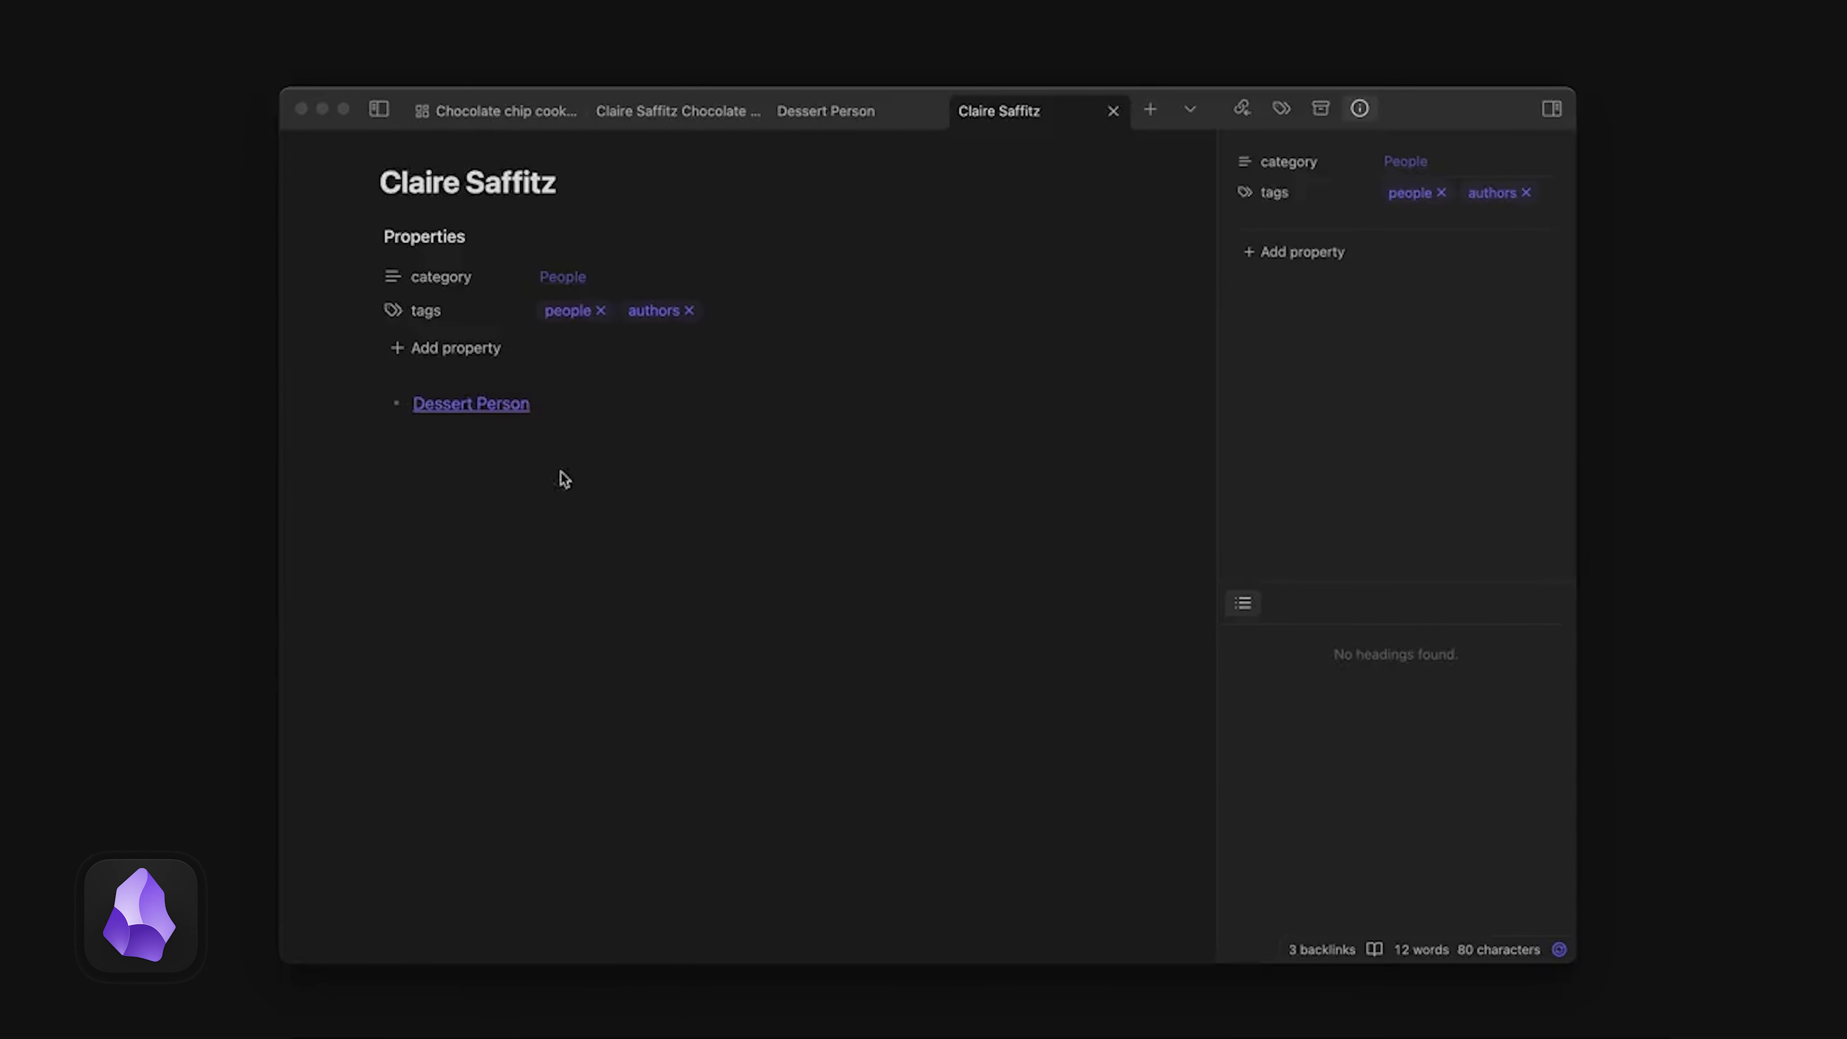
click(677, 110)
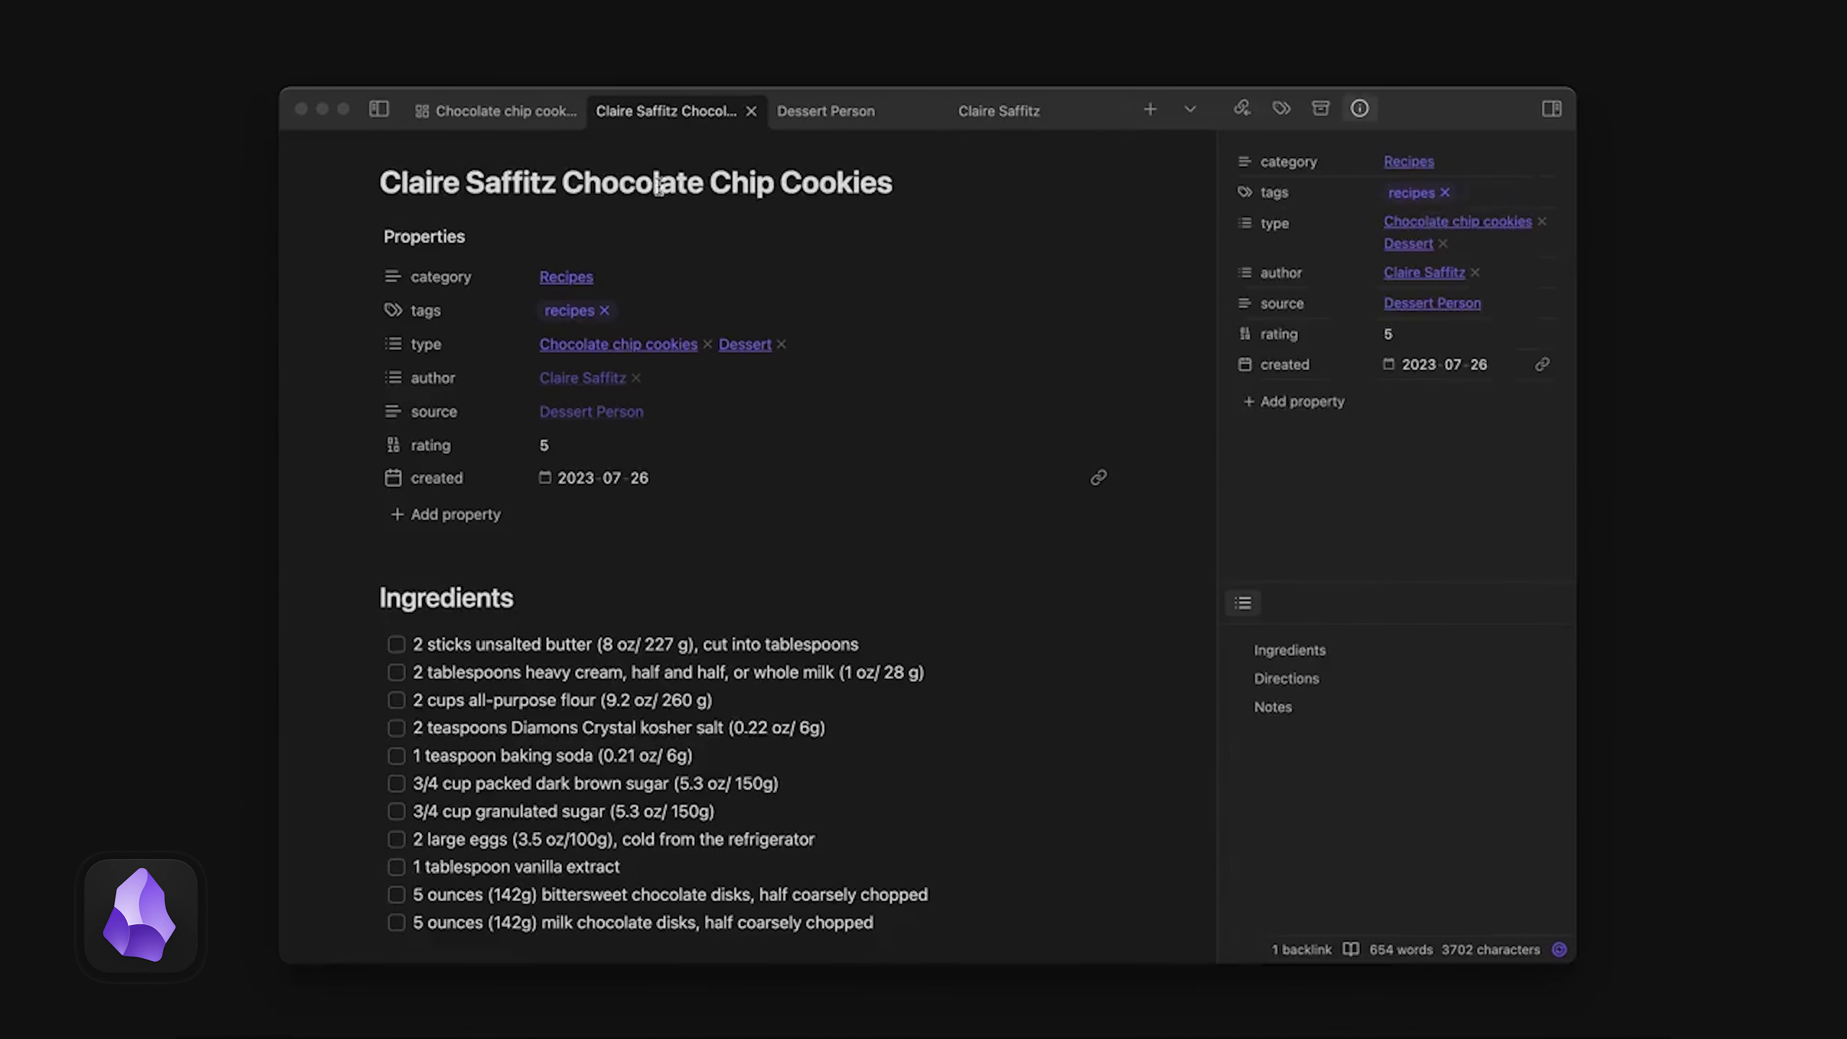
Bring up My cookie recipe in a new tab through the Go to file switcher.
click(1148, 110)
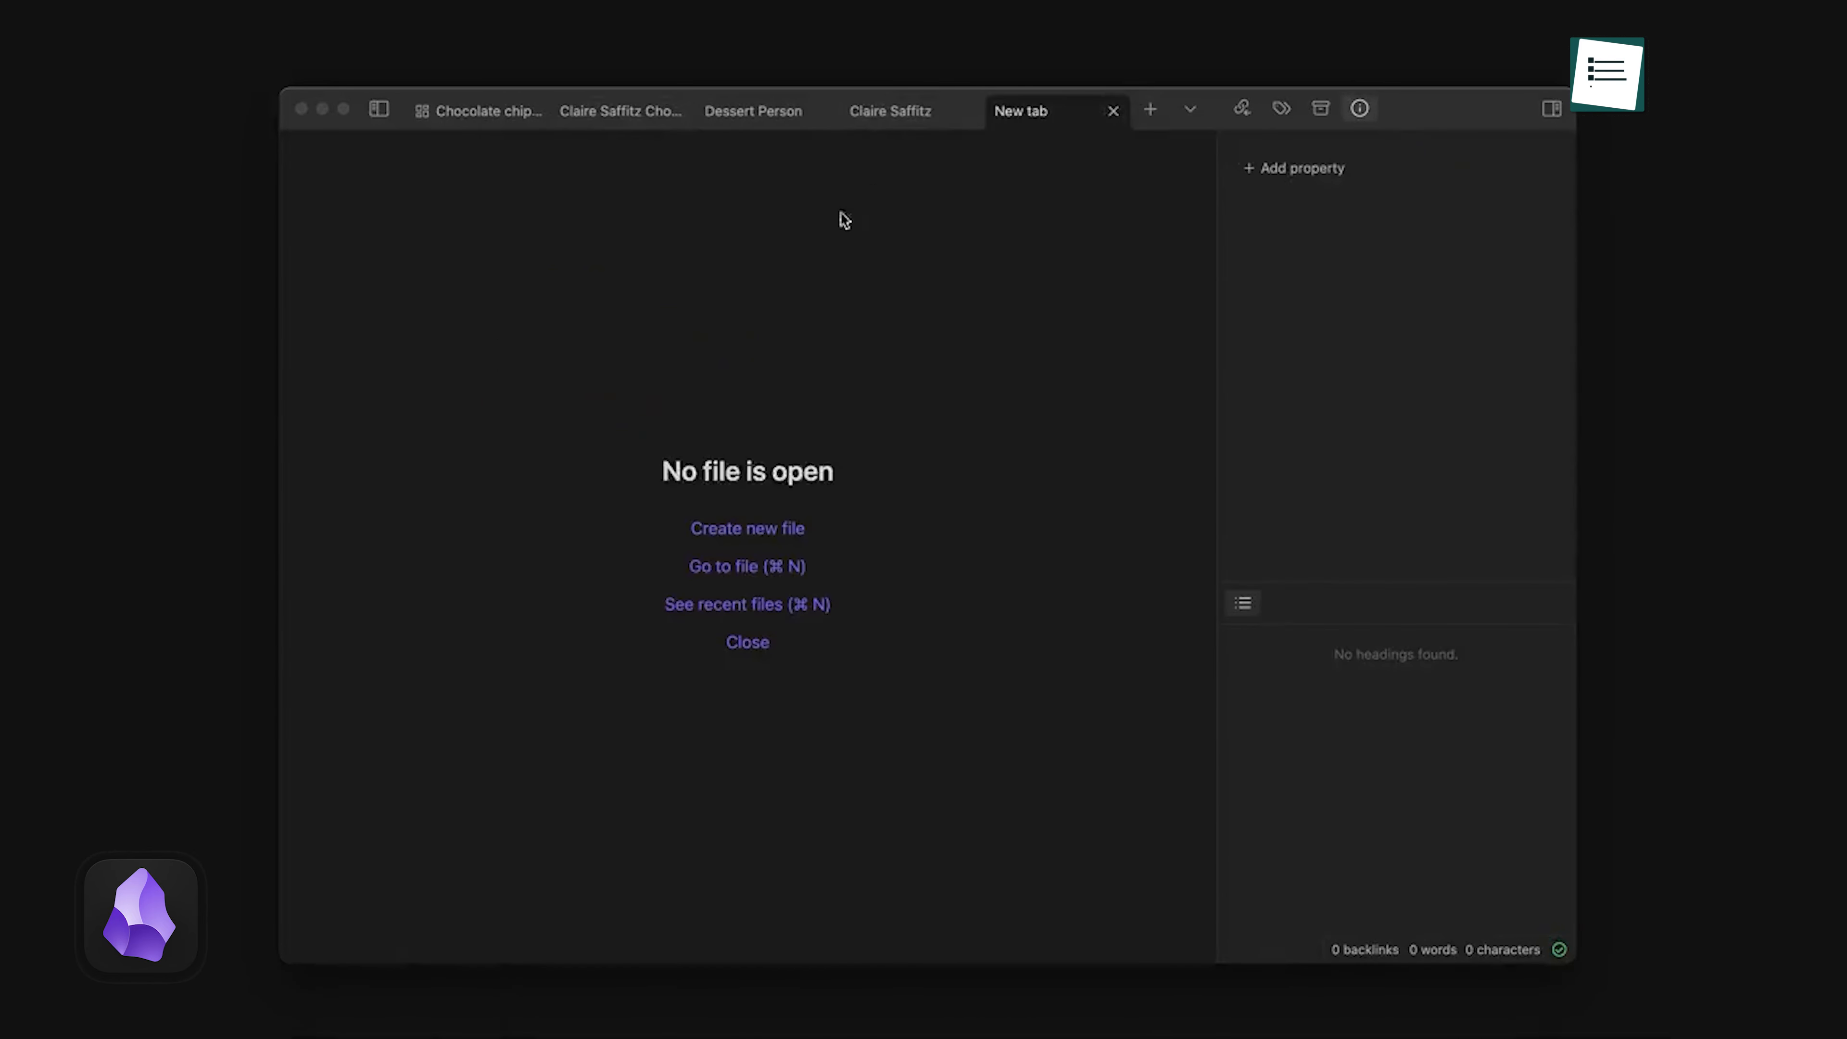
click(746, 566)
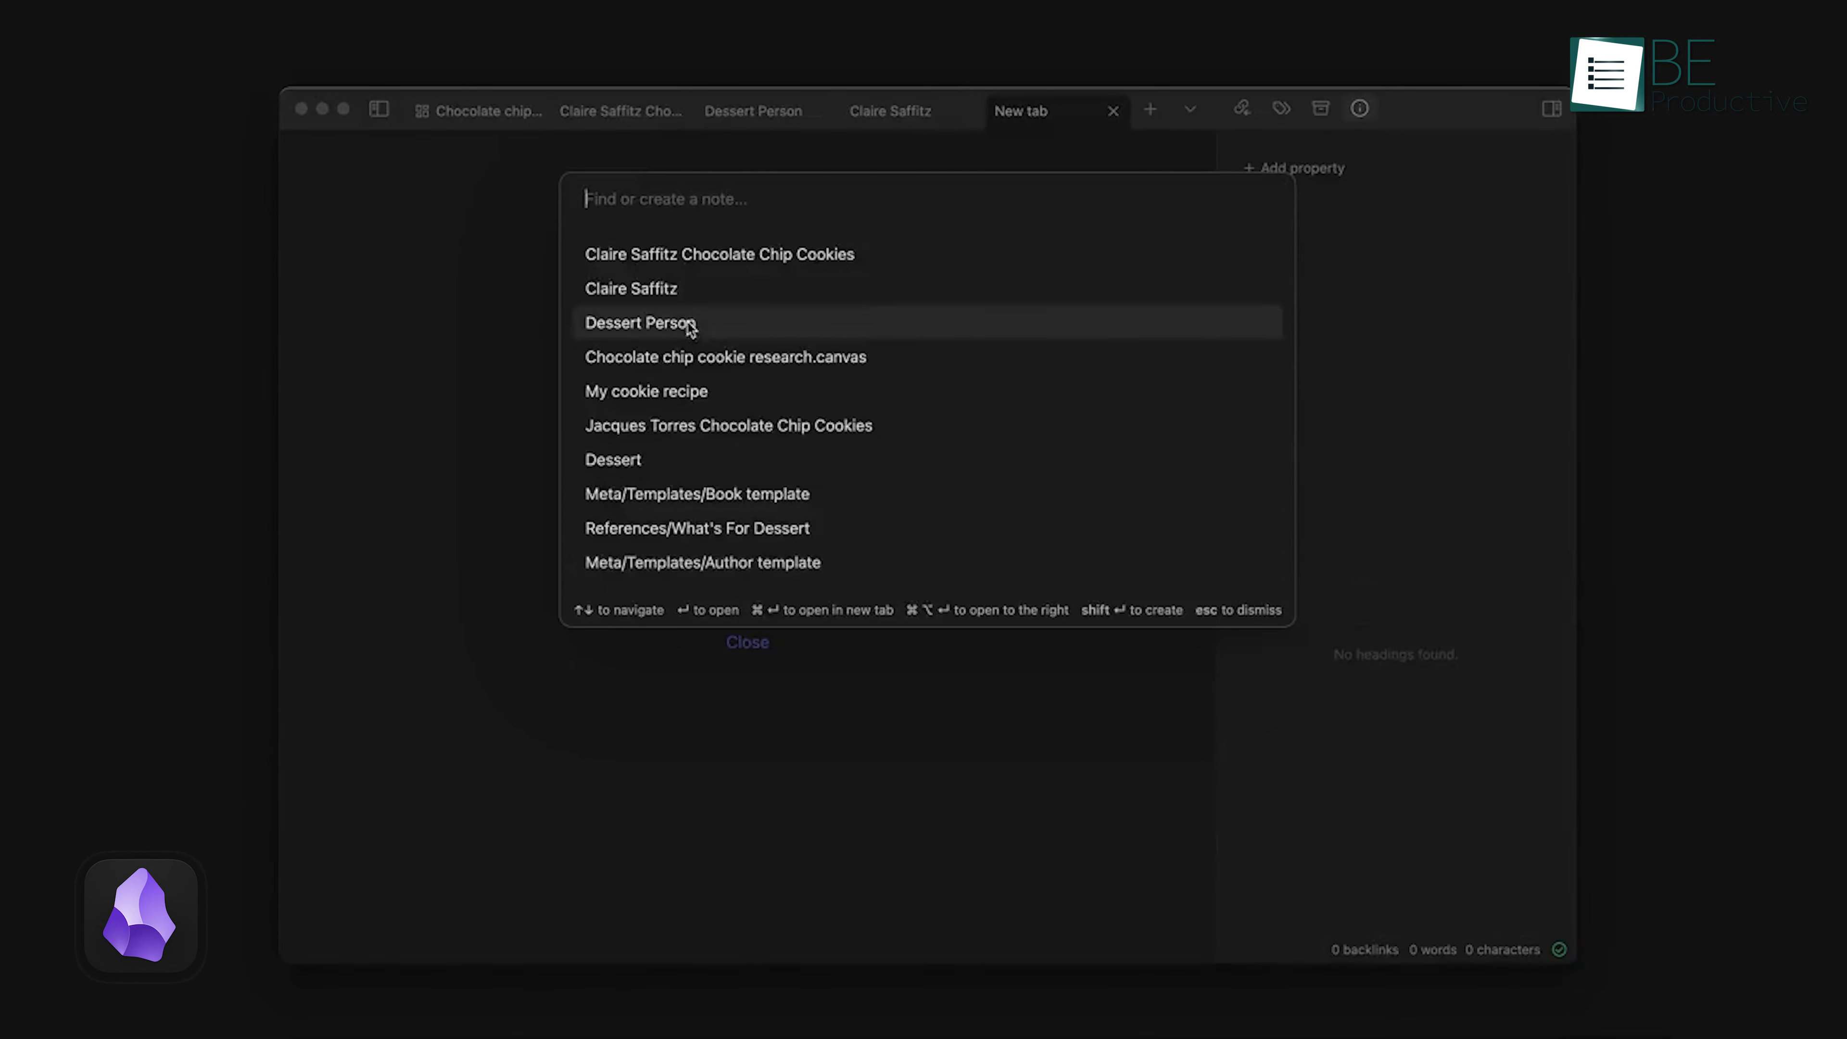
click(645, 391)
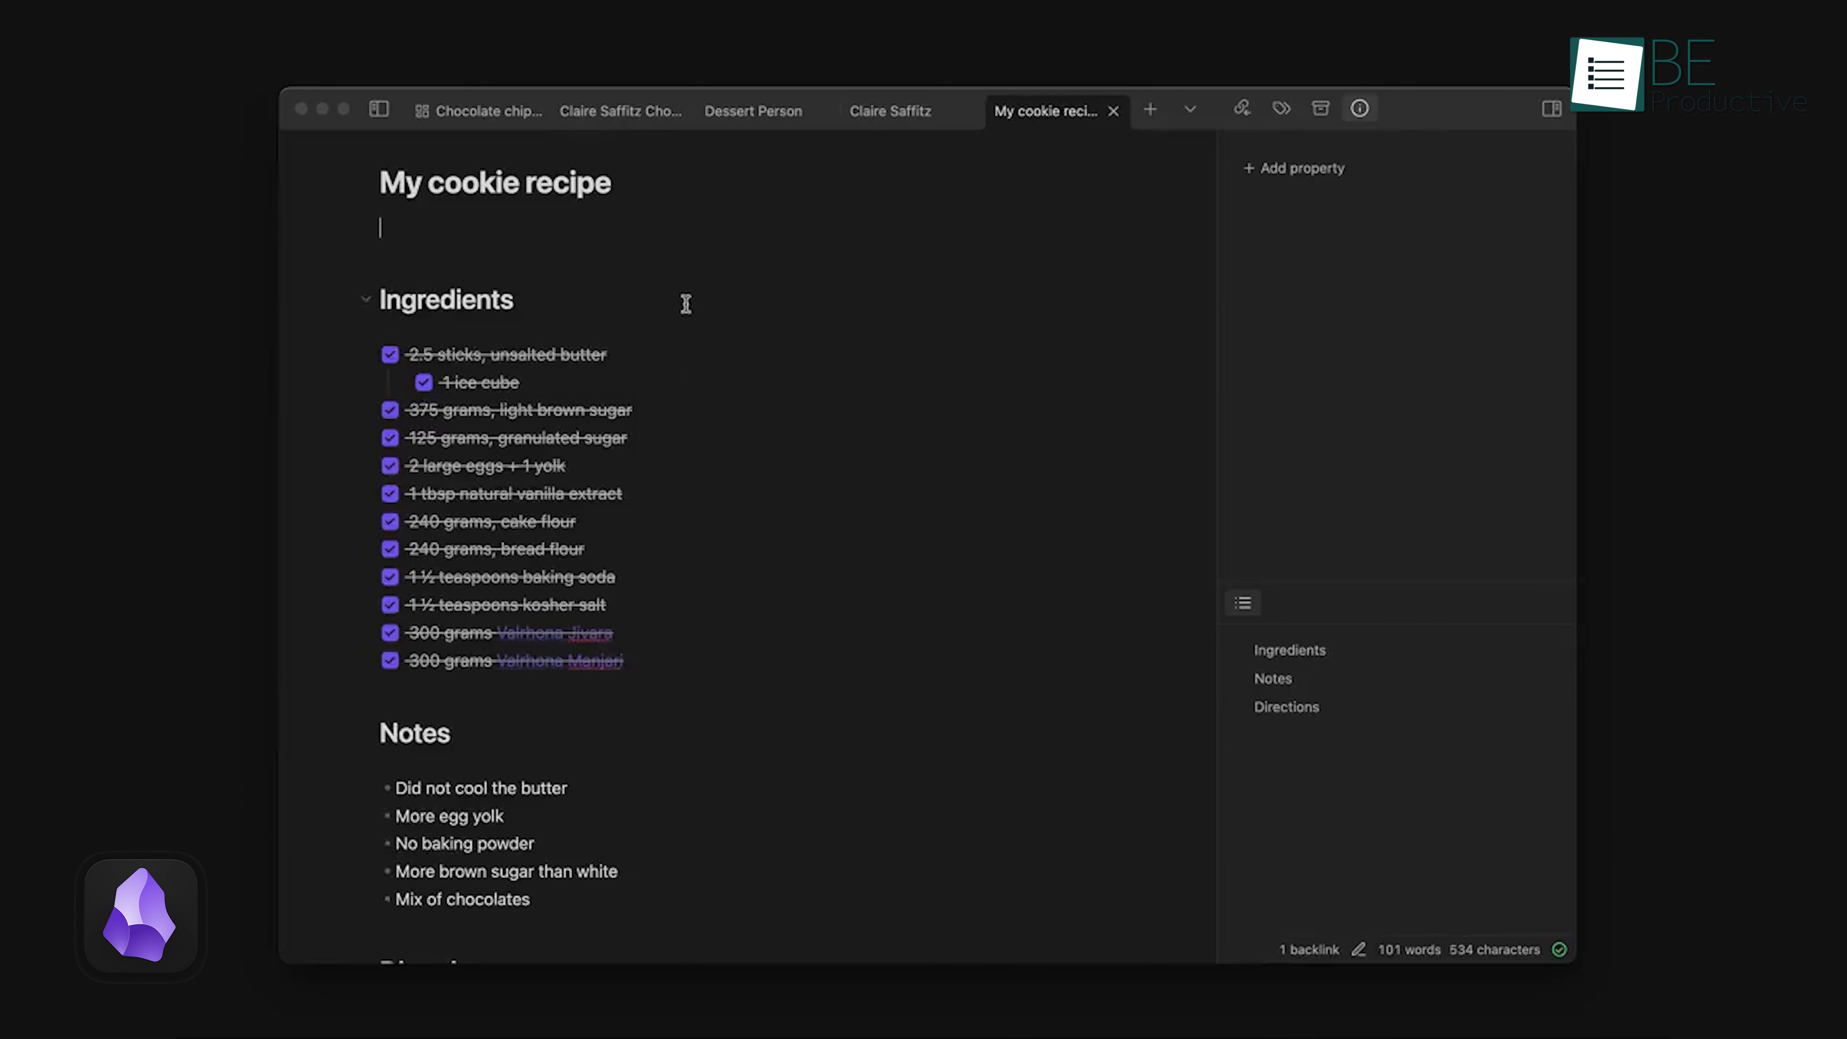
click(621, 111)
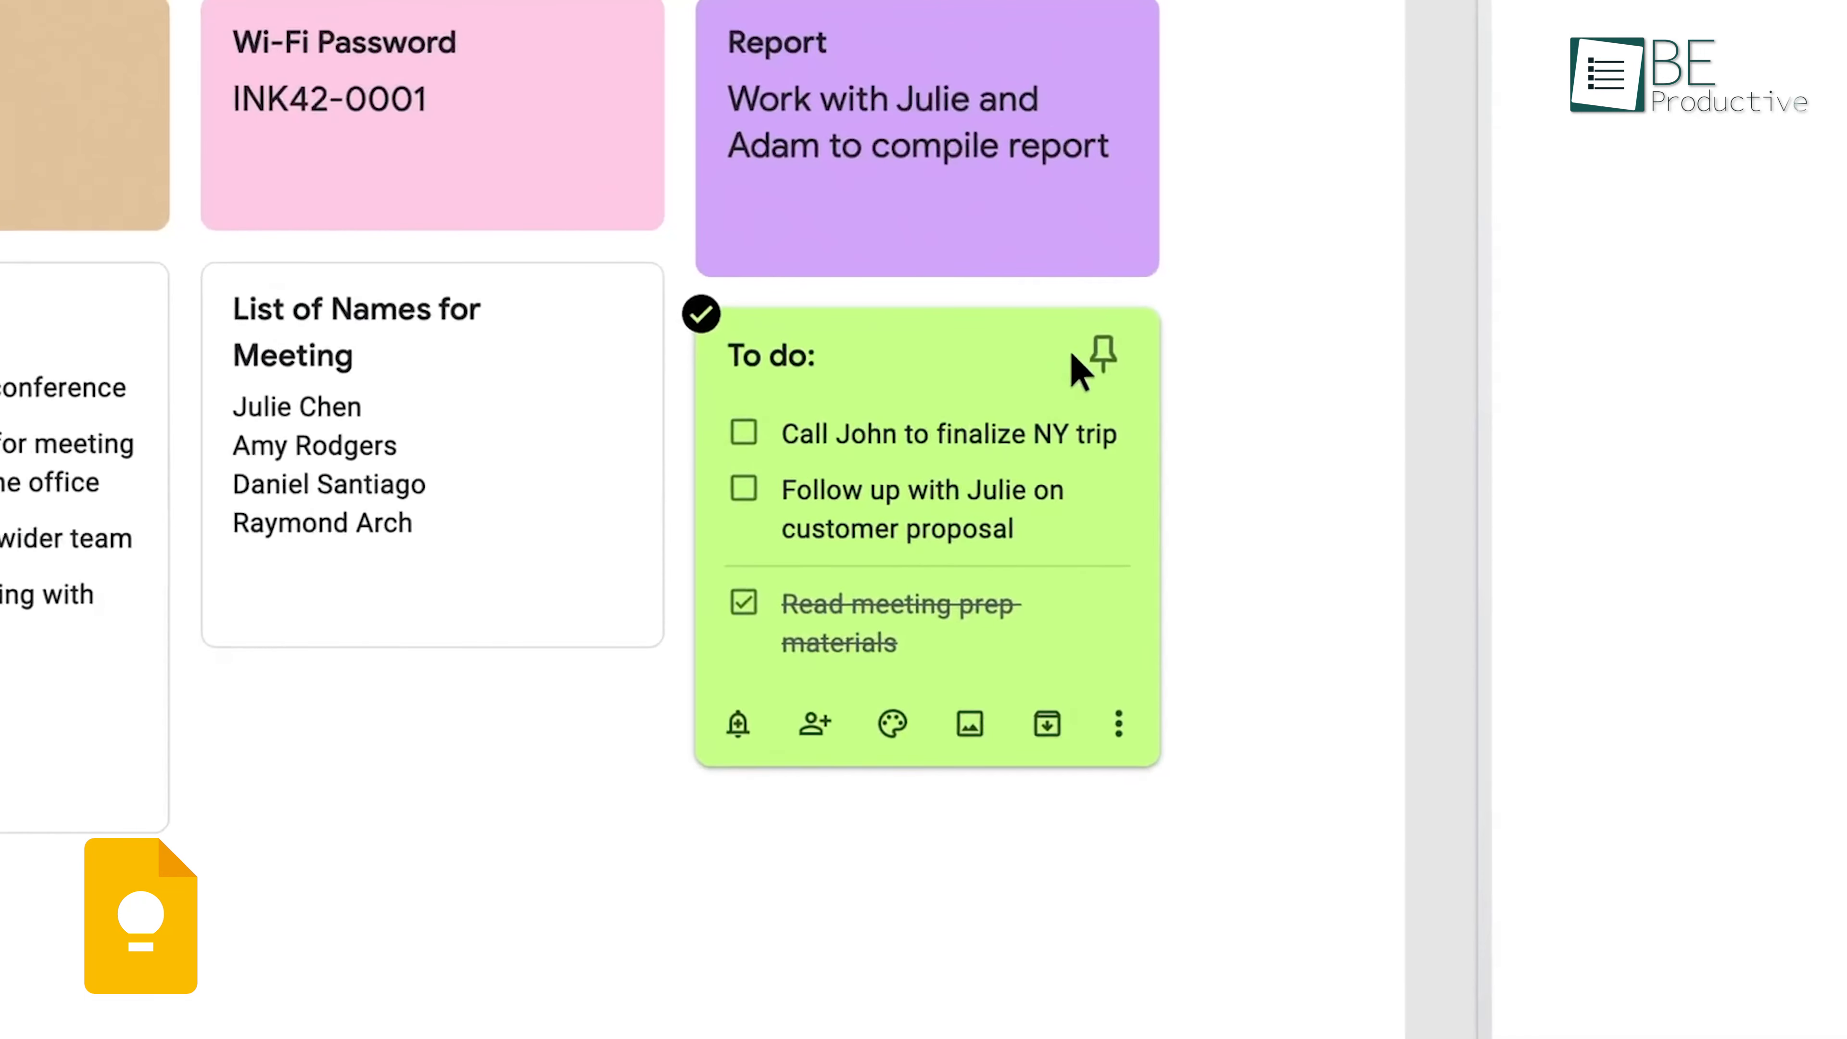
scroll(down, 3)
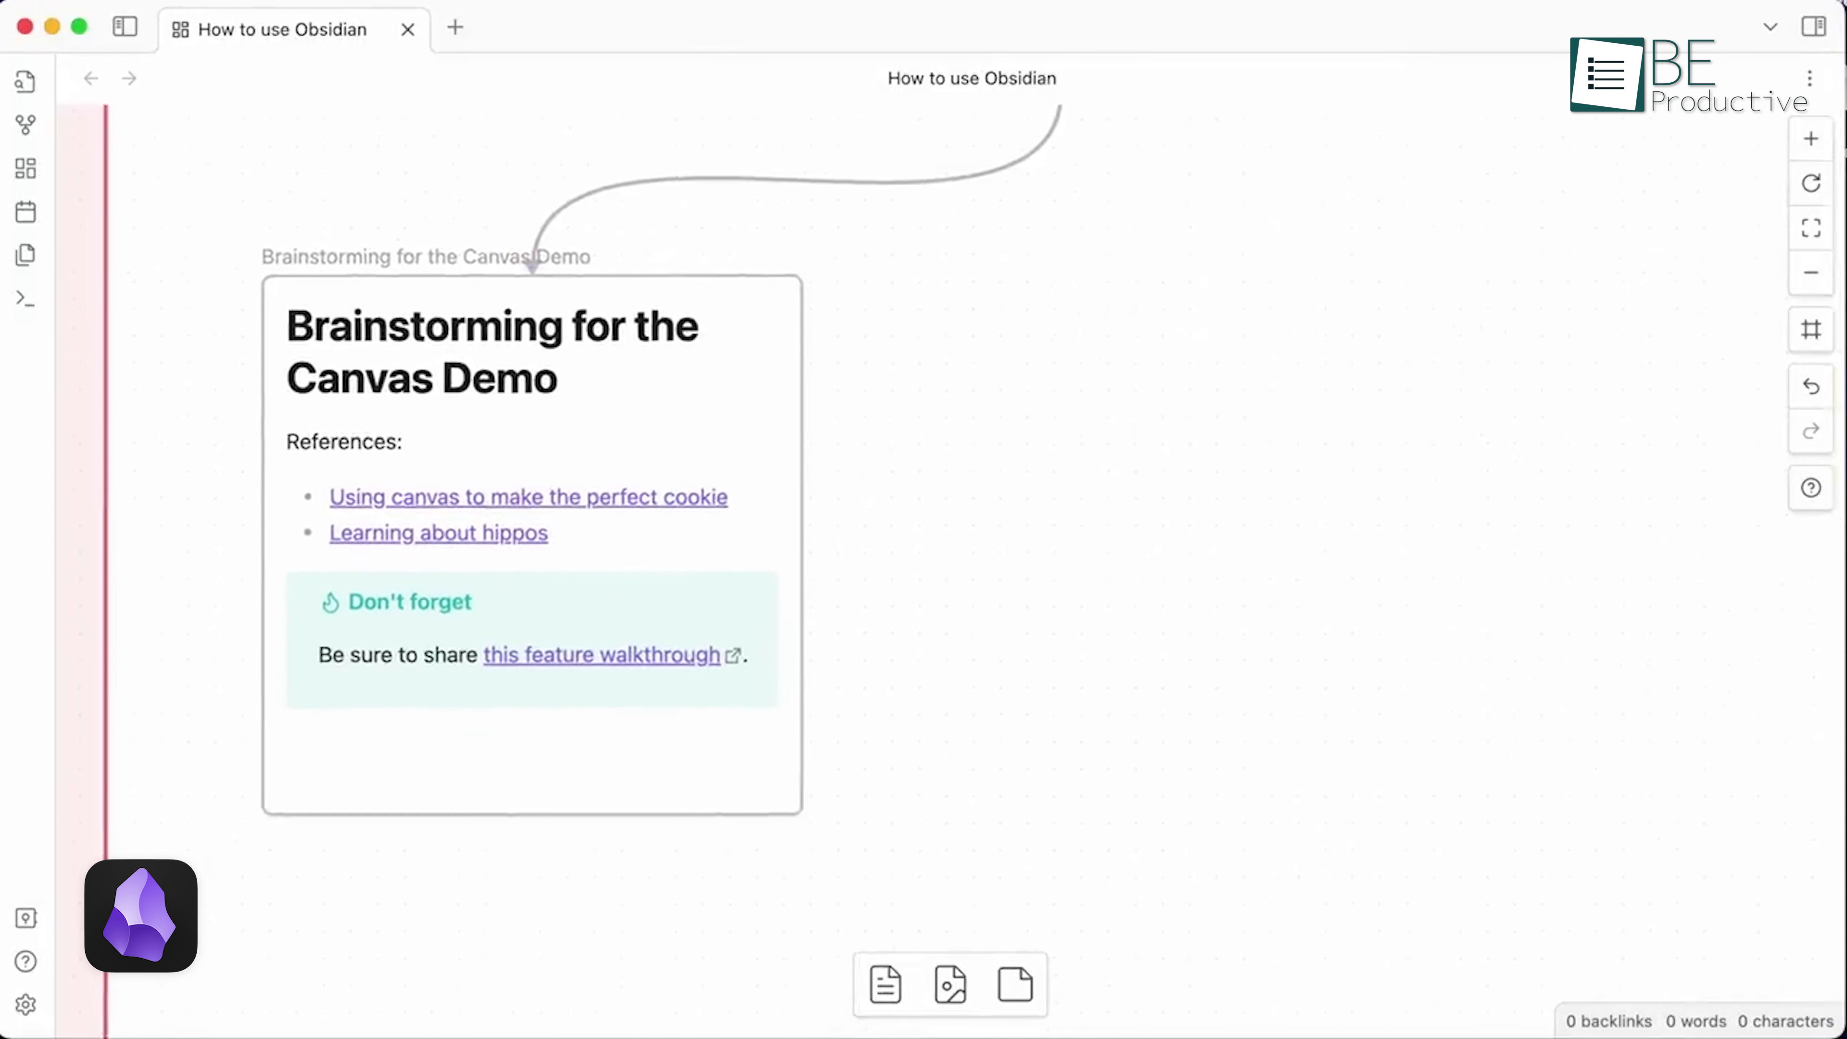
Set Claire Saffitz as the recipe's author property and follow the link to her note.
click(530, 548)
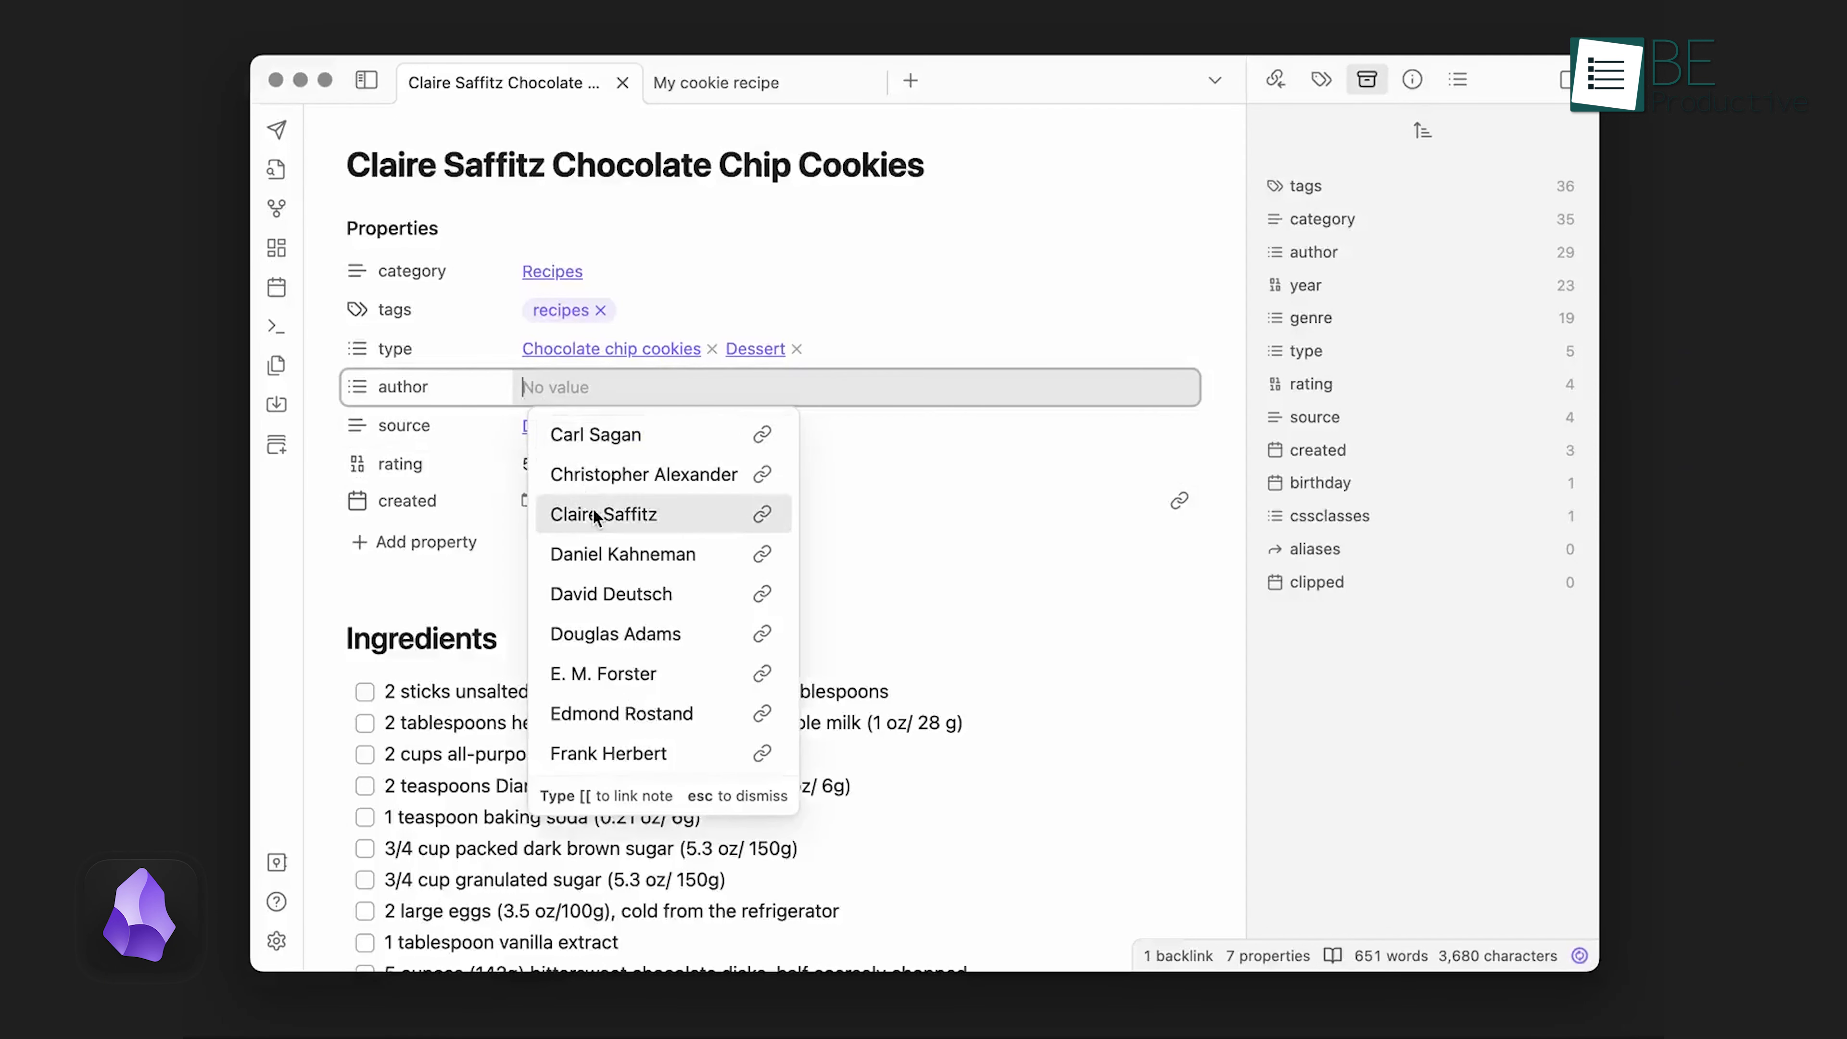
click(605, 514)
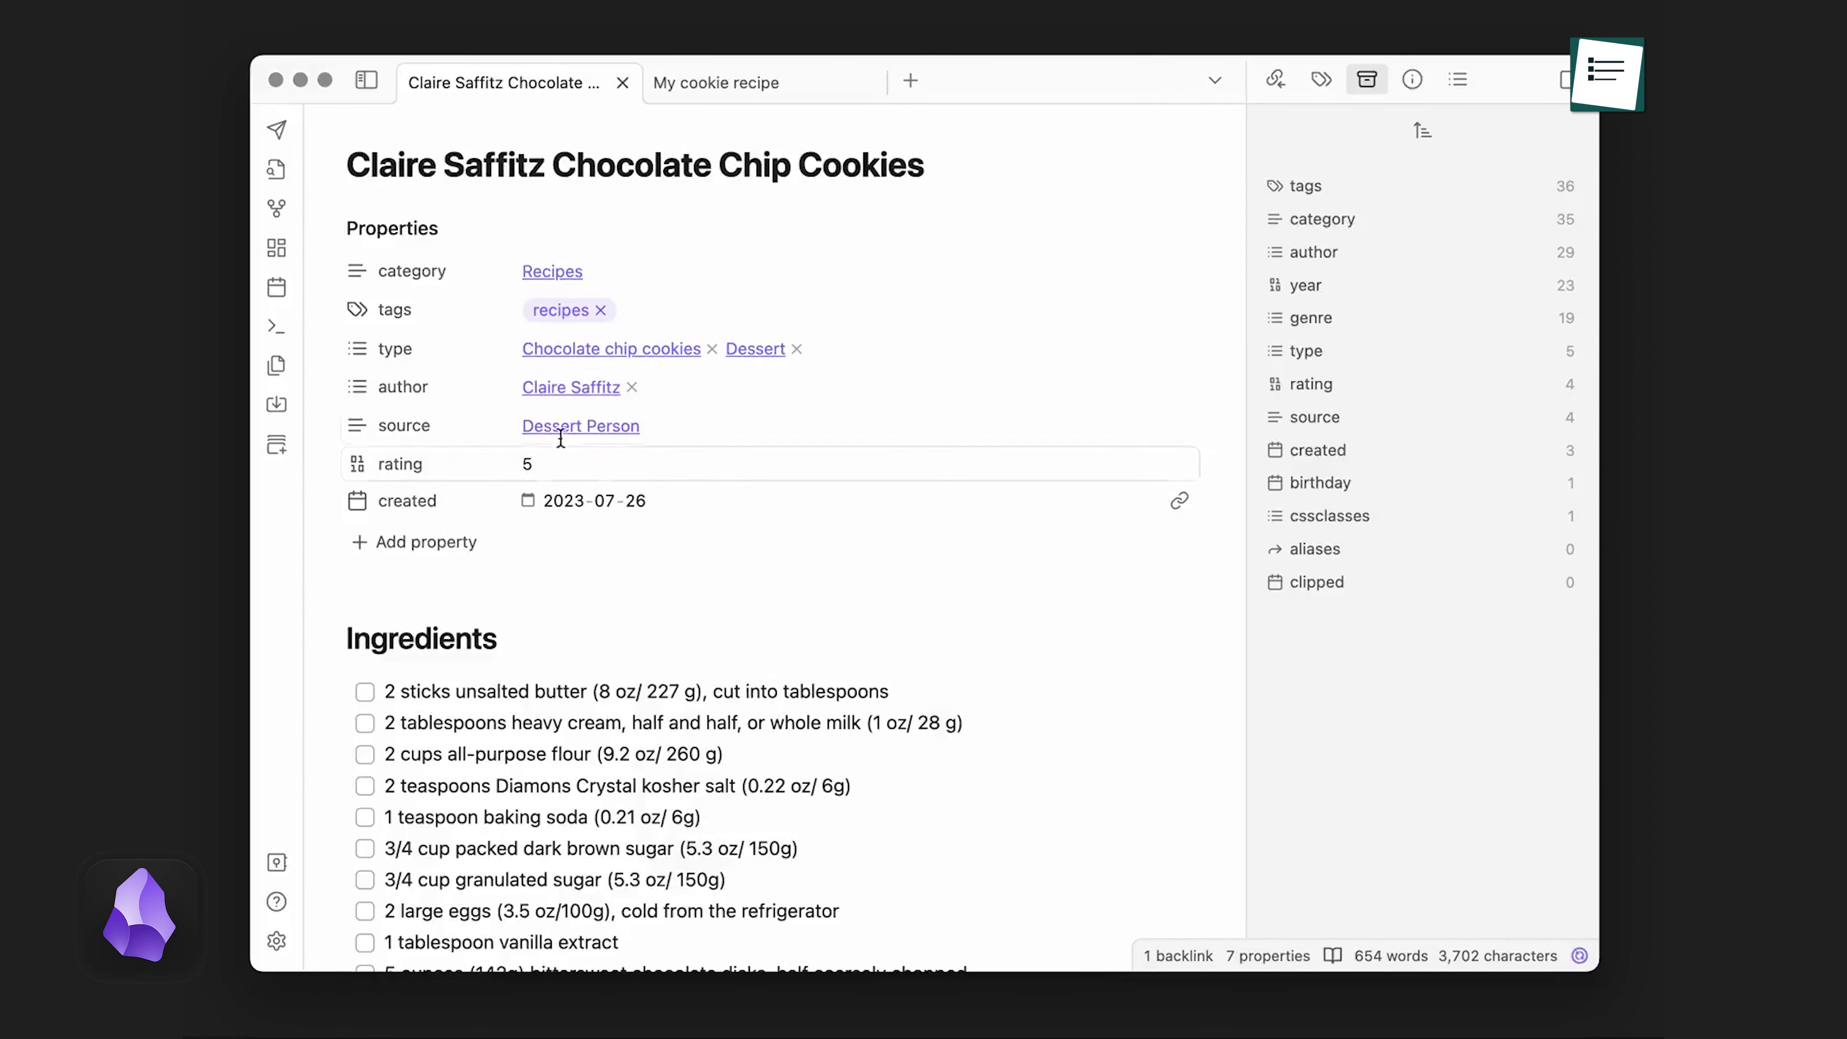
click(571, 387)
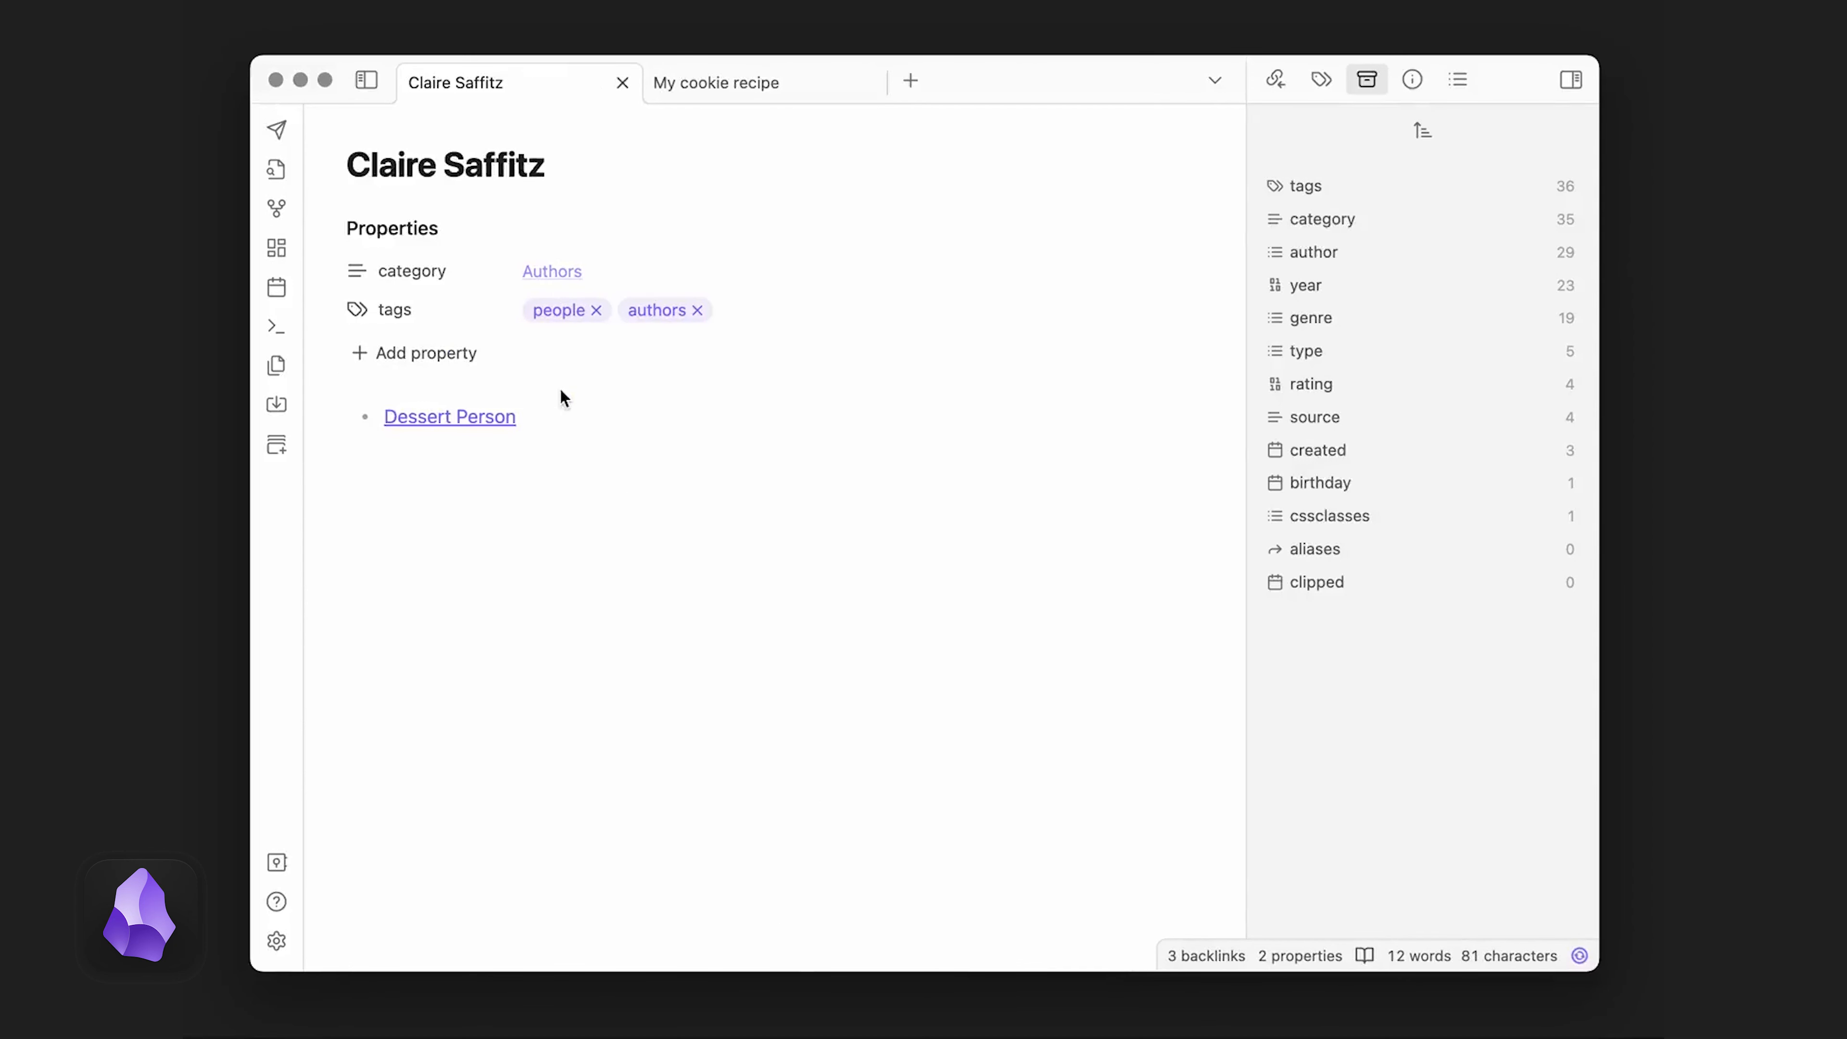
click(449, 416)
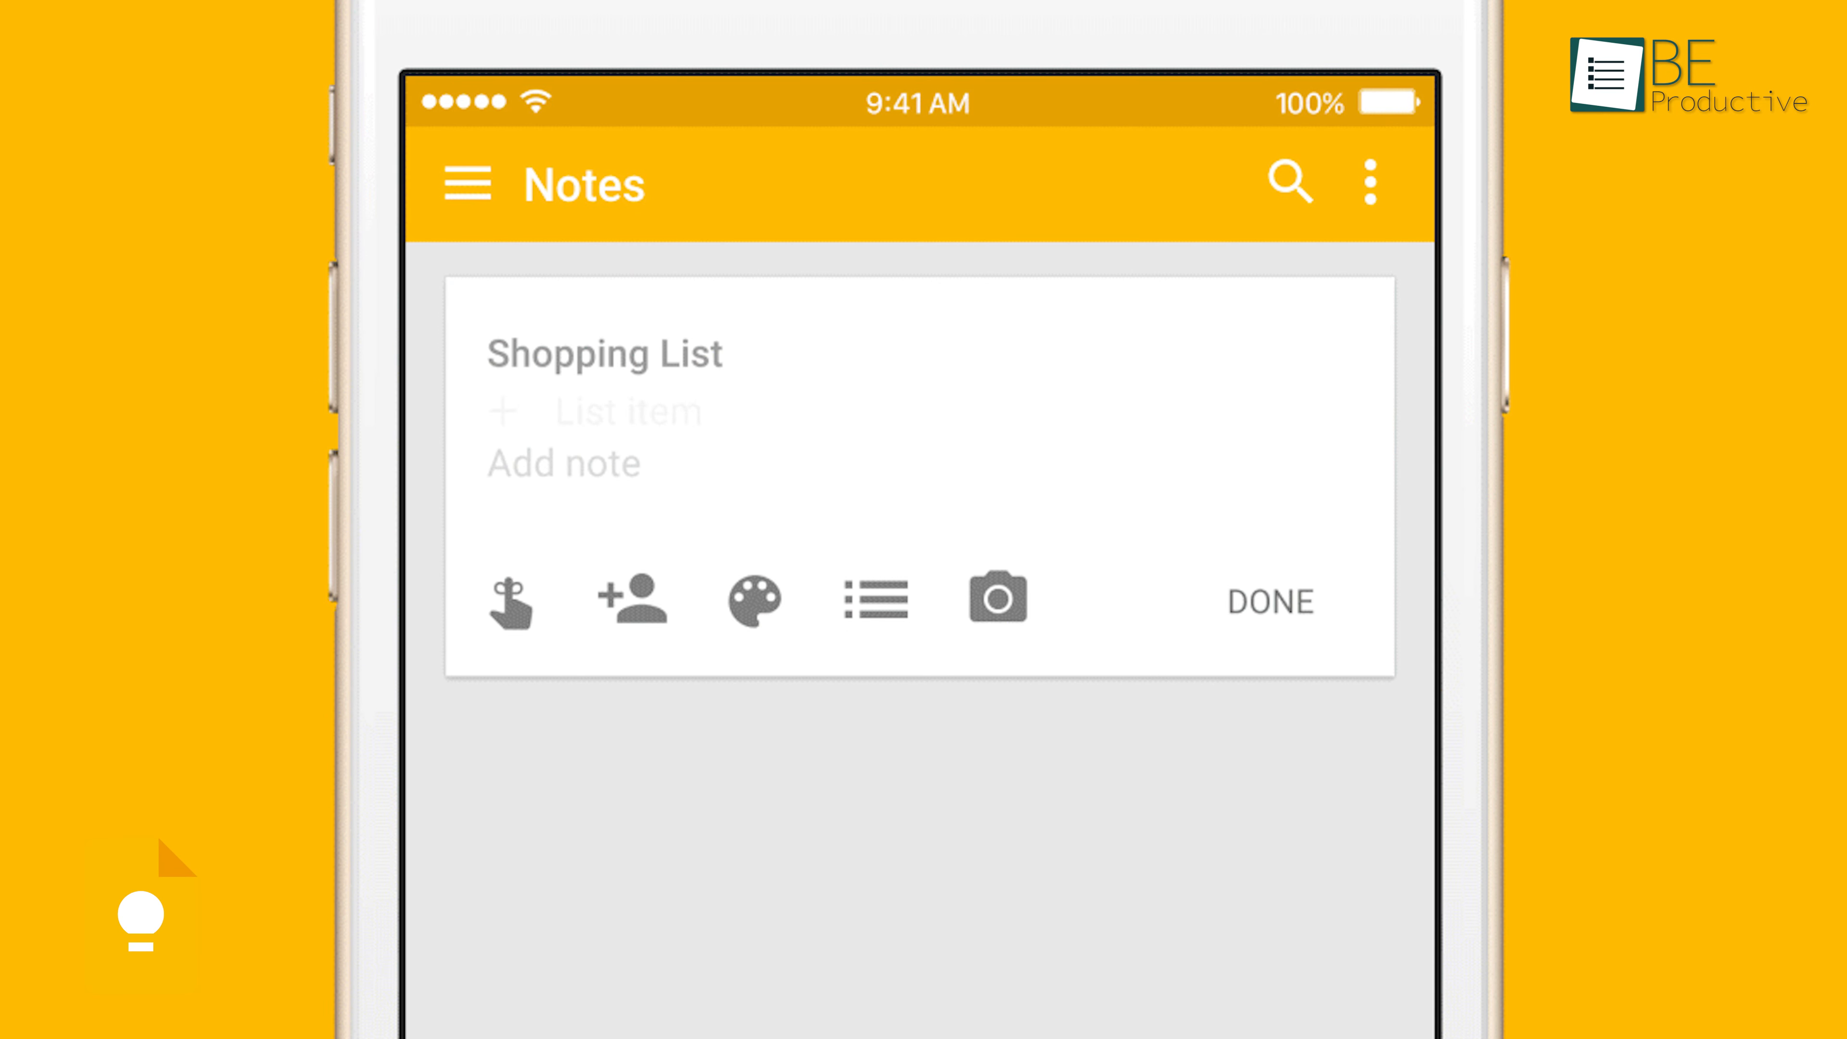
Add a 'Brea' list item on mobile and give the Office note a picture background, trying several.
text(Bread)
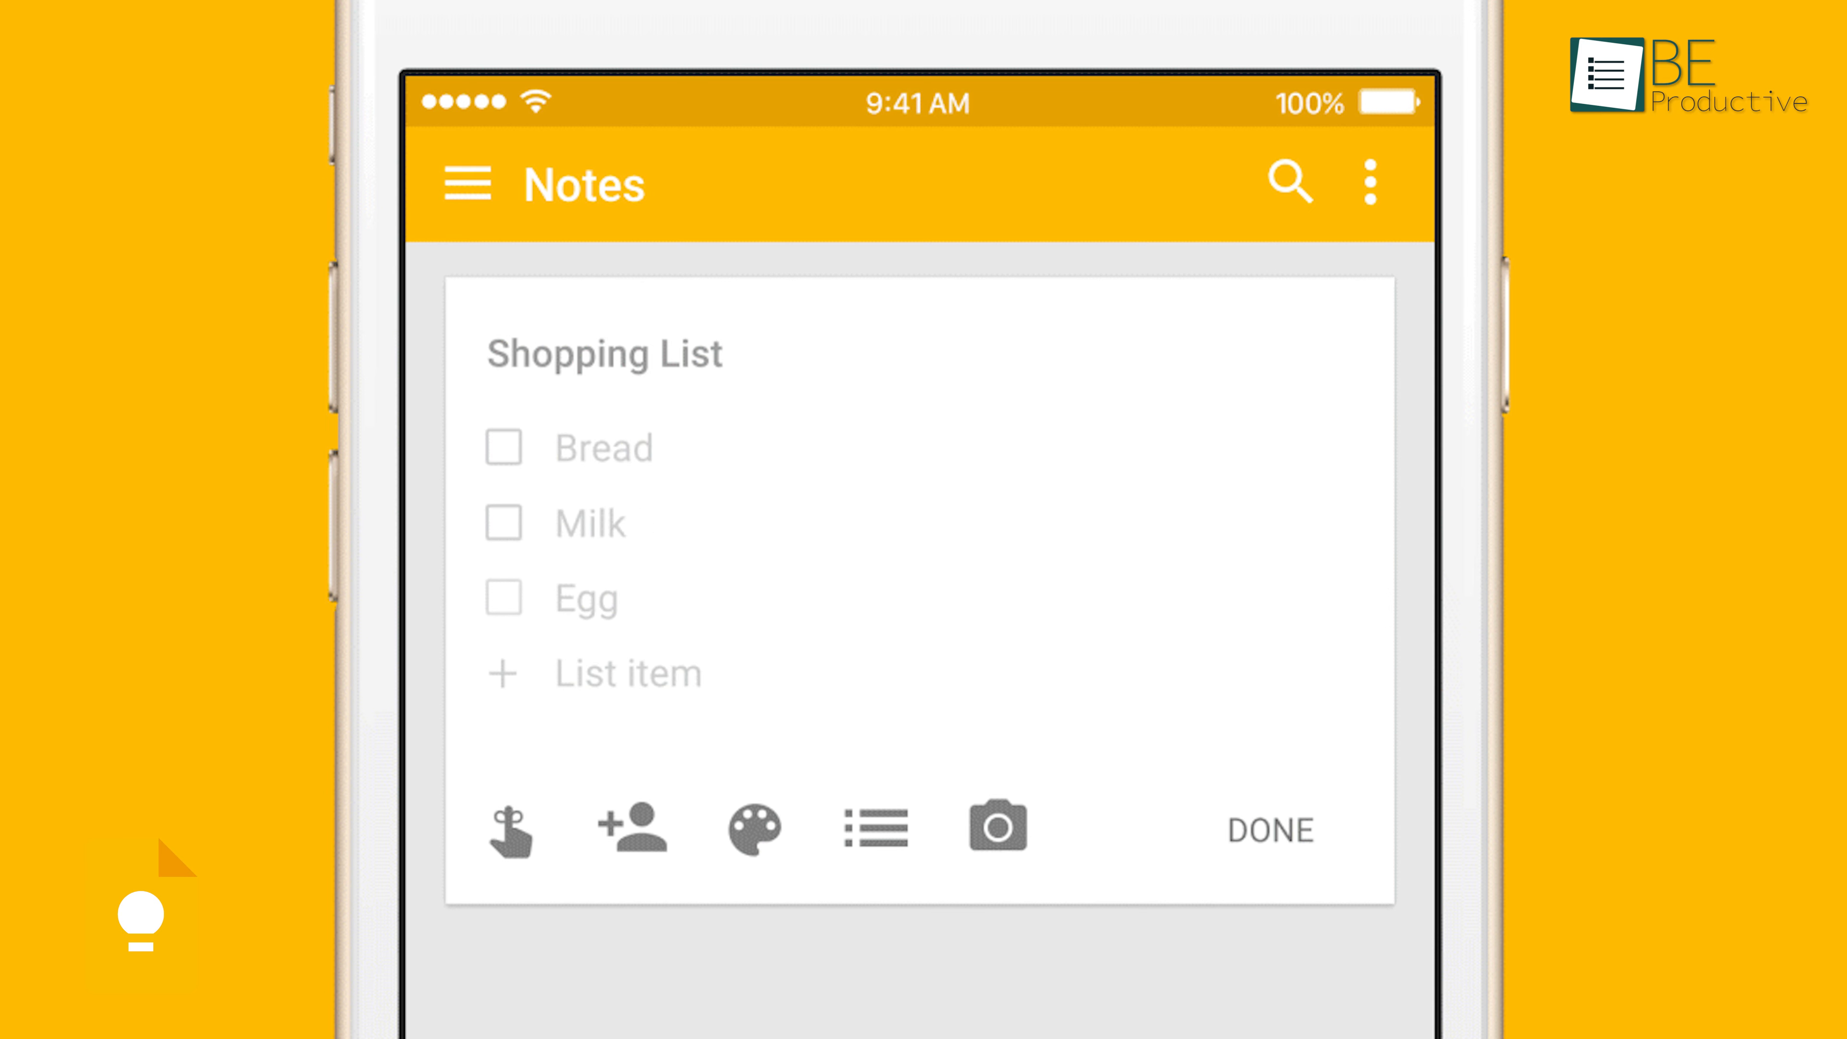
click(752, 829)
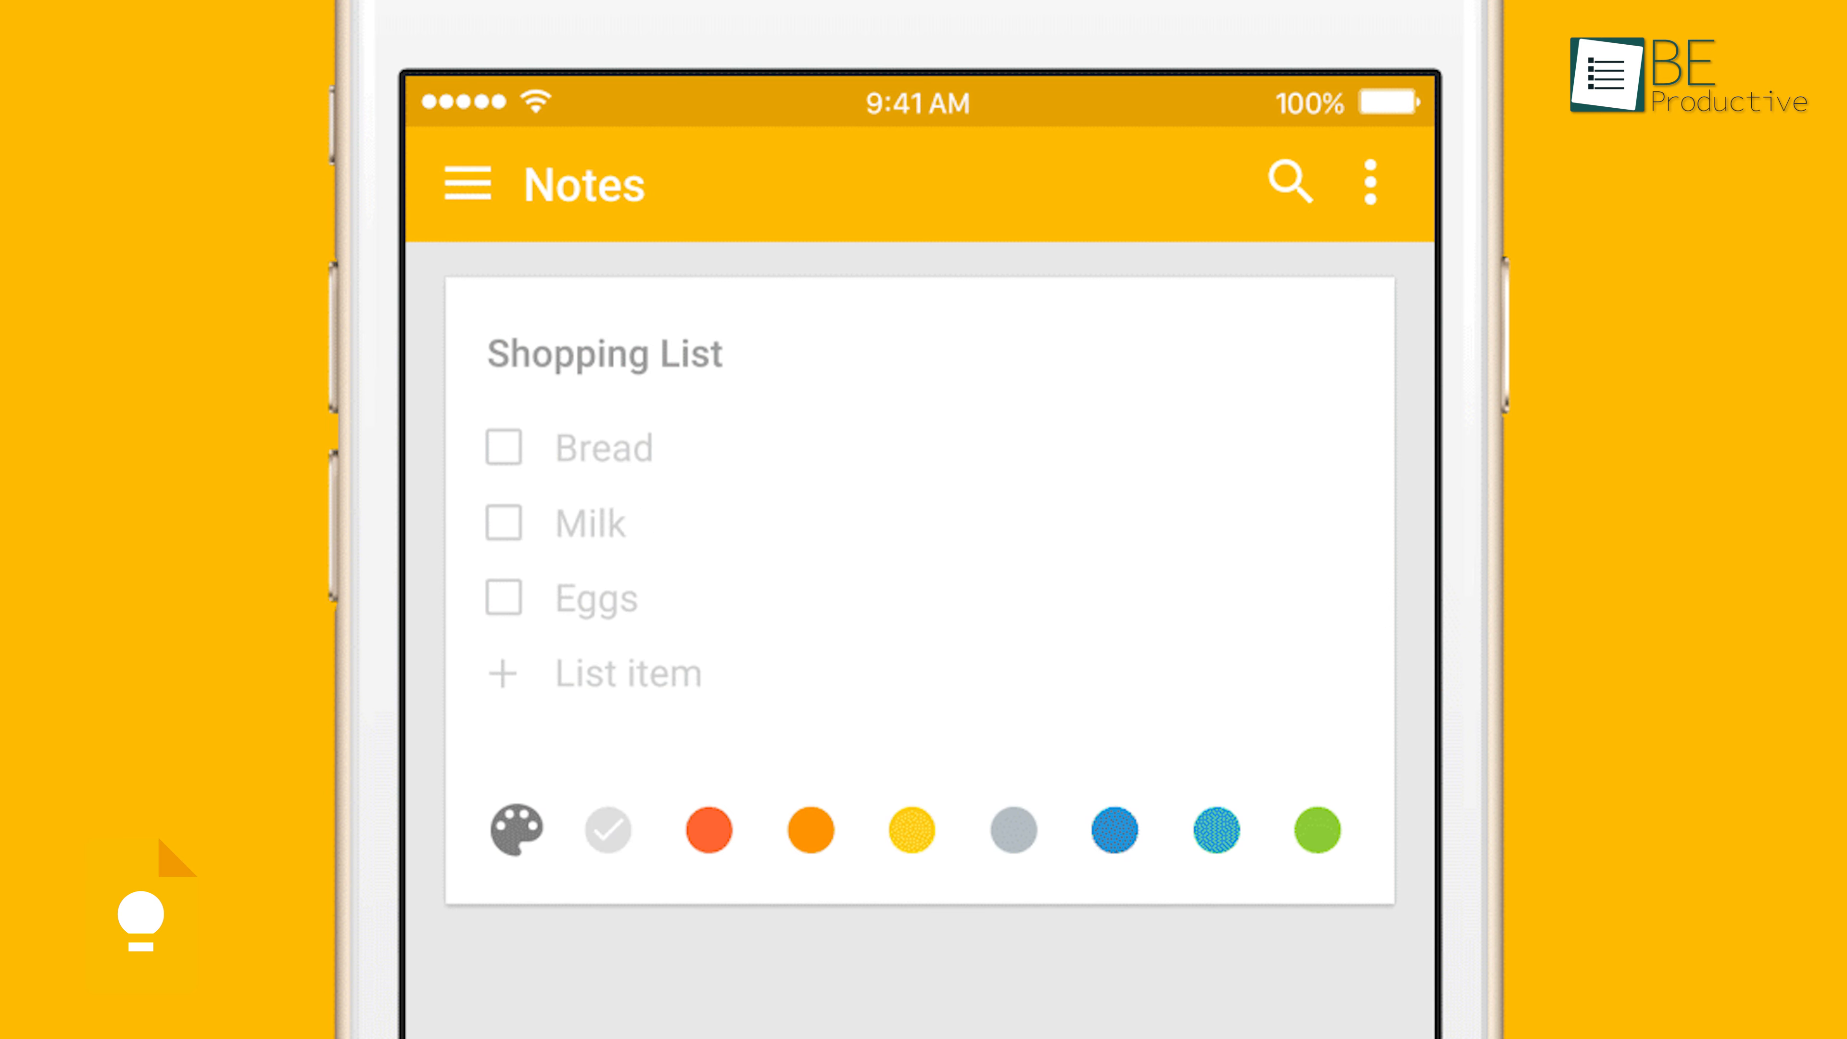
click(1316, 829)
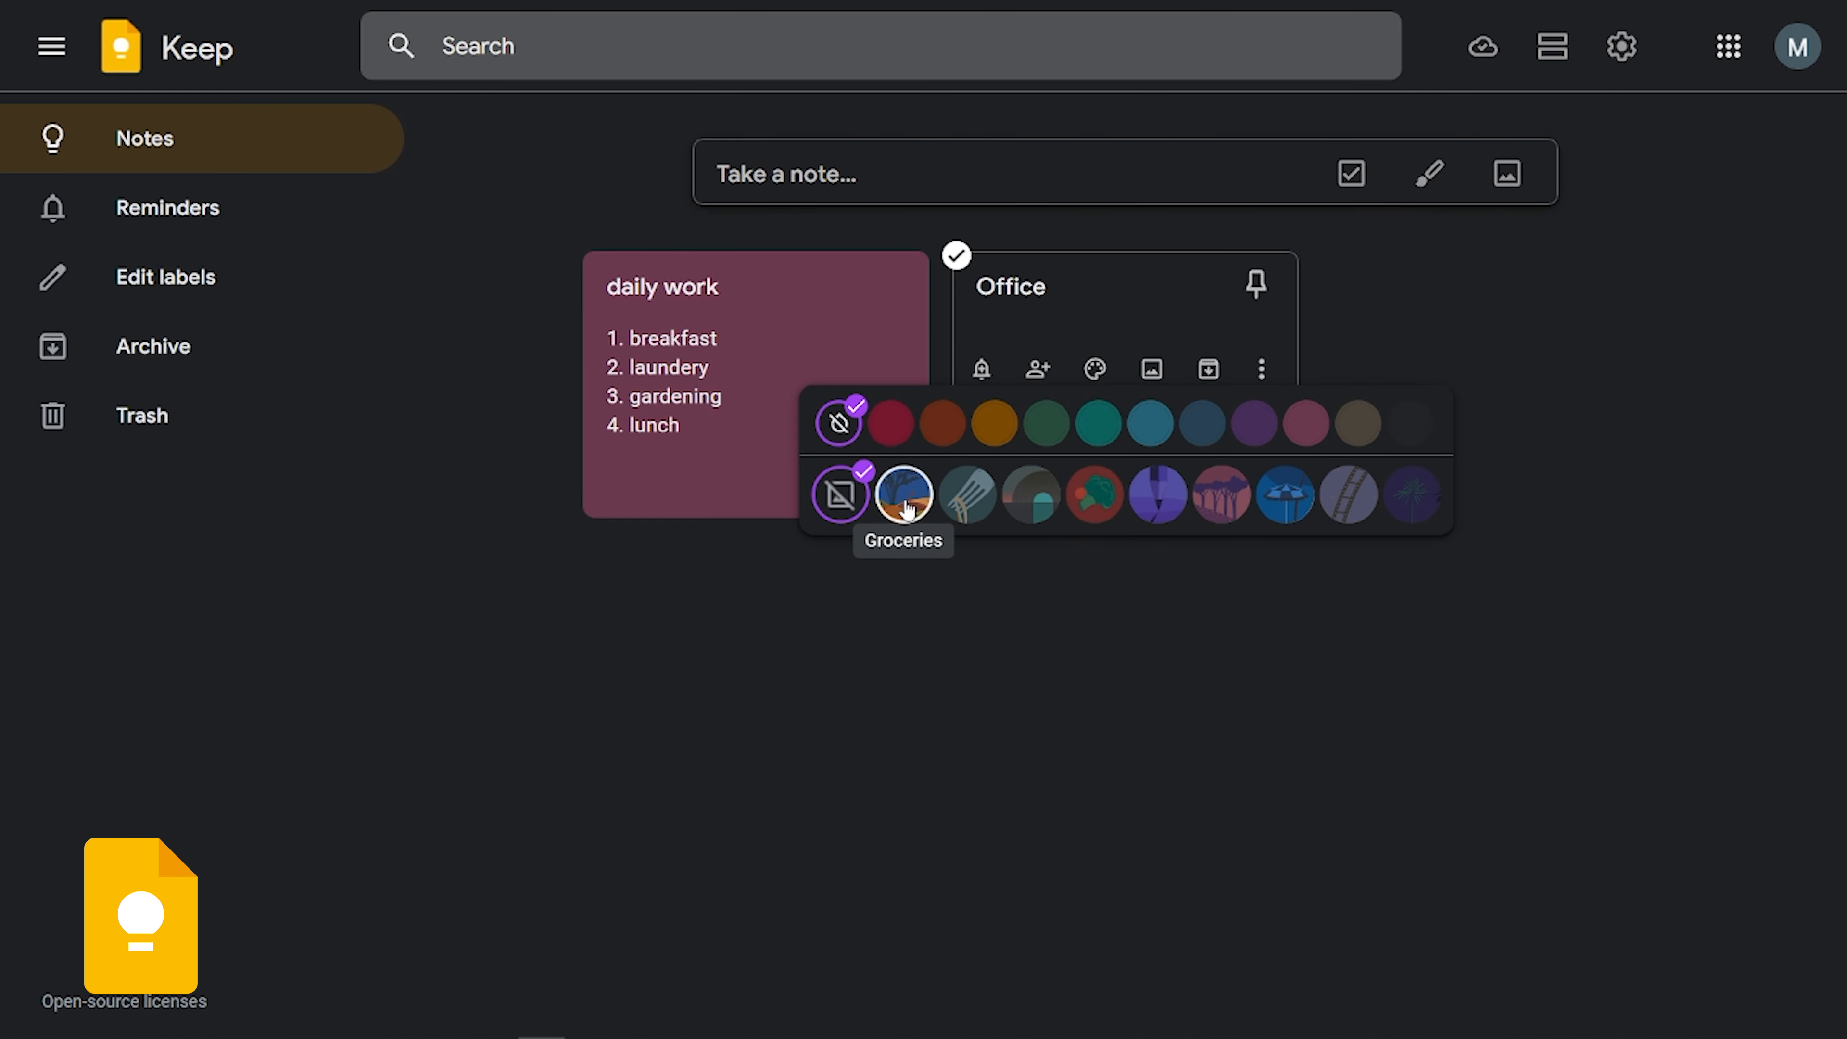
click(969, 494)
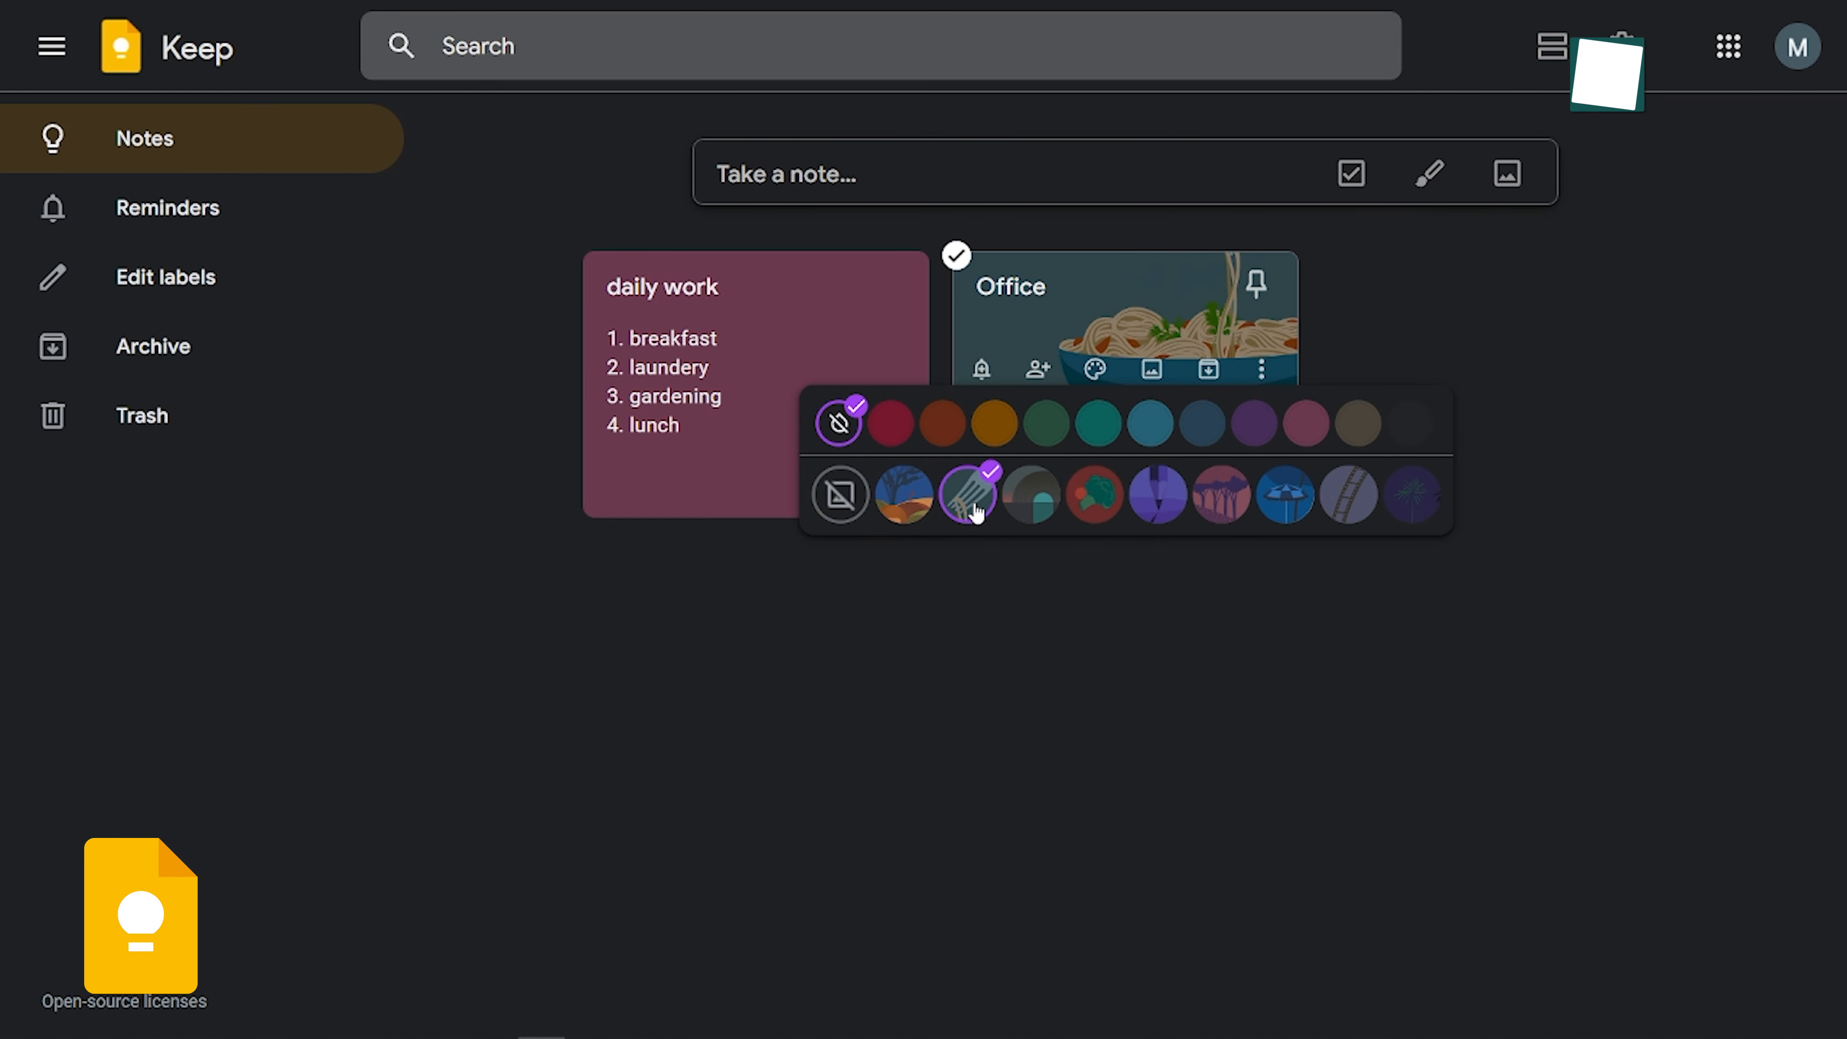
click(1156, 494)
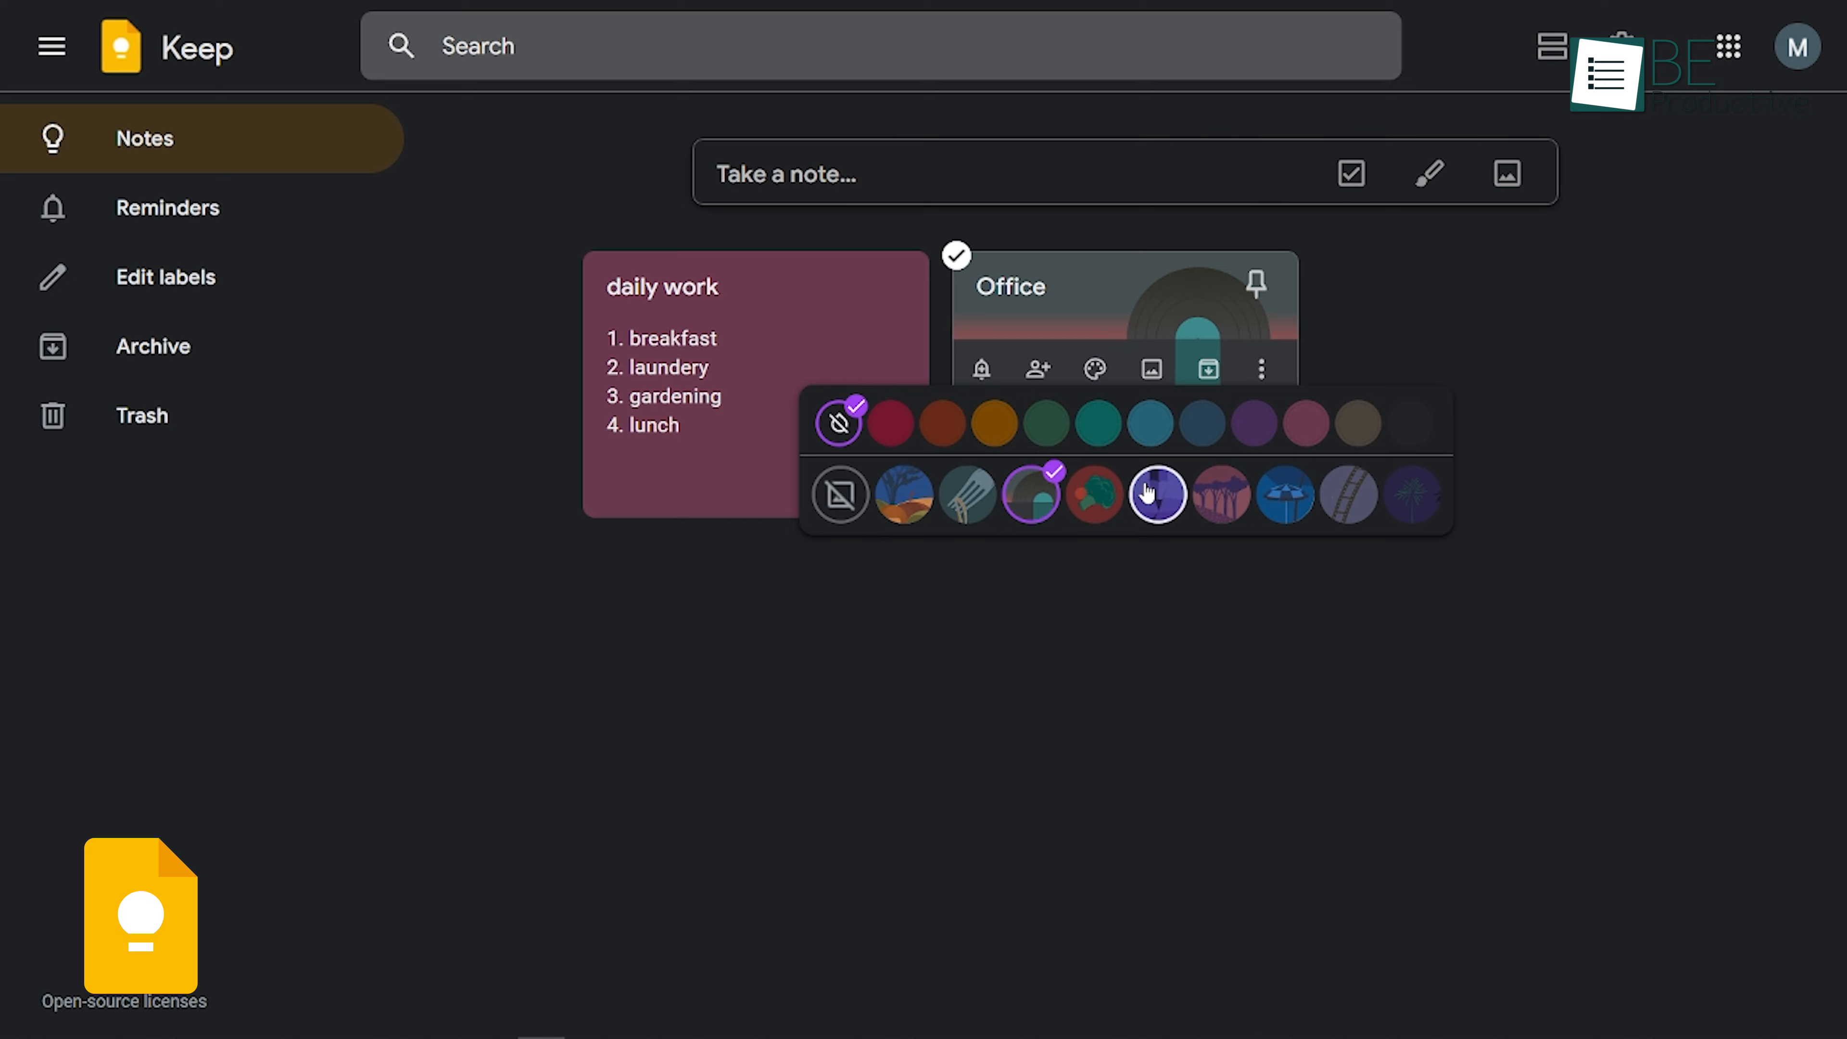
click(1157, 493)
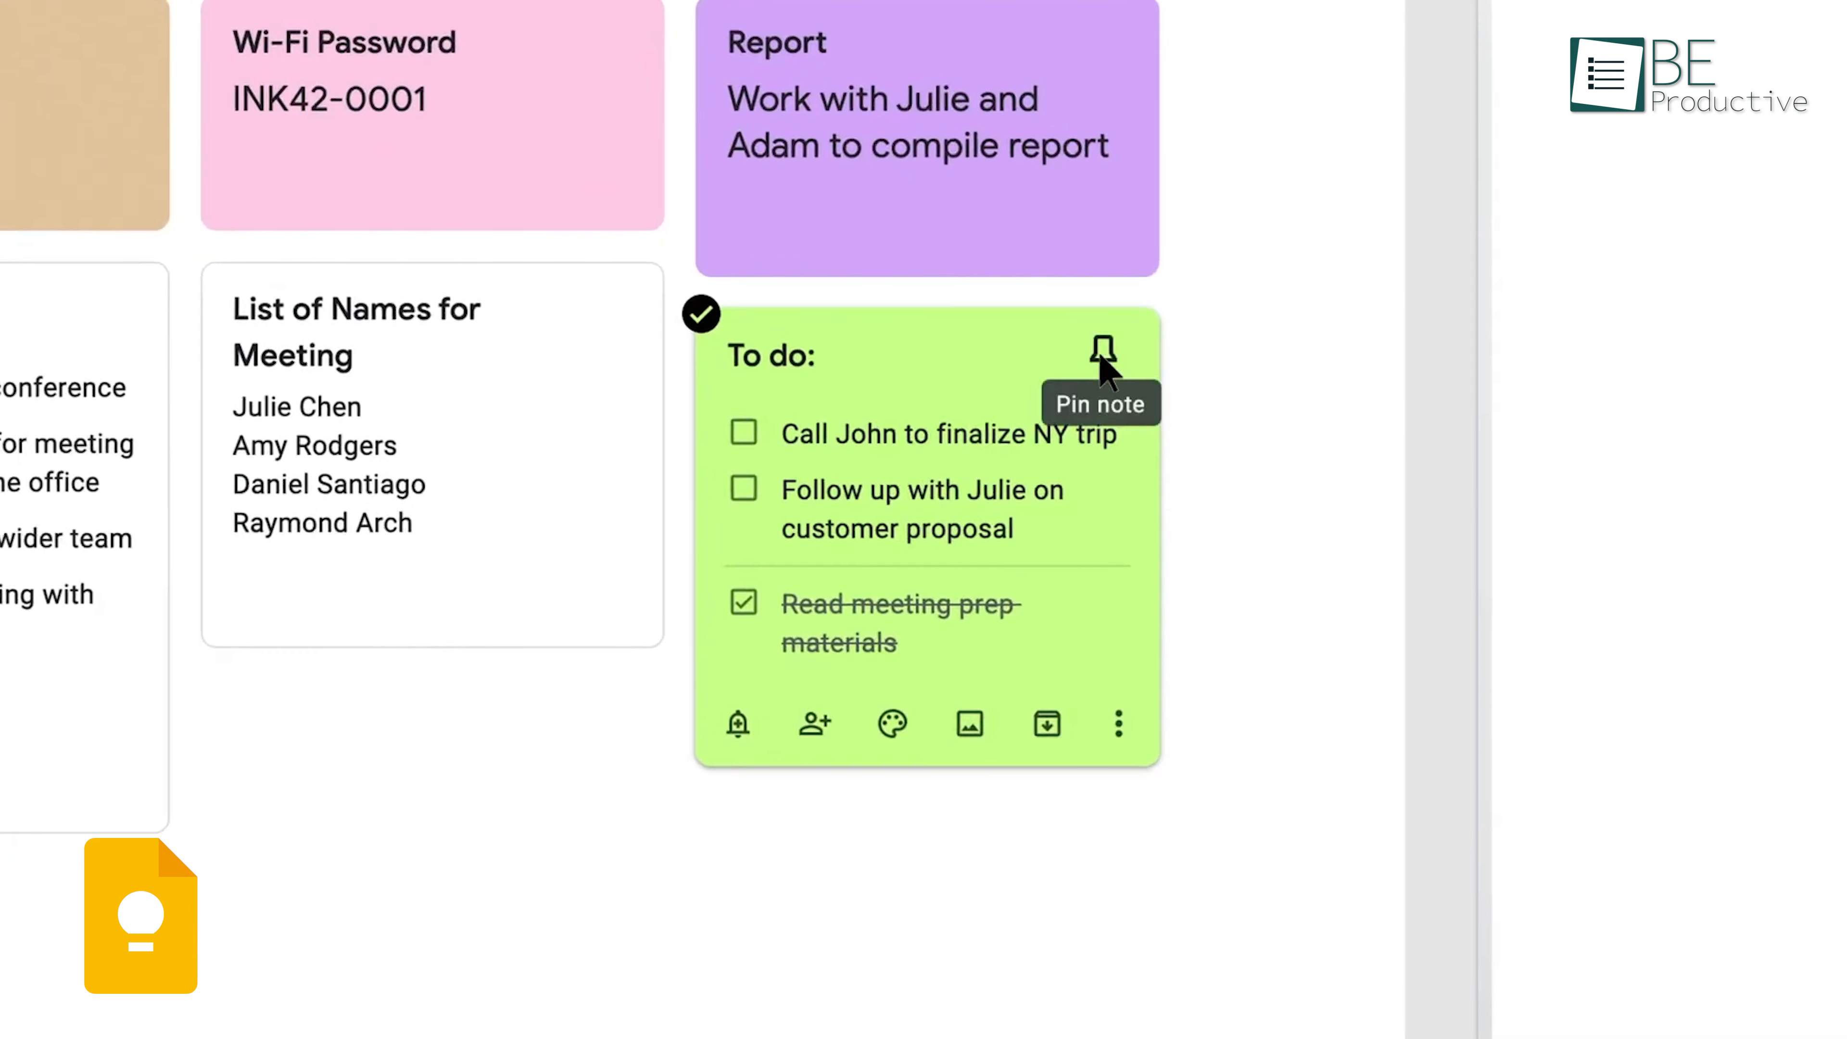
Add gardening and lunch to the daily work note's numbered list.
scroll(down, 3)
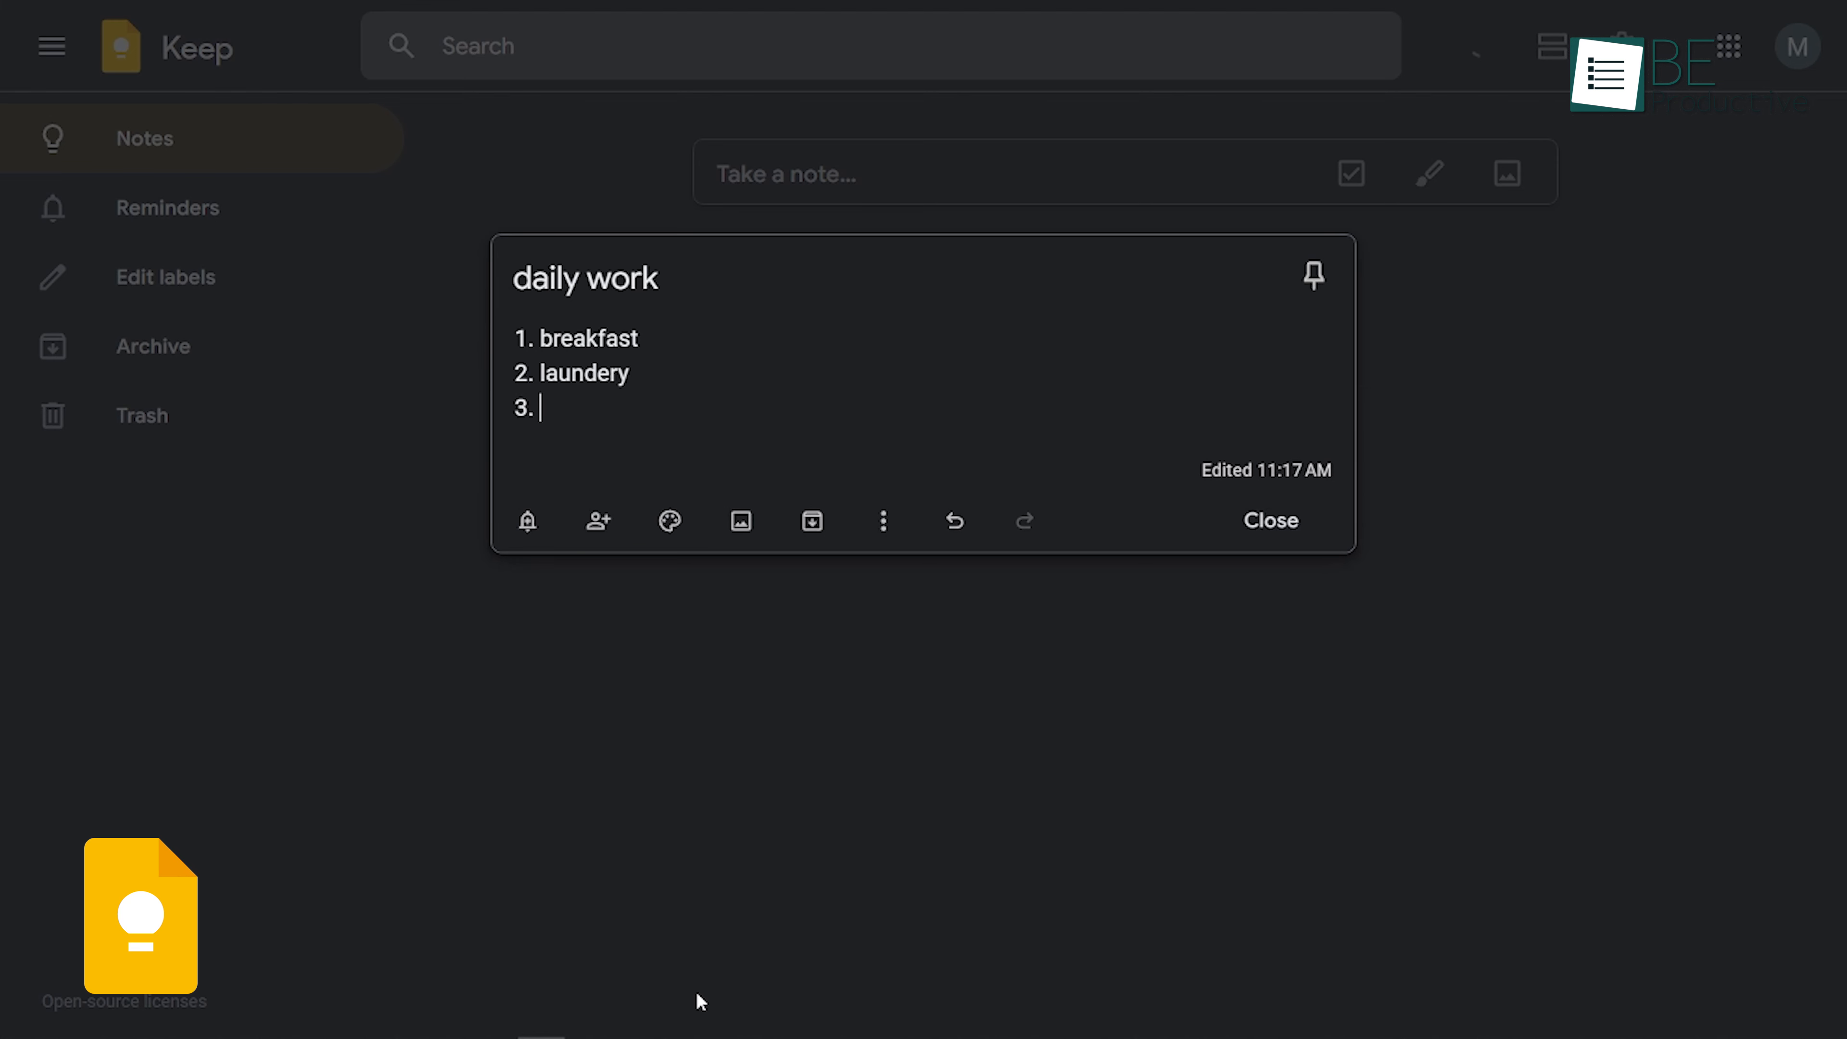
text(gar)
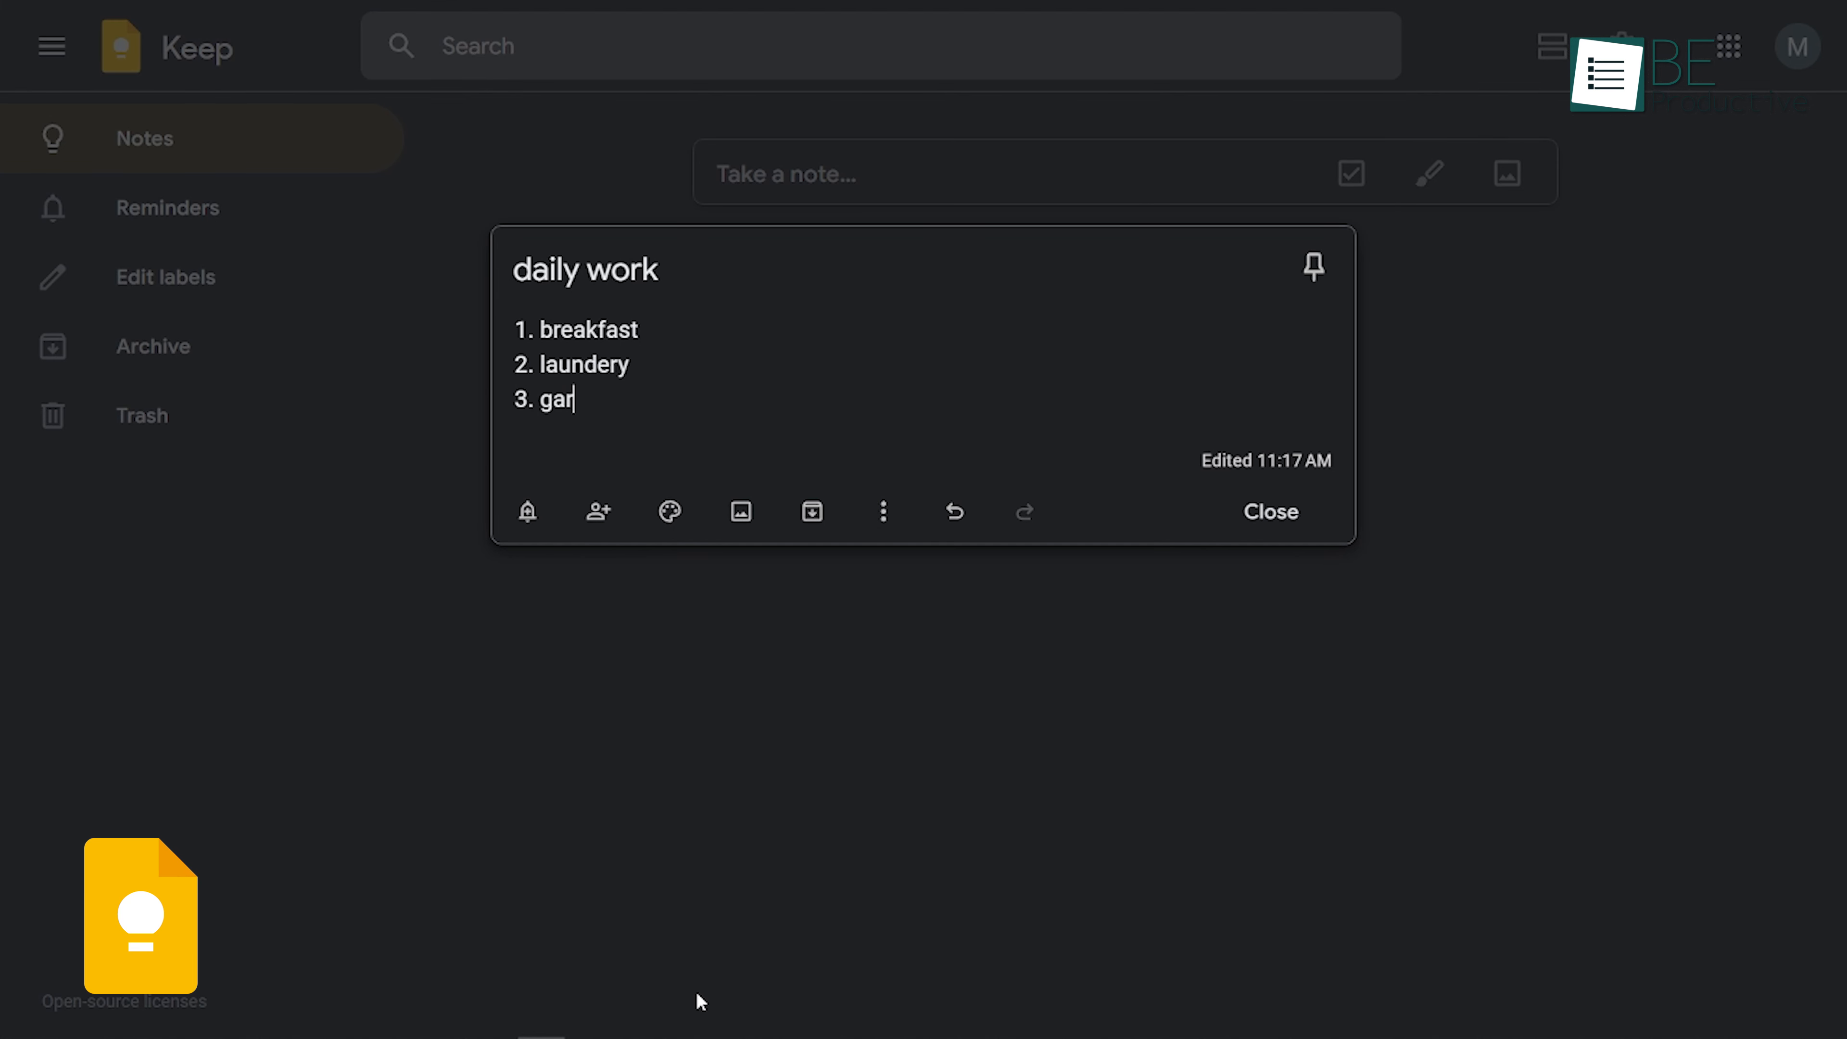
text(dening)
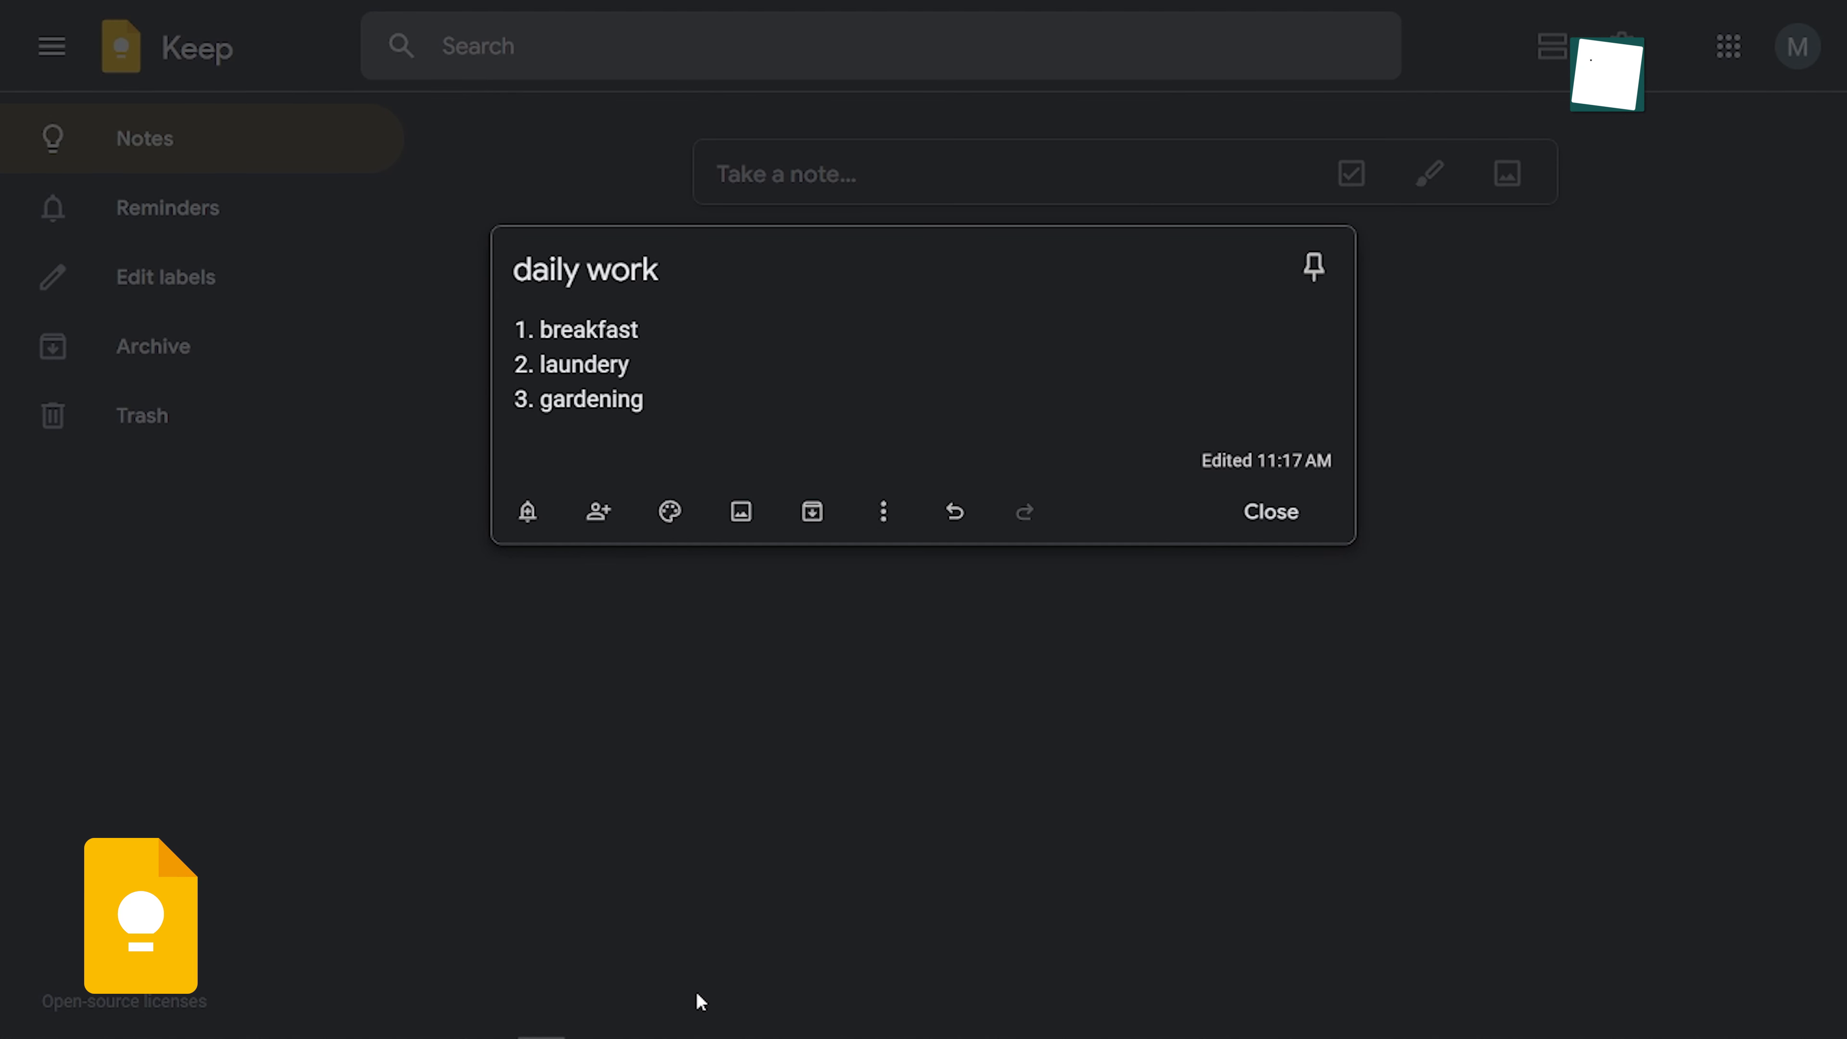
text(lun)
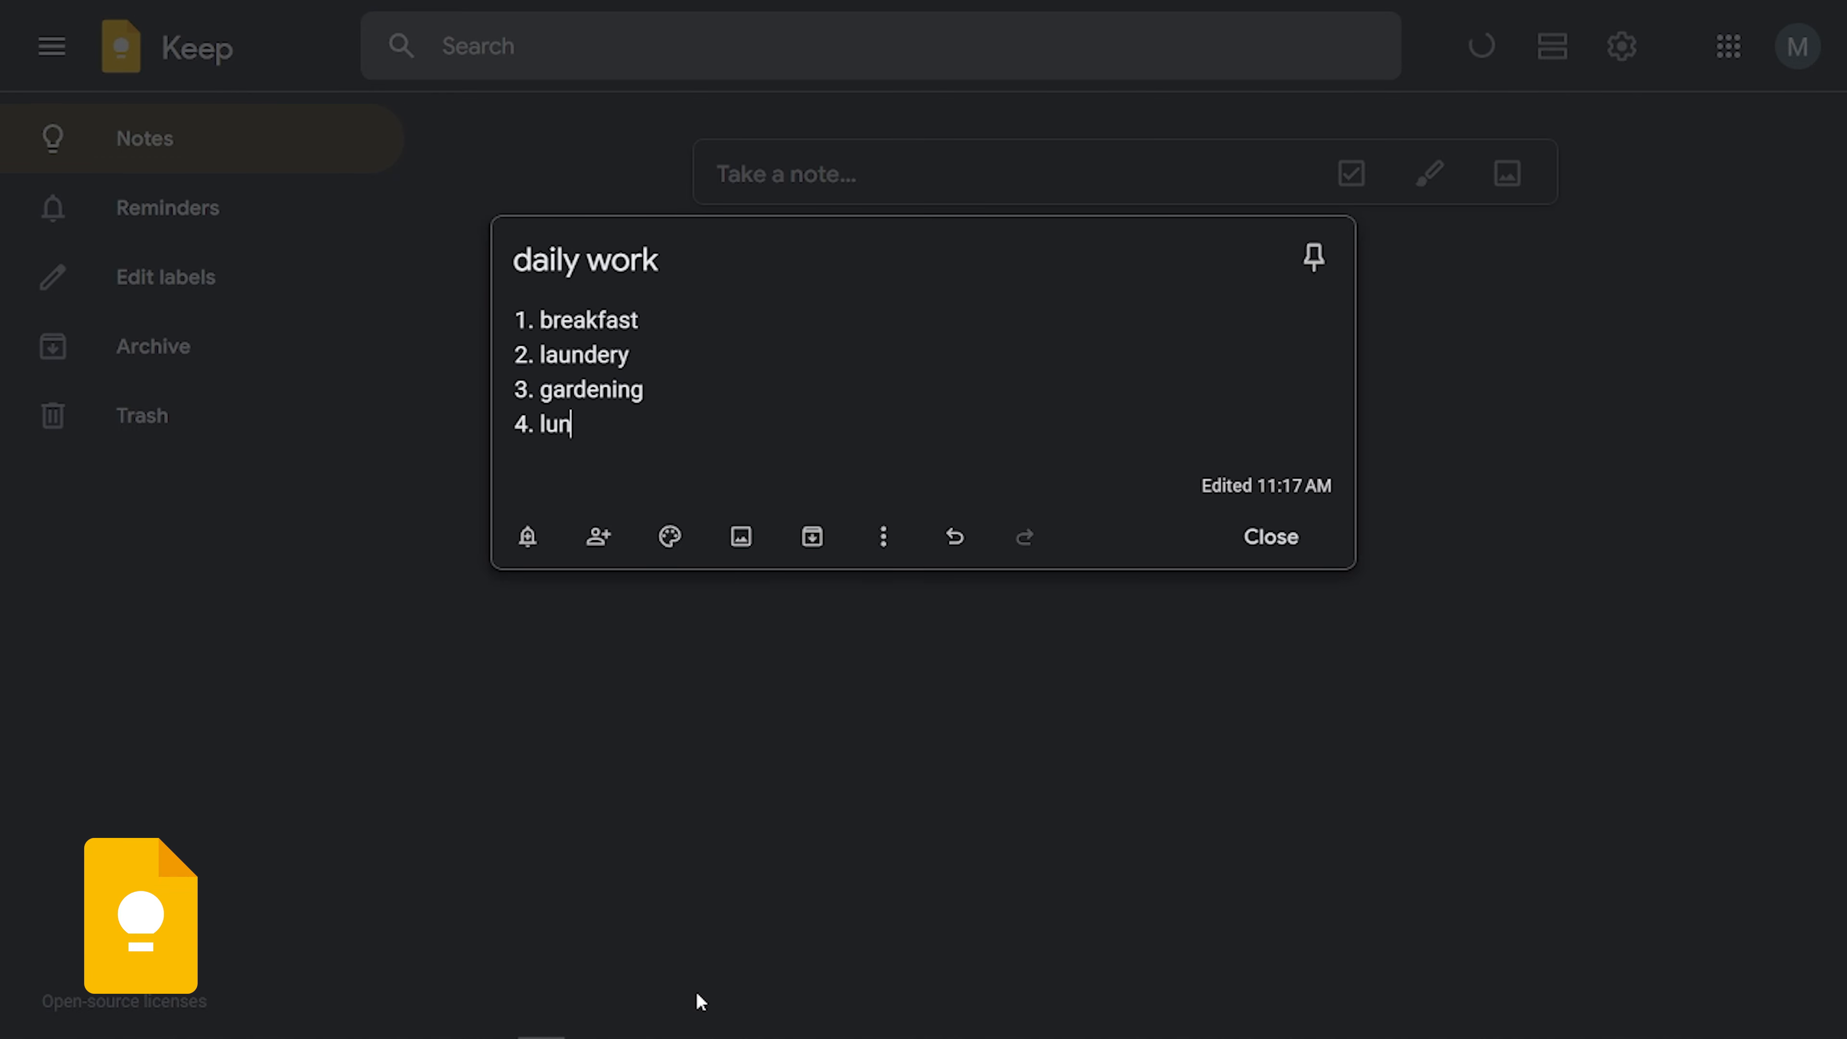
text(ch)
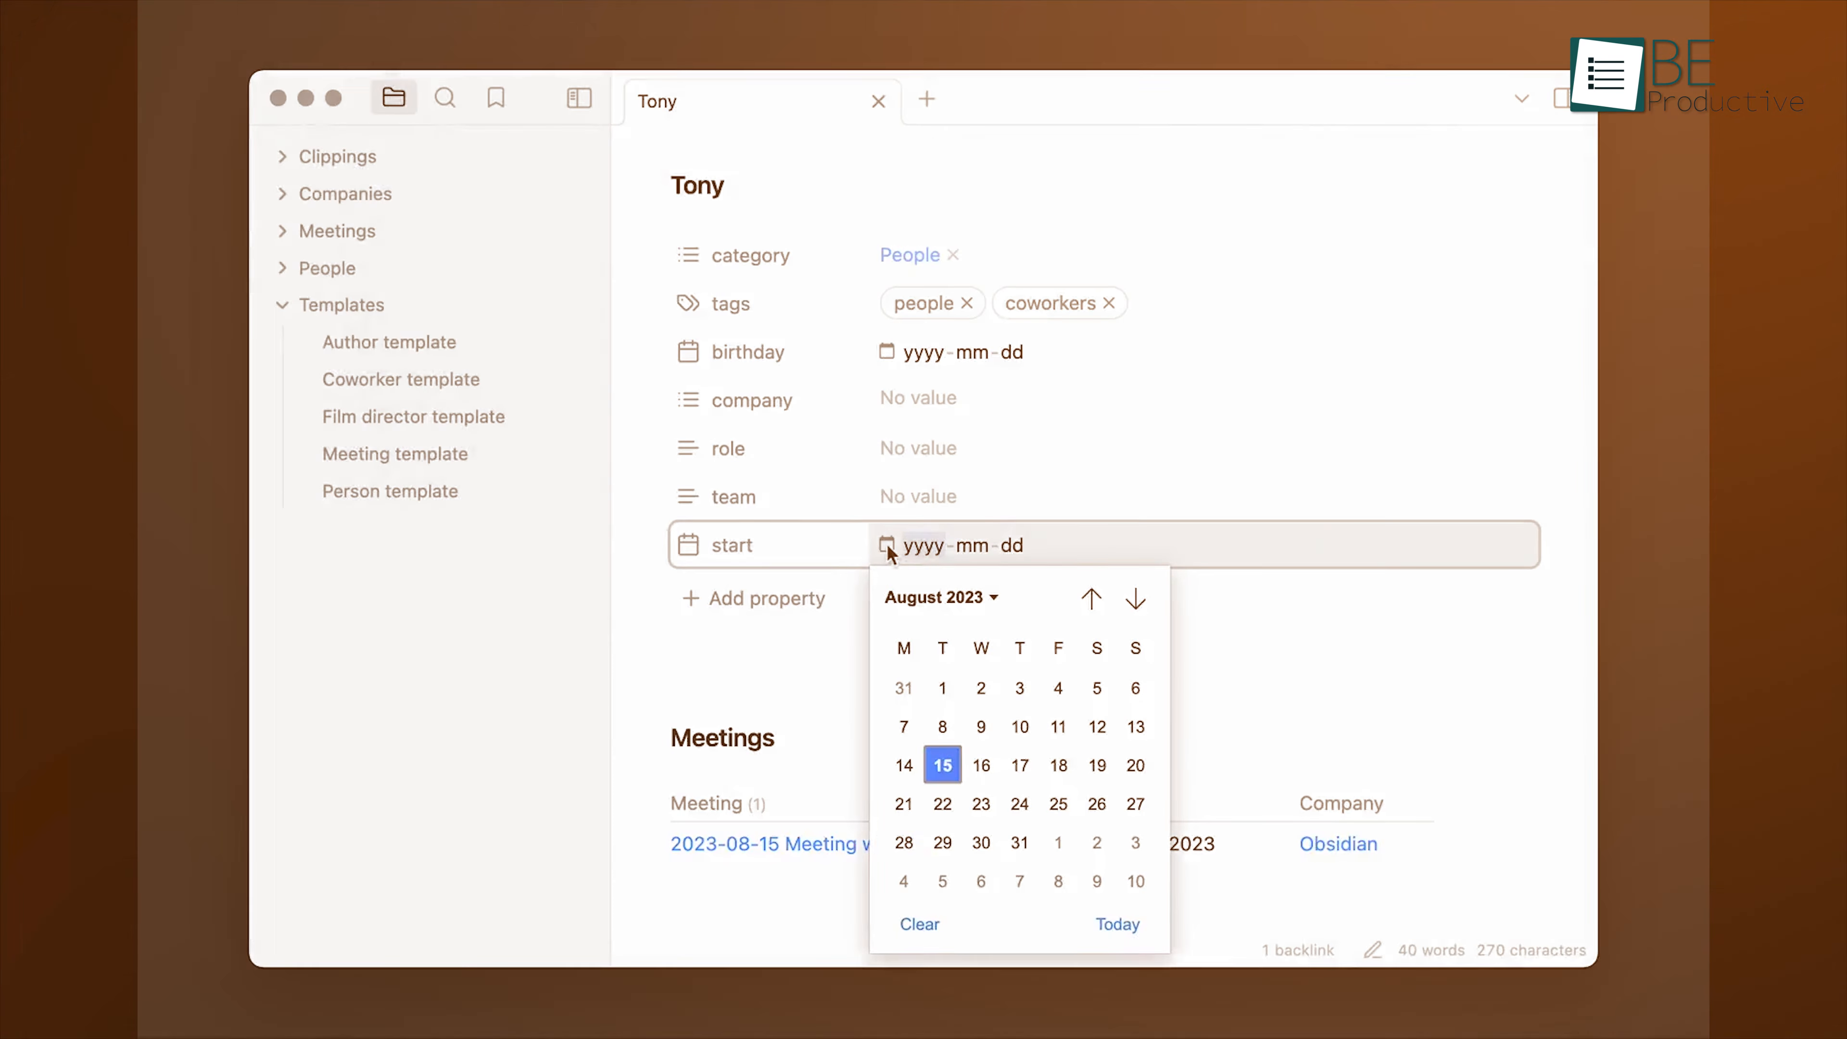
click(941, 765)
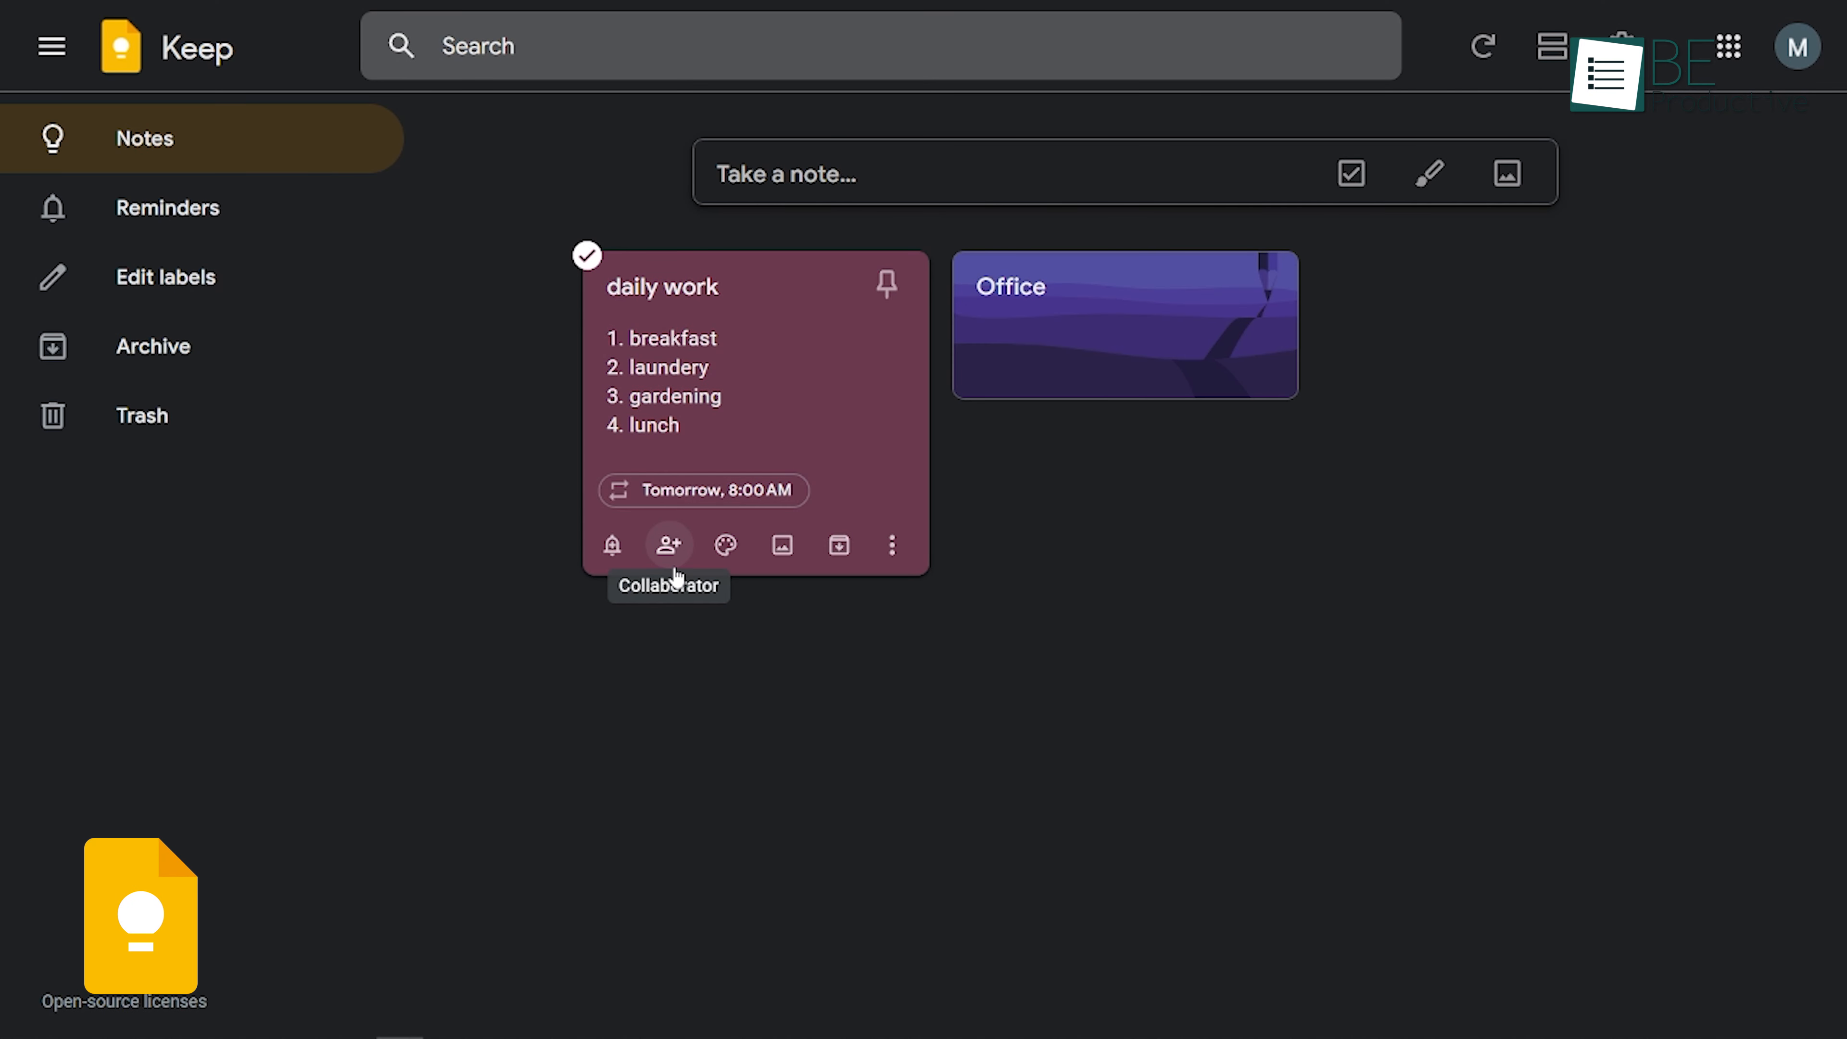
mouse_move(693, 629)
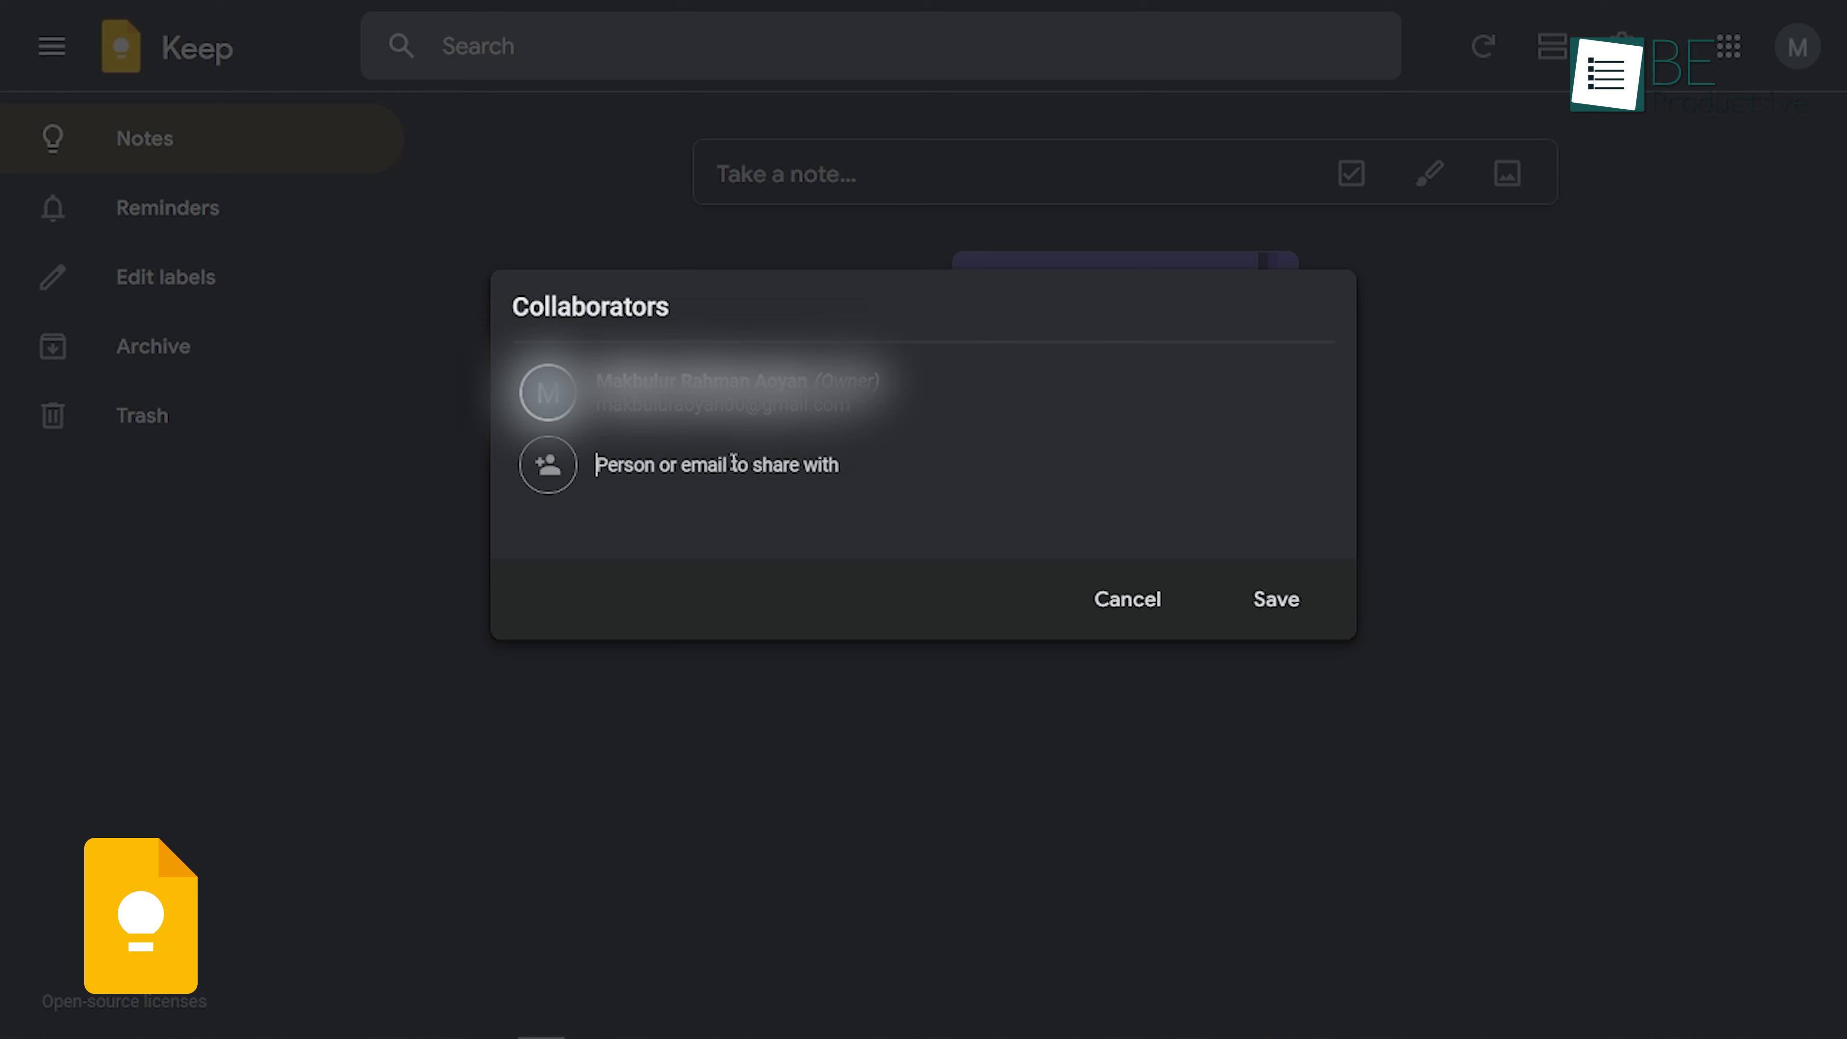
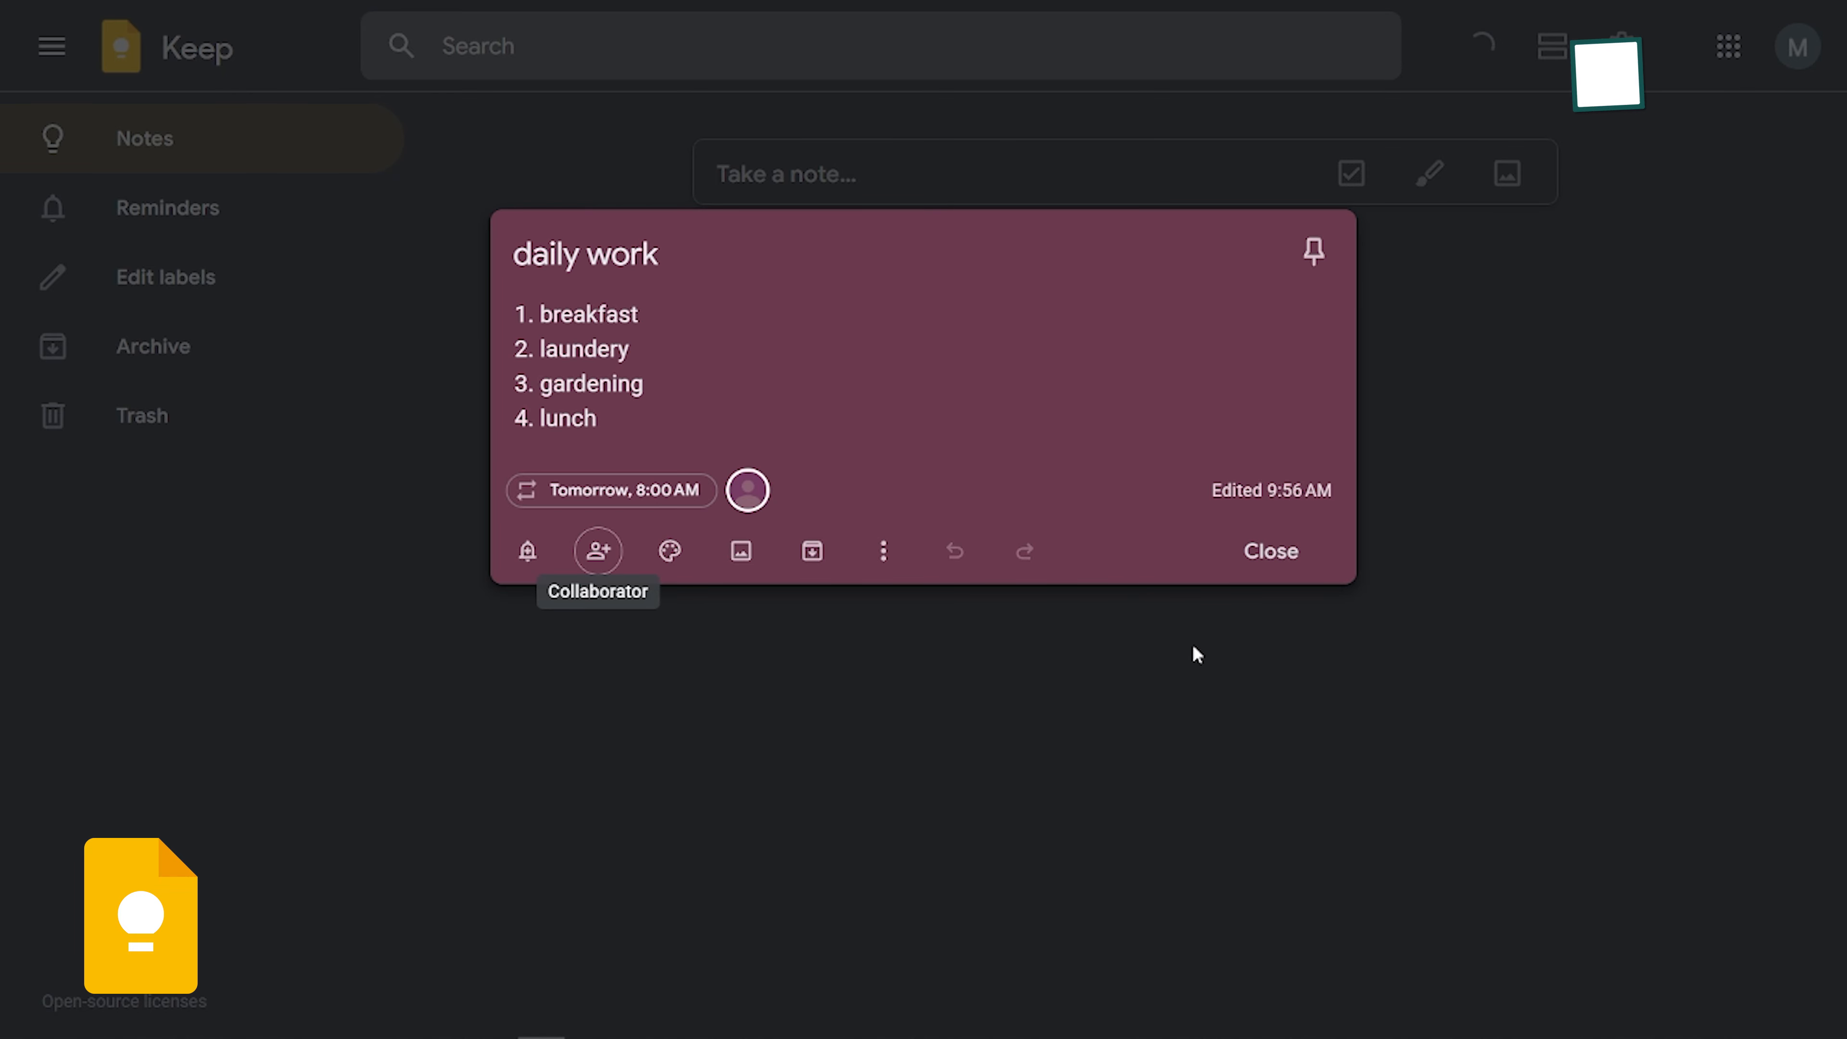
click(1271, 551)
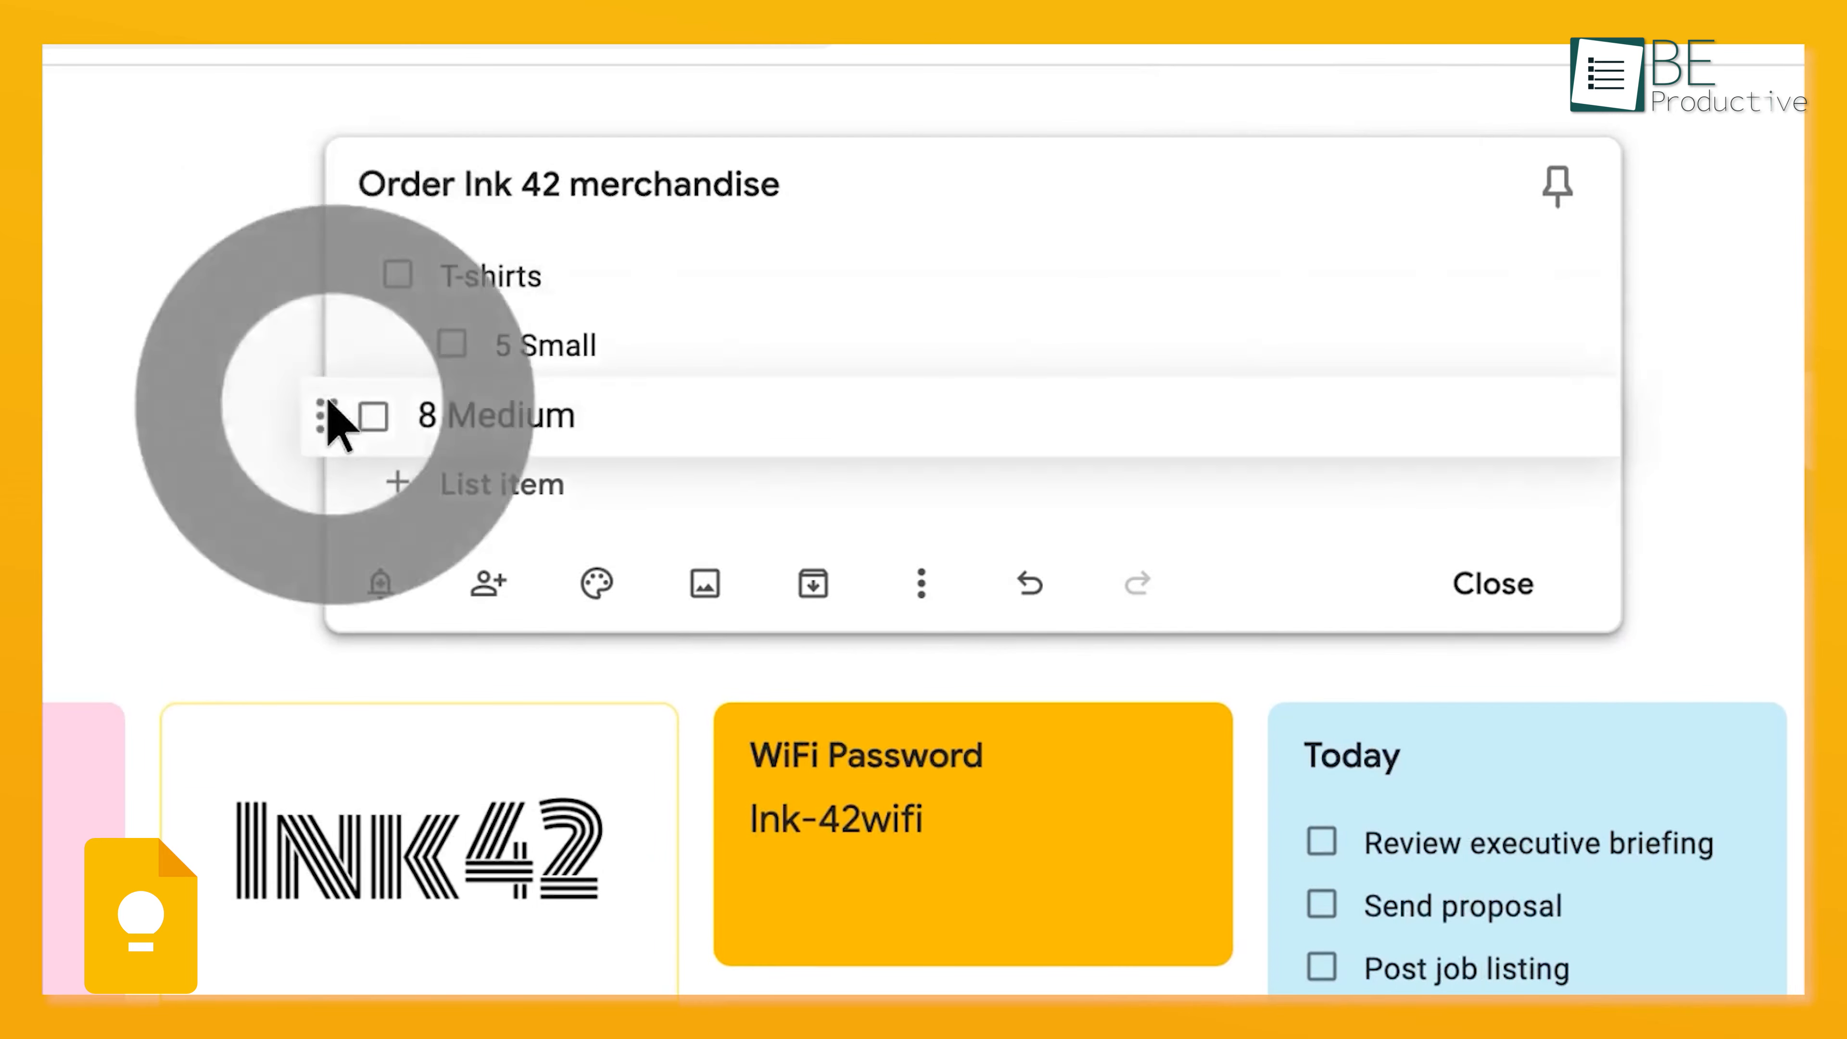
click(1491, 583)
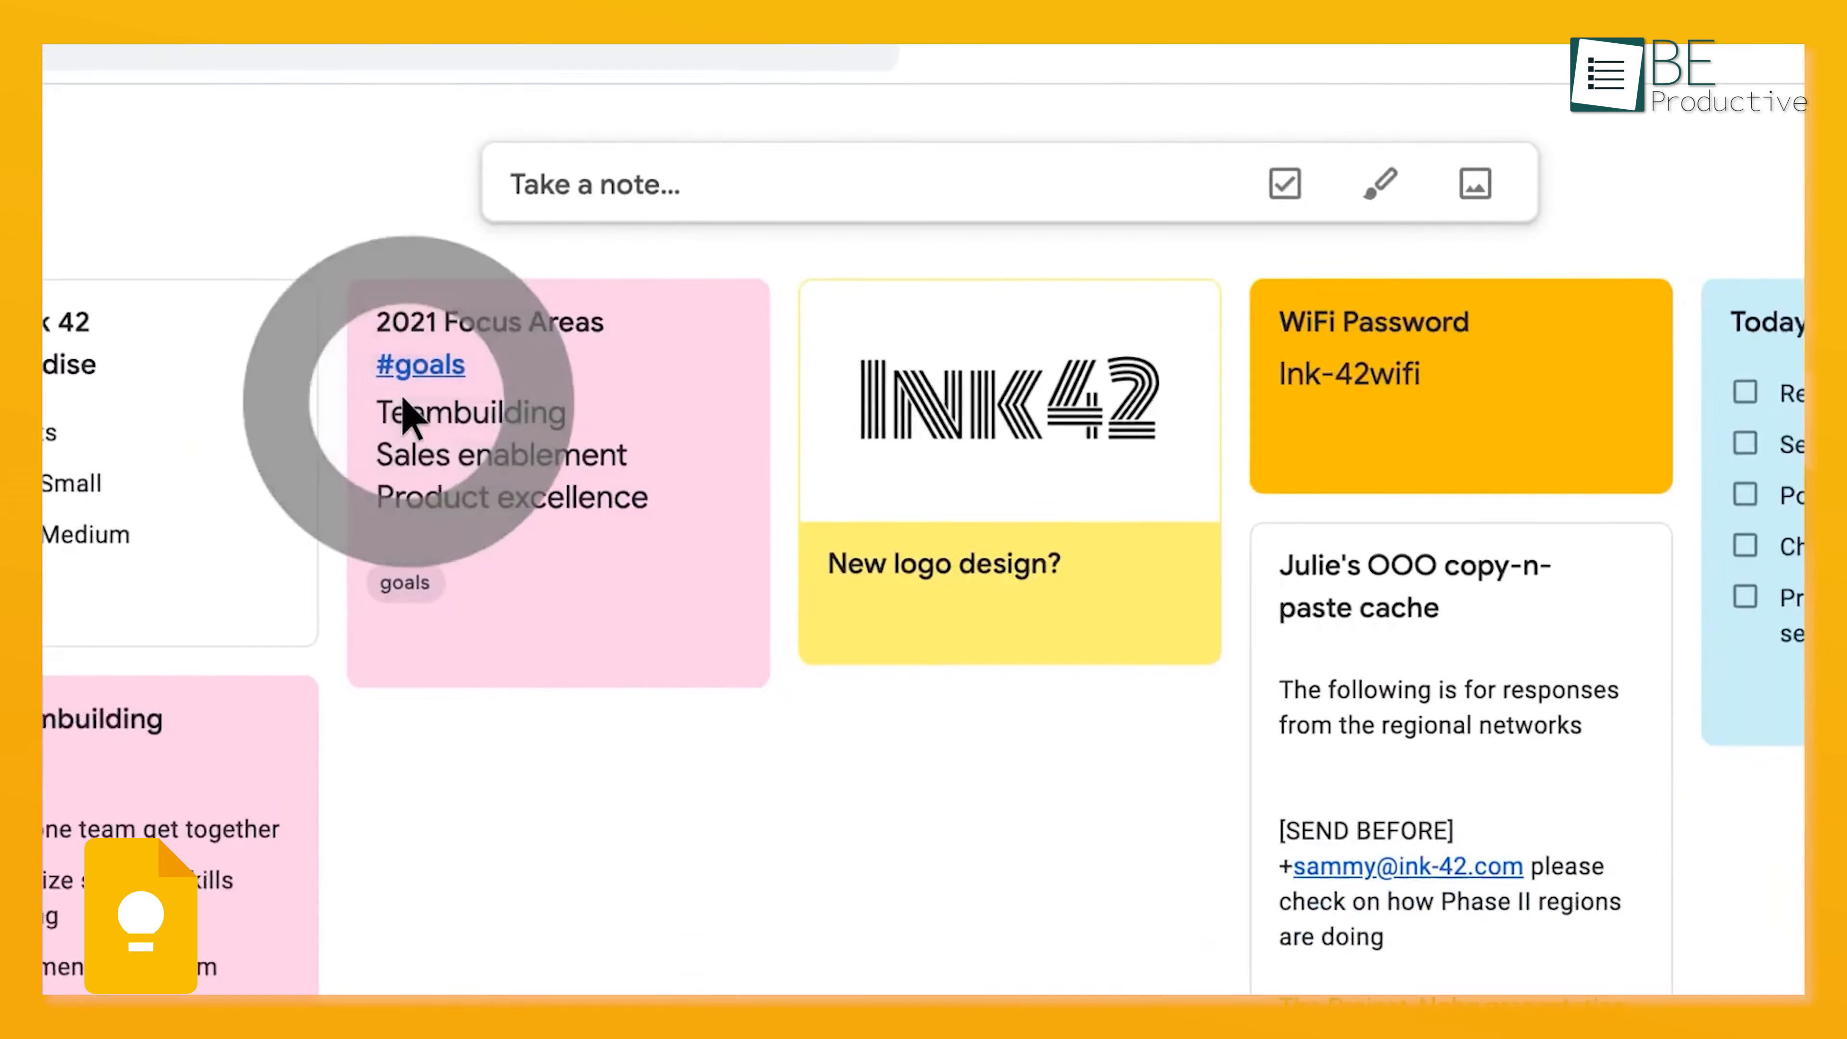